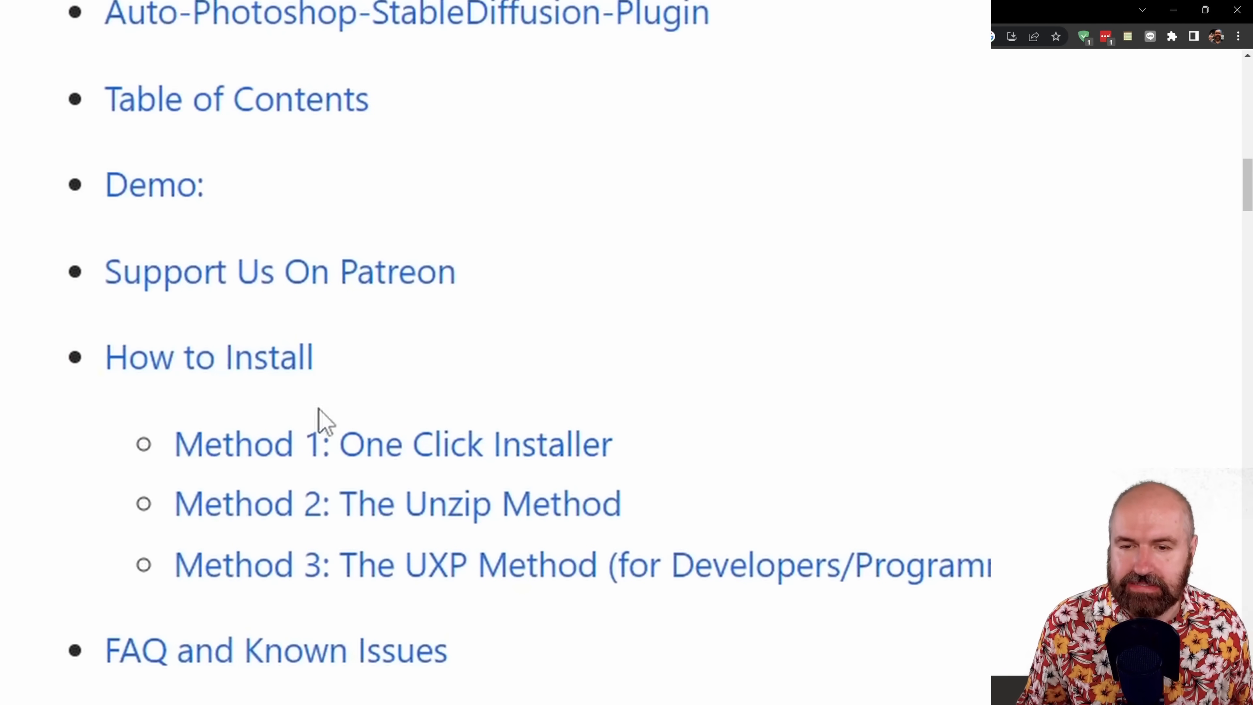
mouse_move(511, 460)
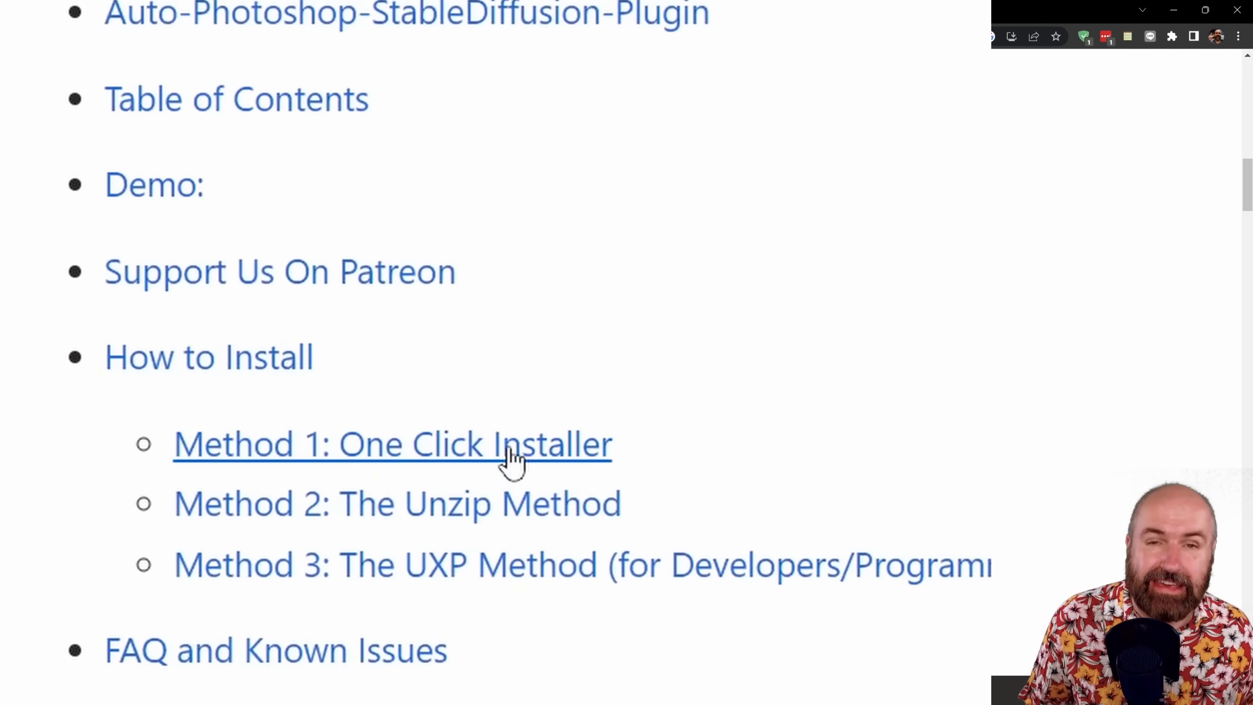
Step: Reach the GitHub releases page listing the v1.2.4 .ccx installer via the one-click installer link
left_click(392, 444)
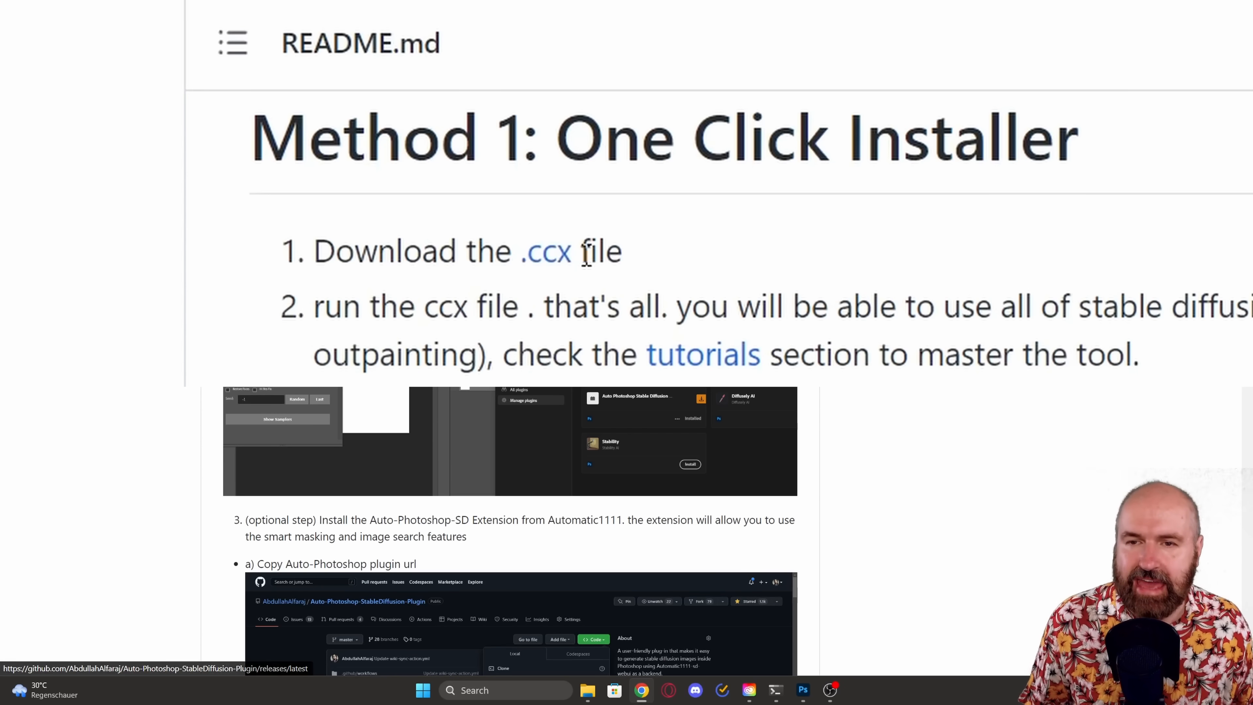
mouse_move(546, 264)
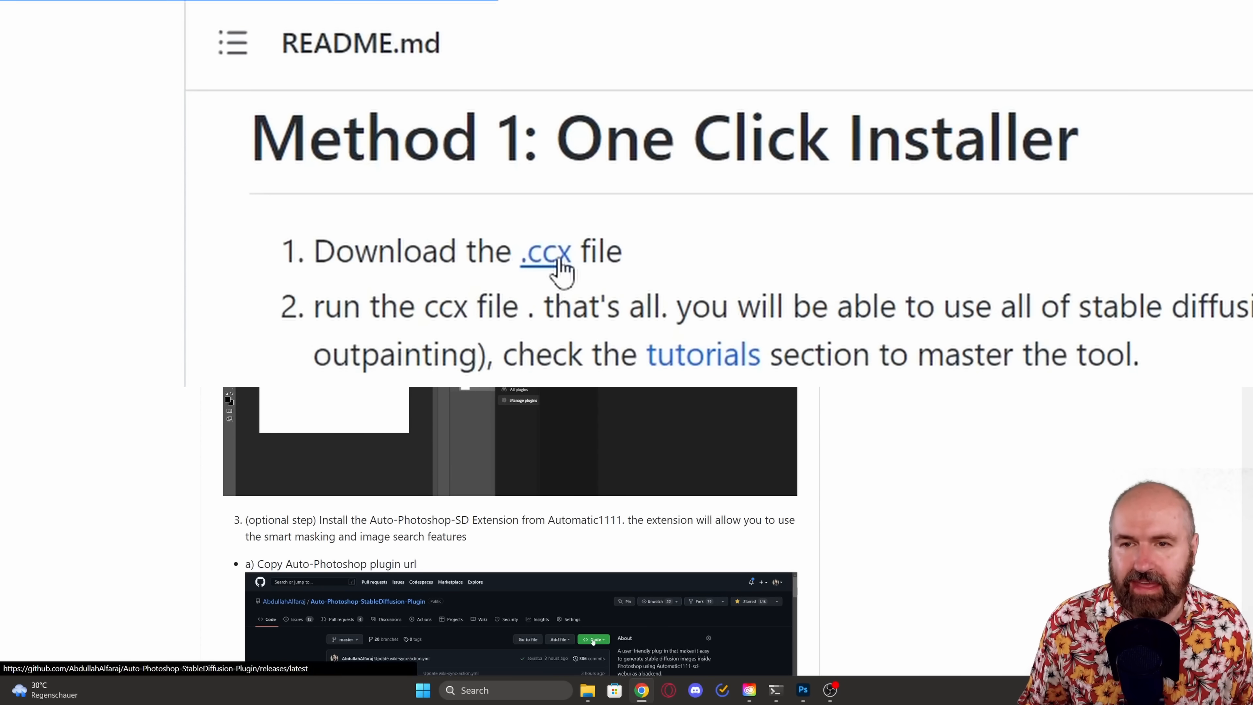
left_click(547, 250)
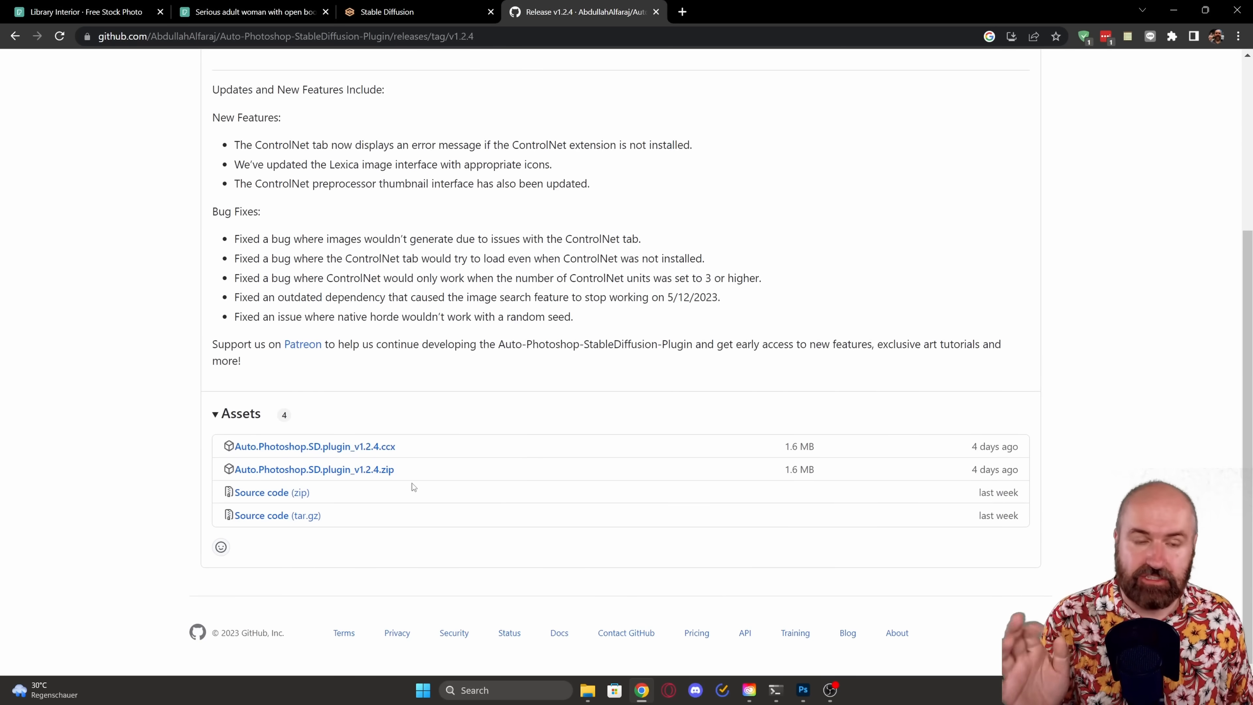
double_click(993, 446)
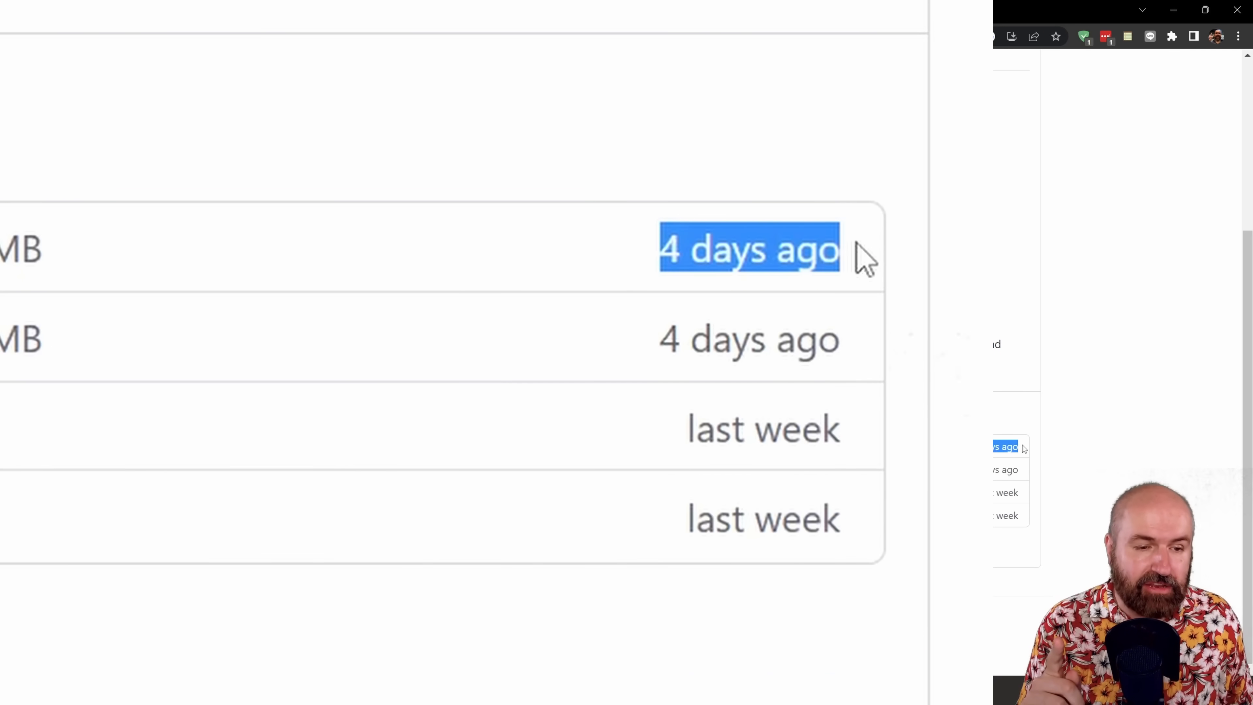
mouse_move(307, 320)
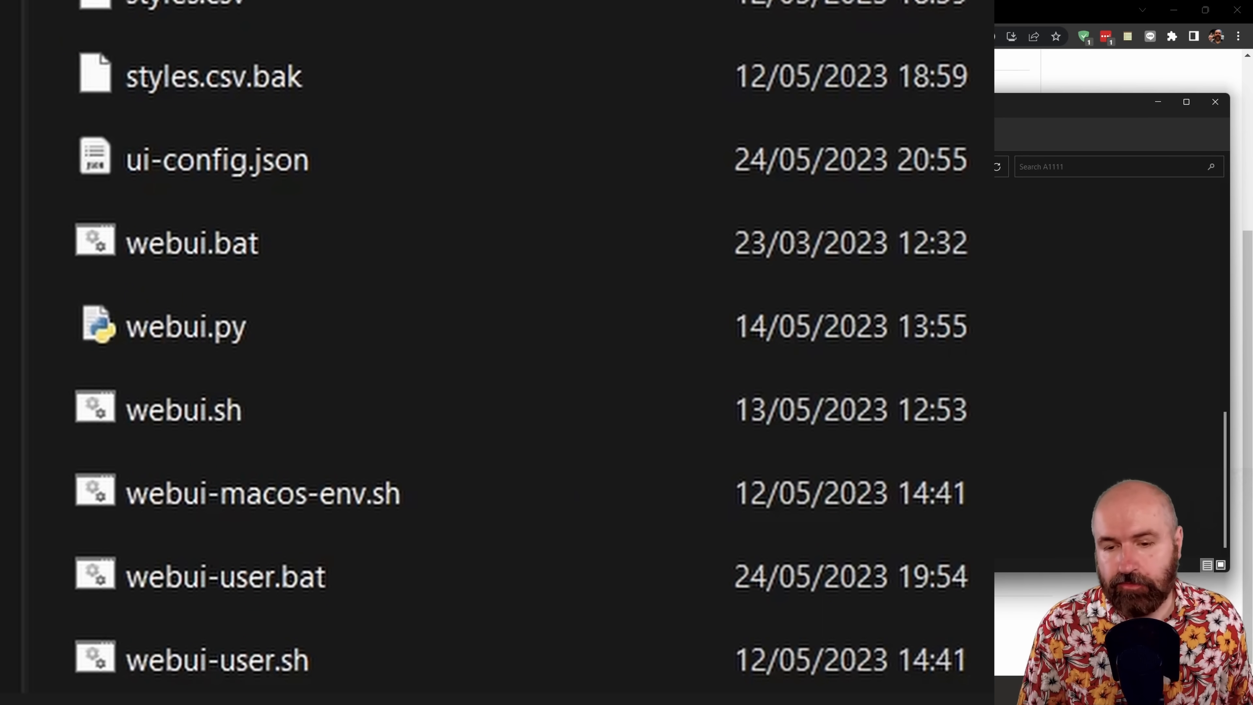
mouse_move(225, 576)
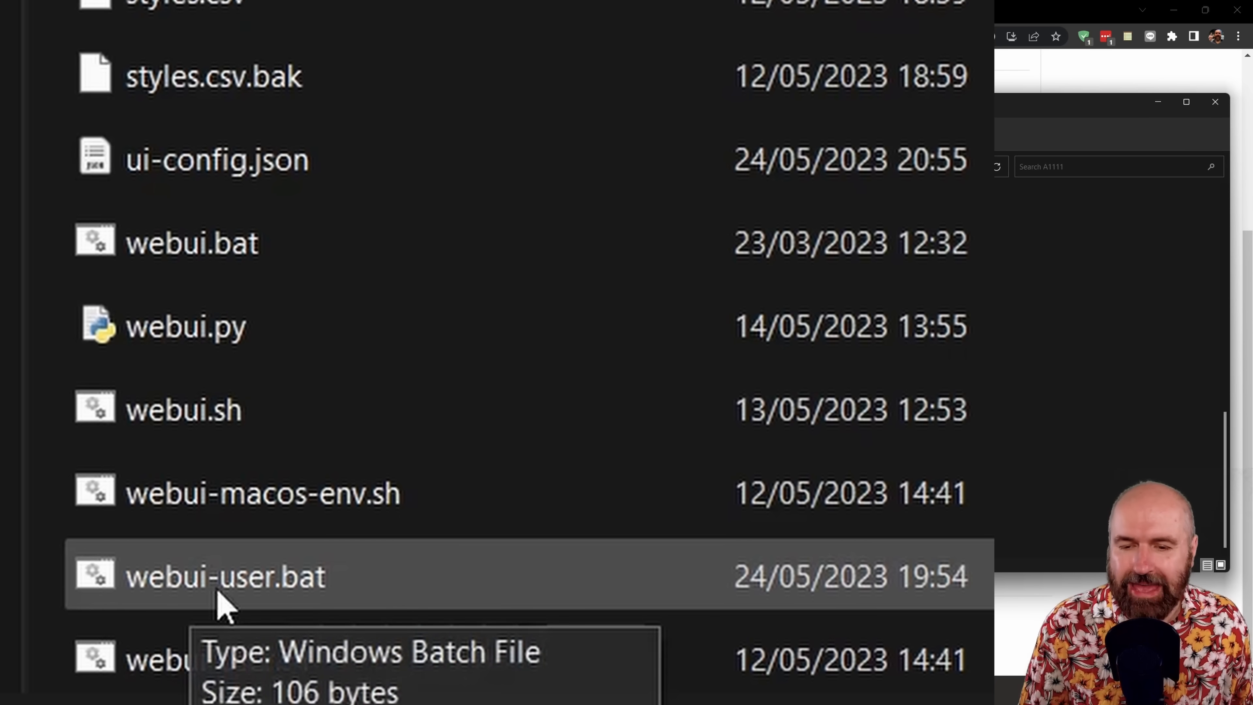
mouse_move(300, 599)
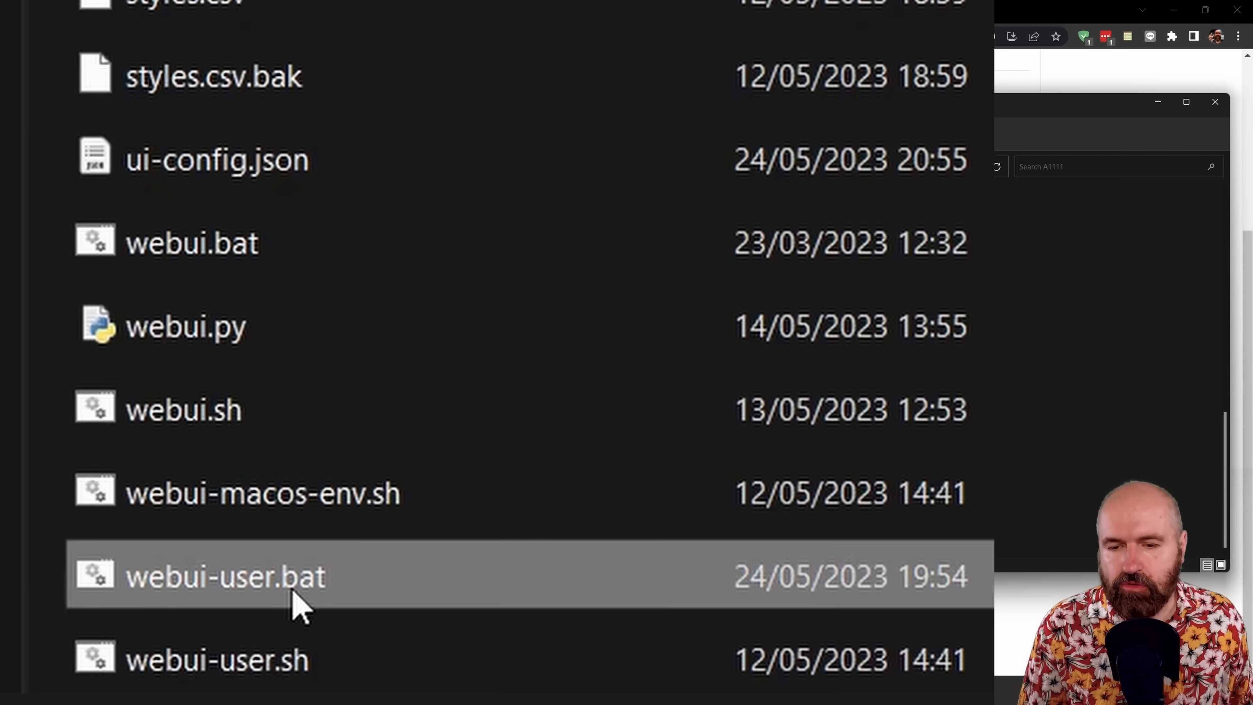
Step: Open webui-user.bat in Notepad and confirm COMMANDLINE_ARGS includes --api
right_click(226, 576)
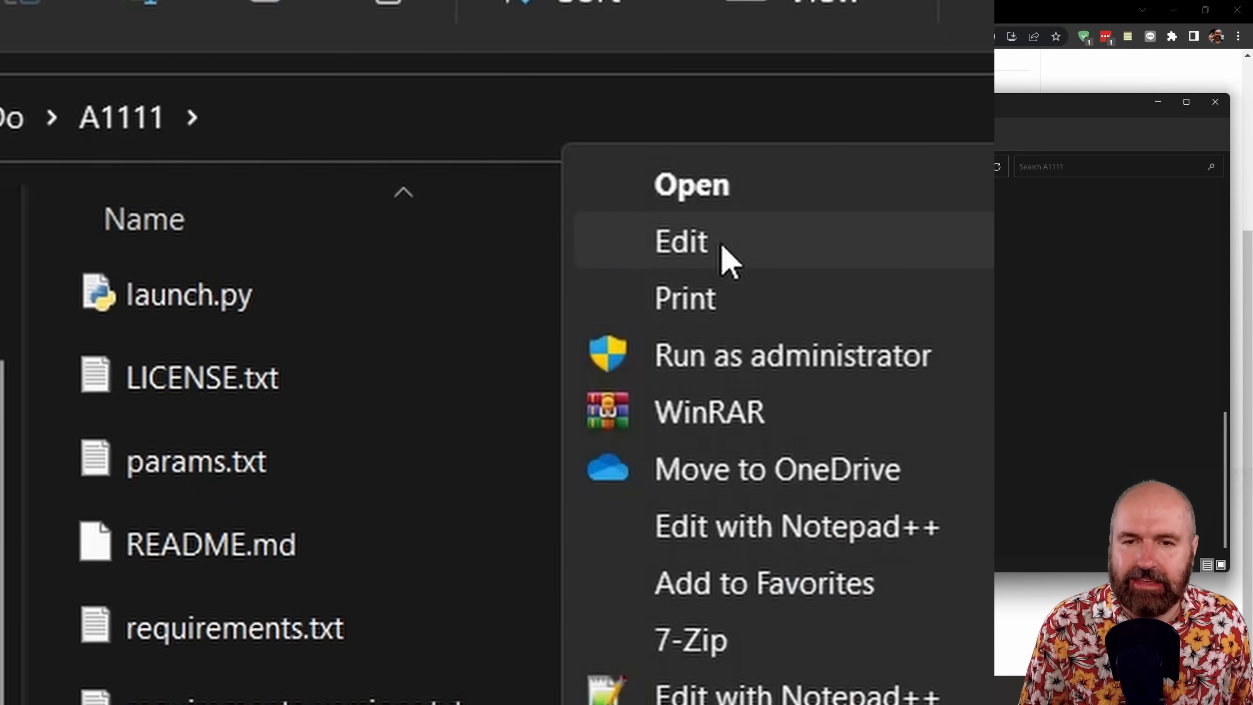
left_click(680, 242)
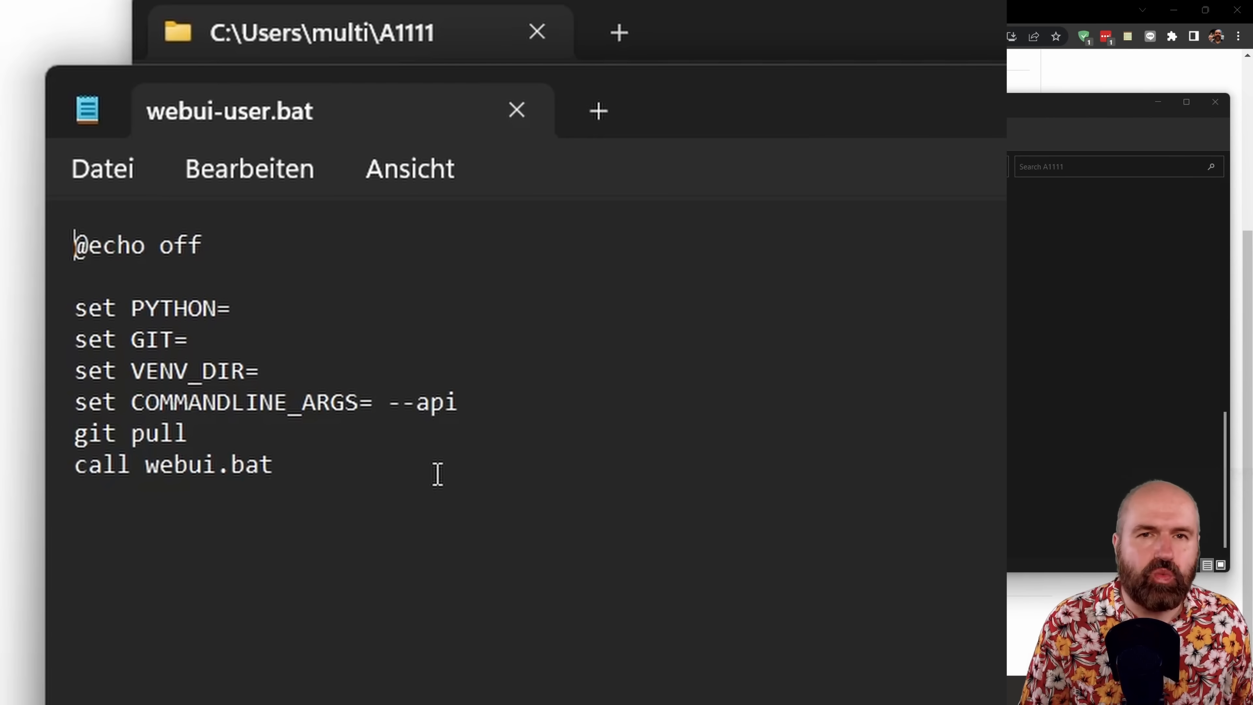
left_click(429, 402)
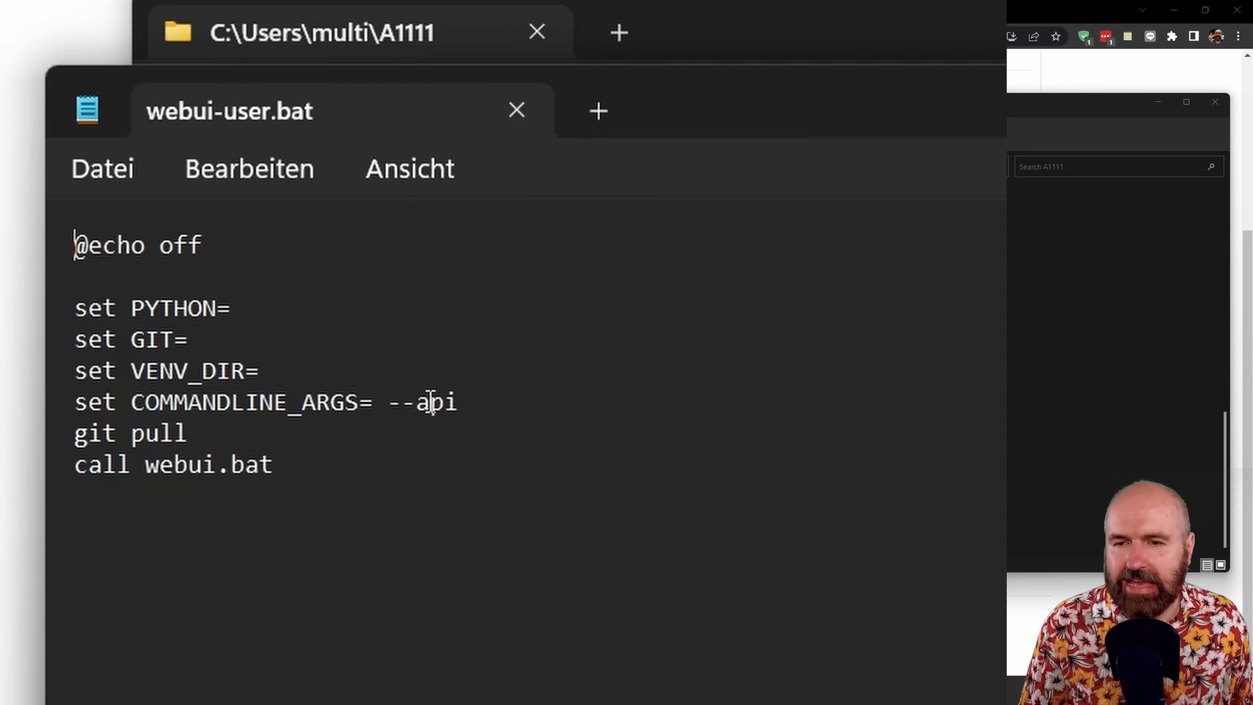
mouse_move(709, 616)
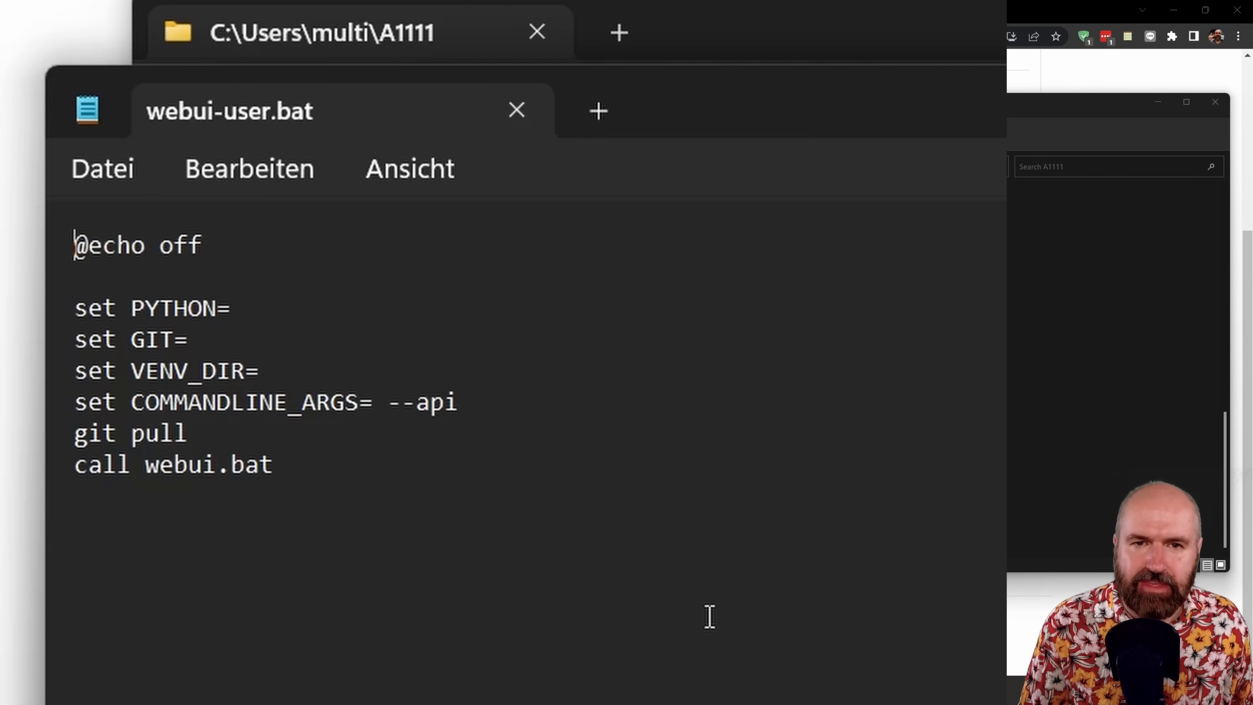
left_click(516, 109)
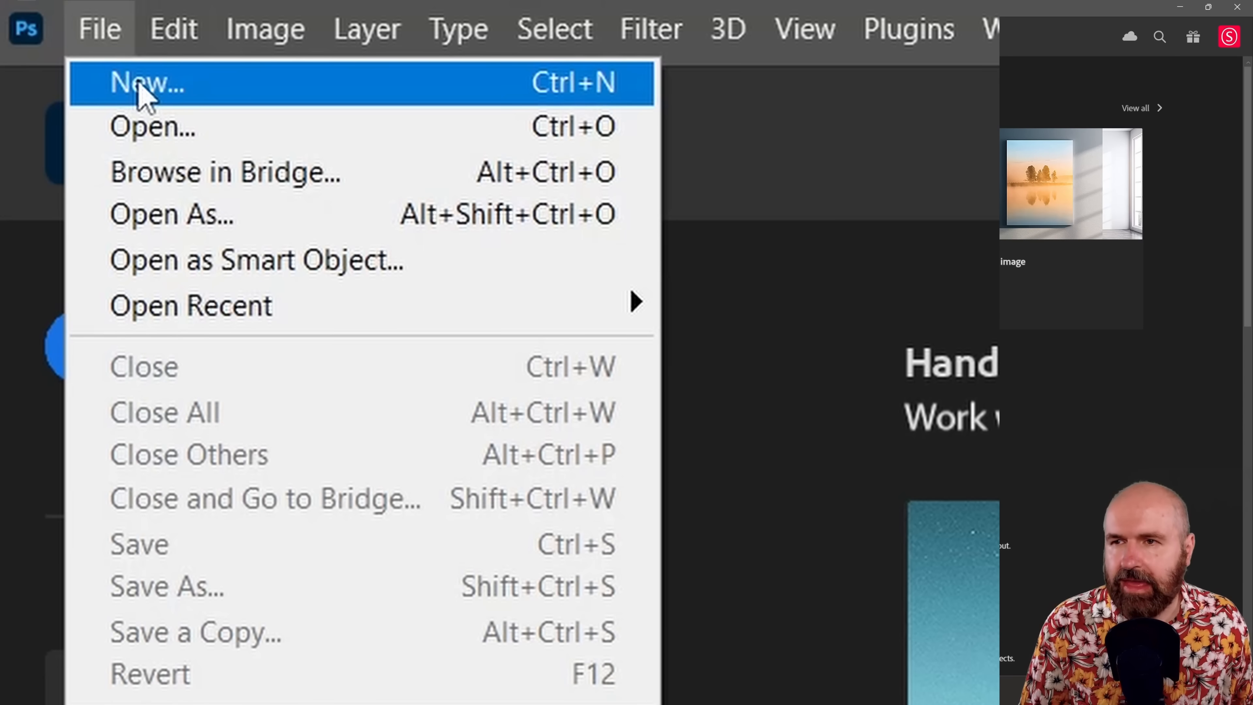
Step: Start a new document sized 768 by 512 pixels at 72 ppi
left_click(146, 83)
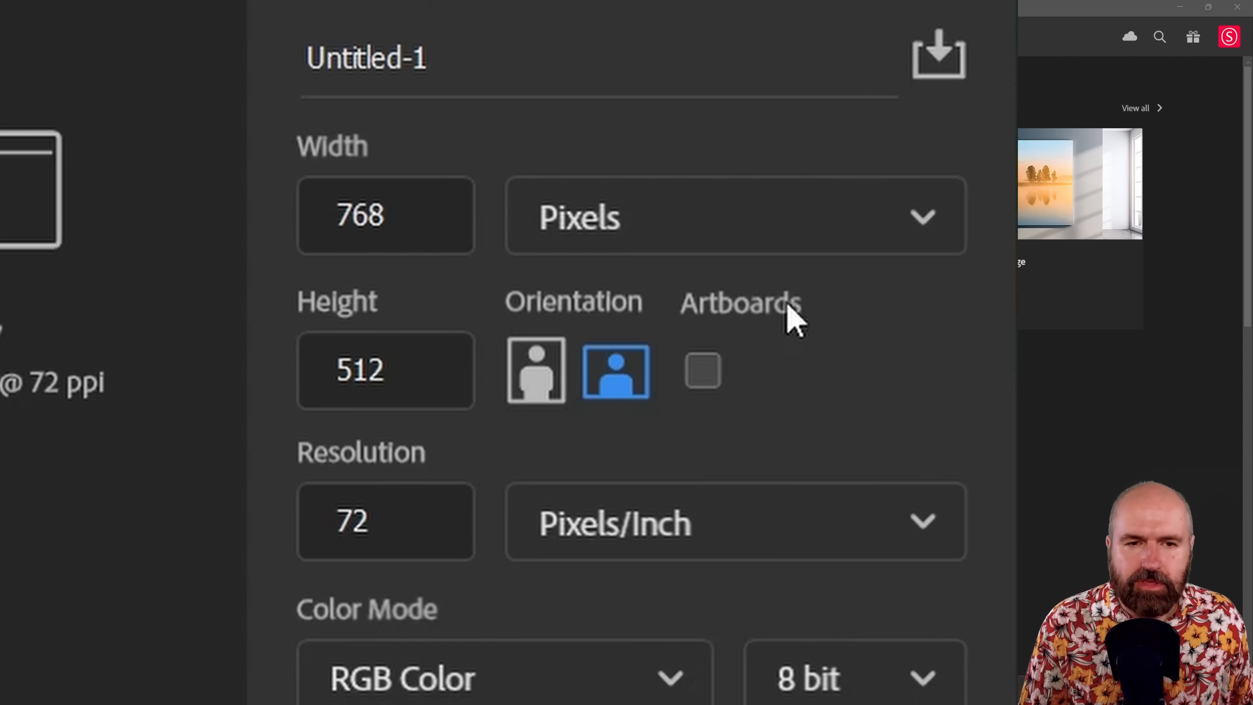
mouse_move(793, 336)
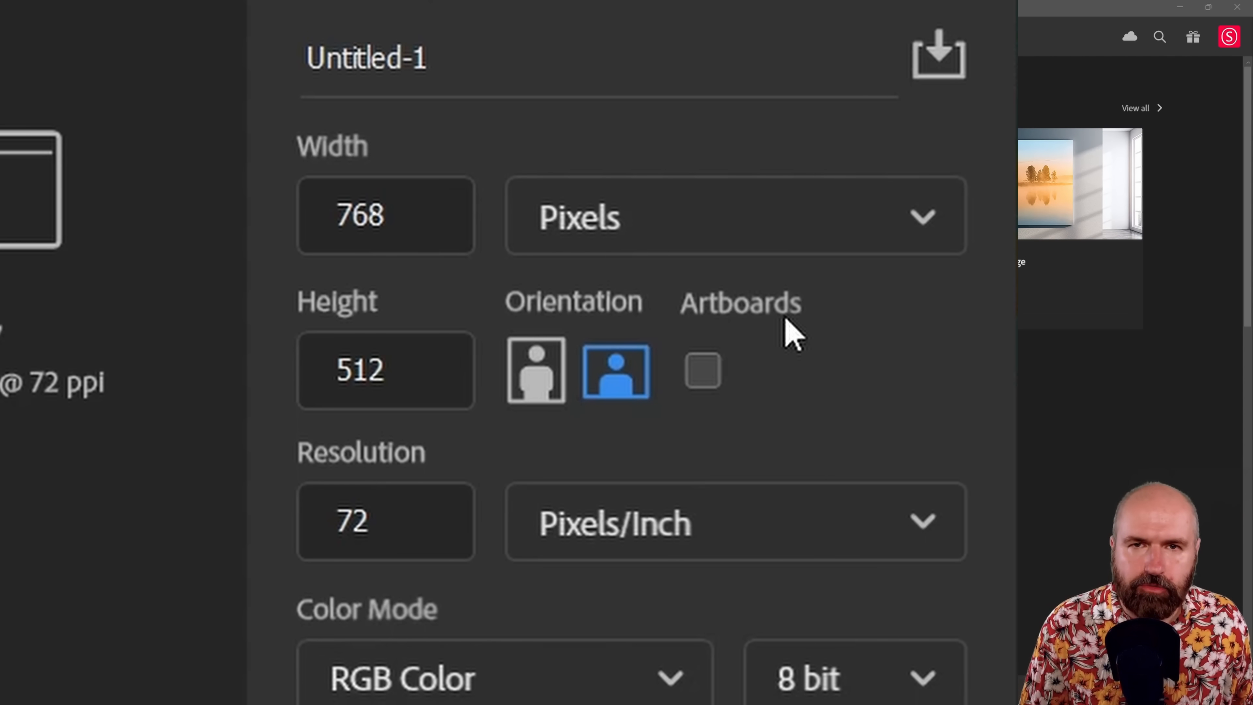
mouse_move(707, 384)
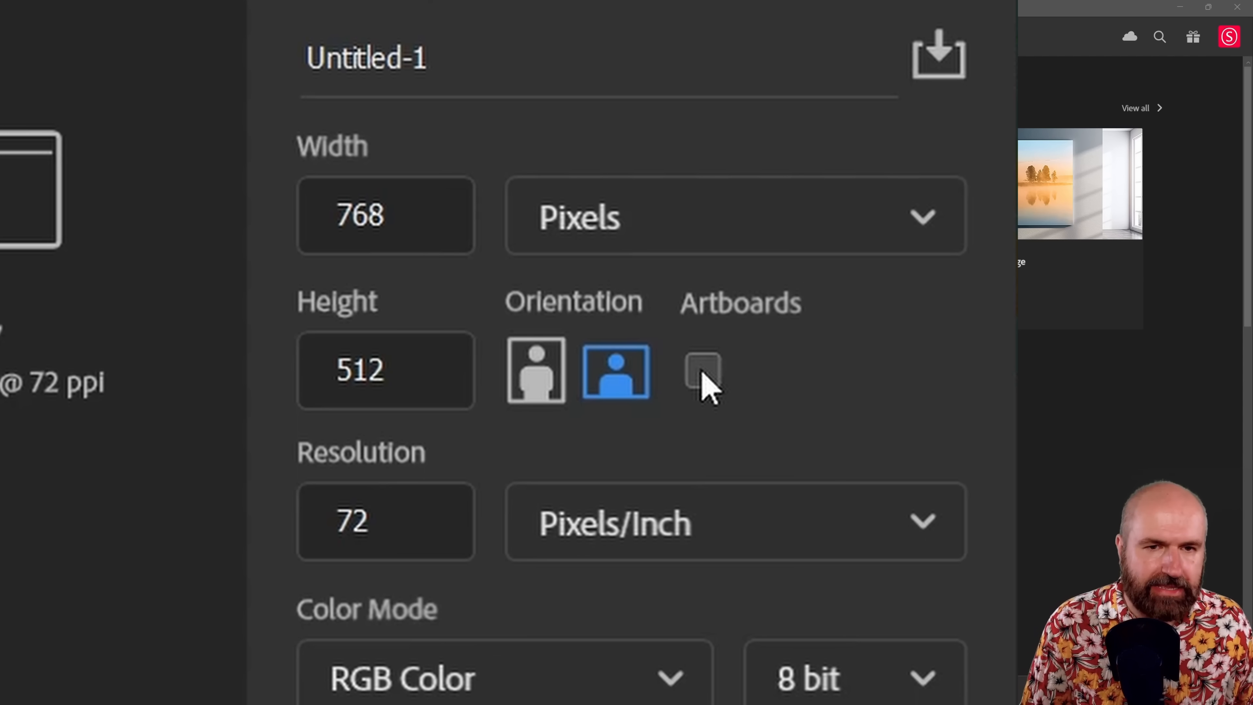
mouse_move(895, 452)
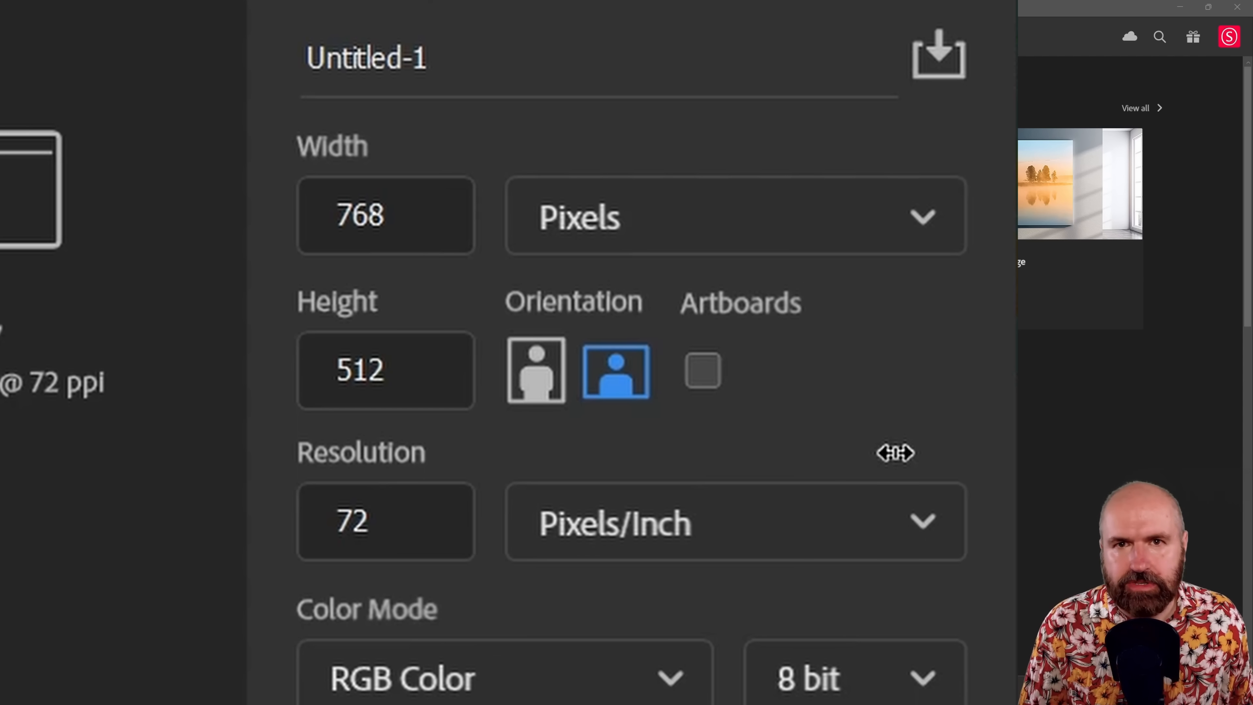
left_click(386, 370)
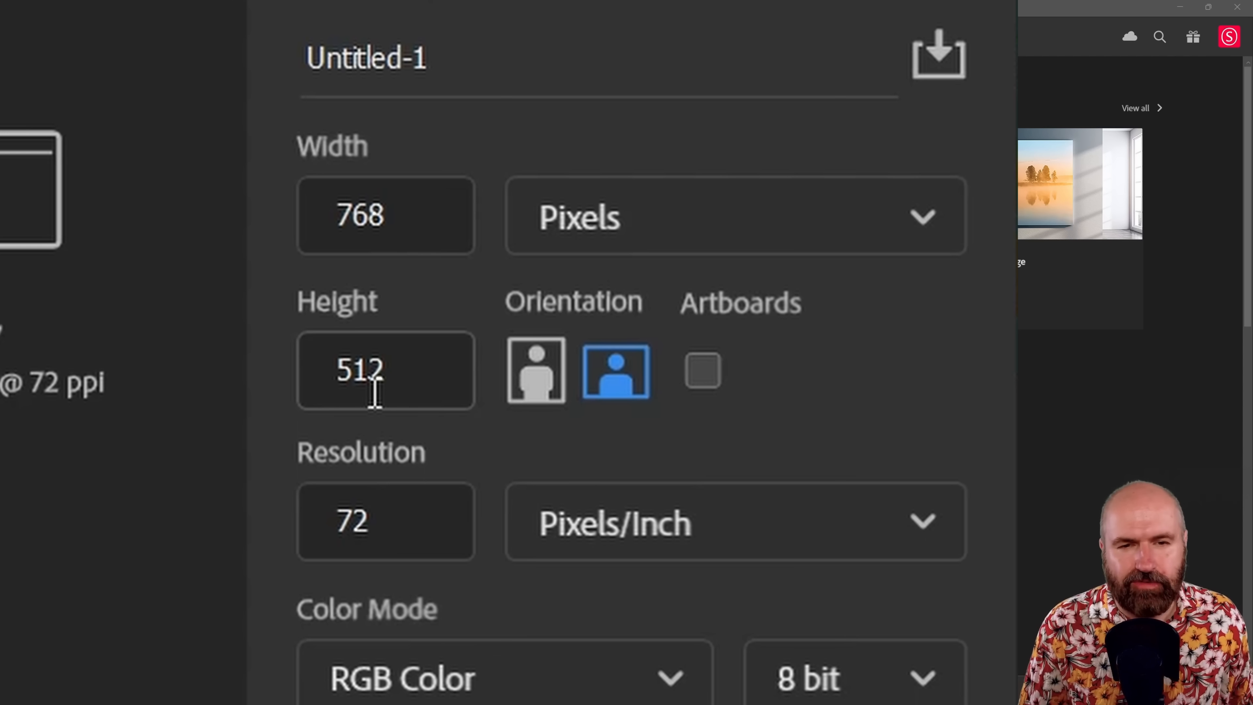
mouse_move(483, 631)
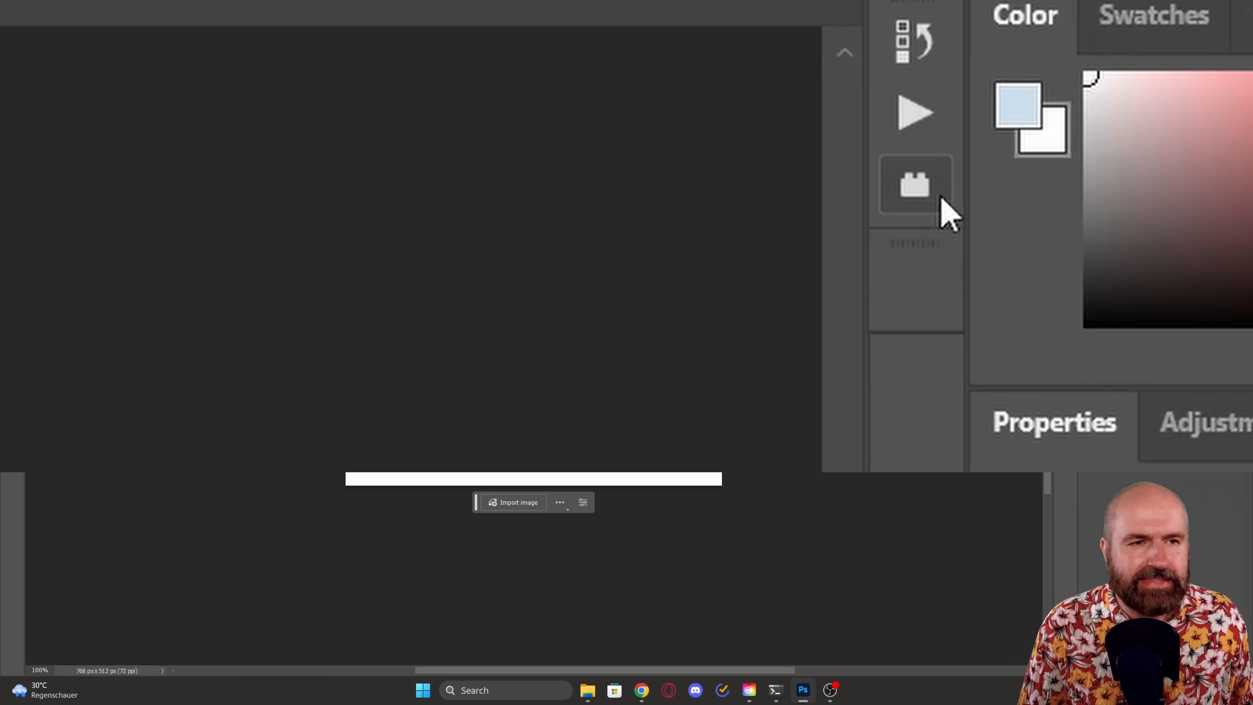
mouse_move(916, 185)
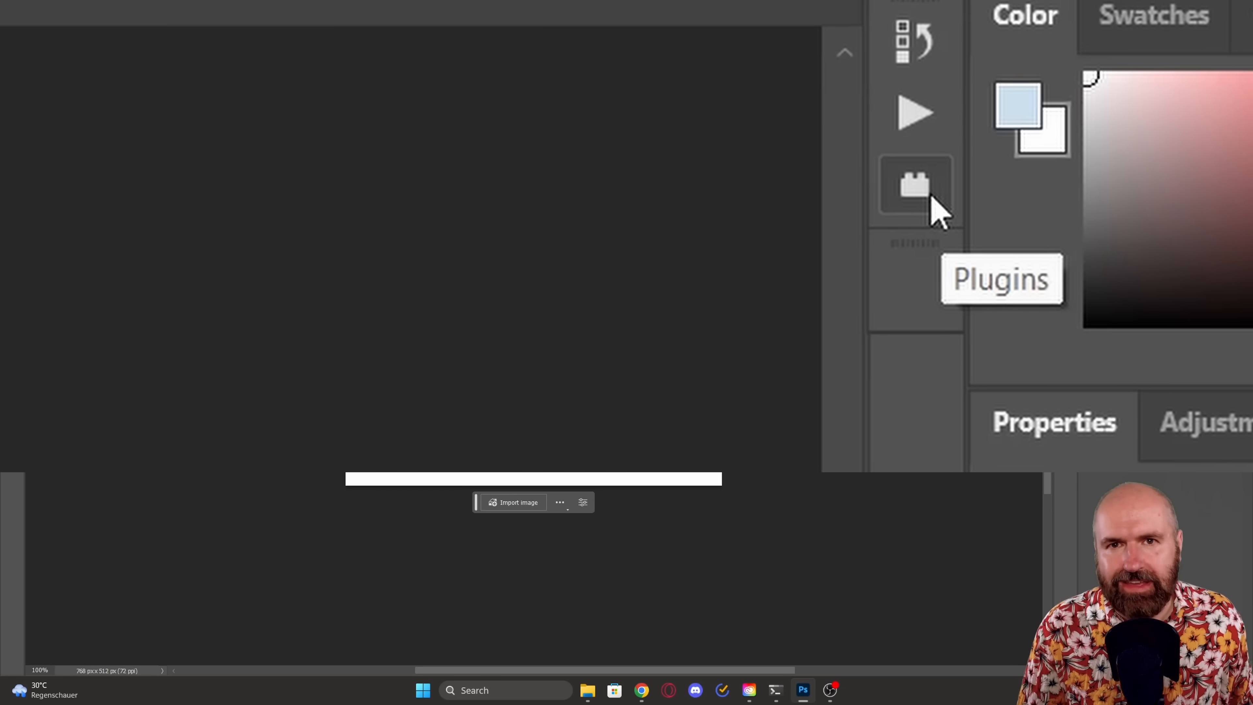
Step: Show the Auto-Photoshop-SD plugin panel from the installed plugins list
left_click(914, 185)
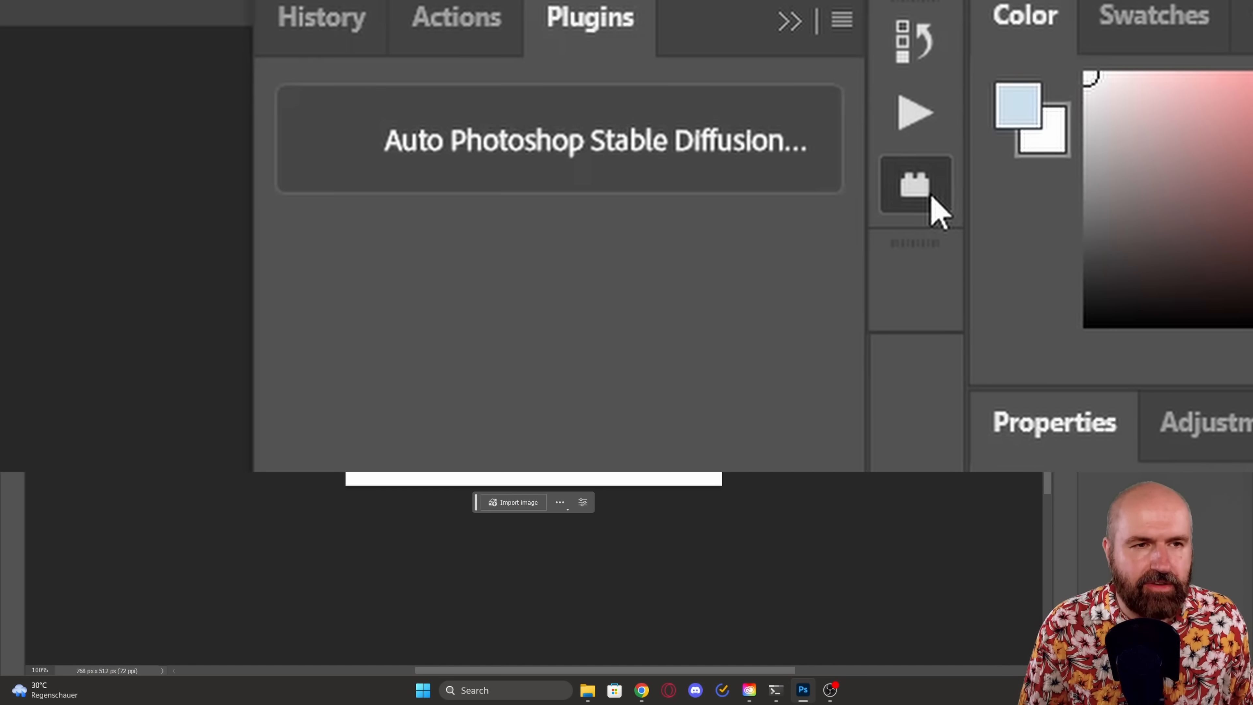
mouse_move(556, 160)
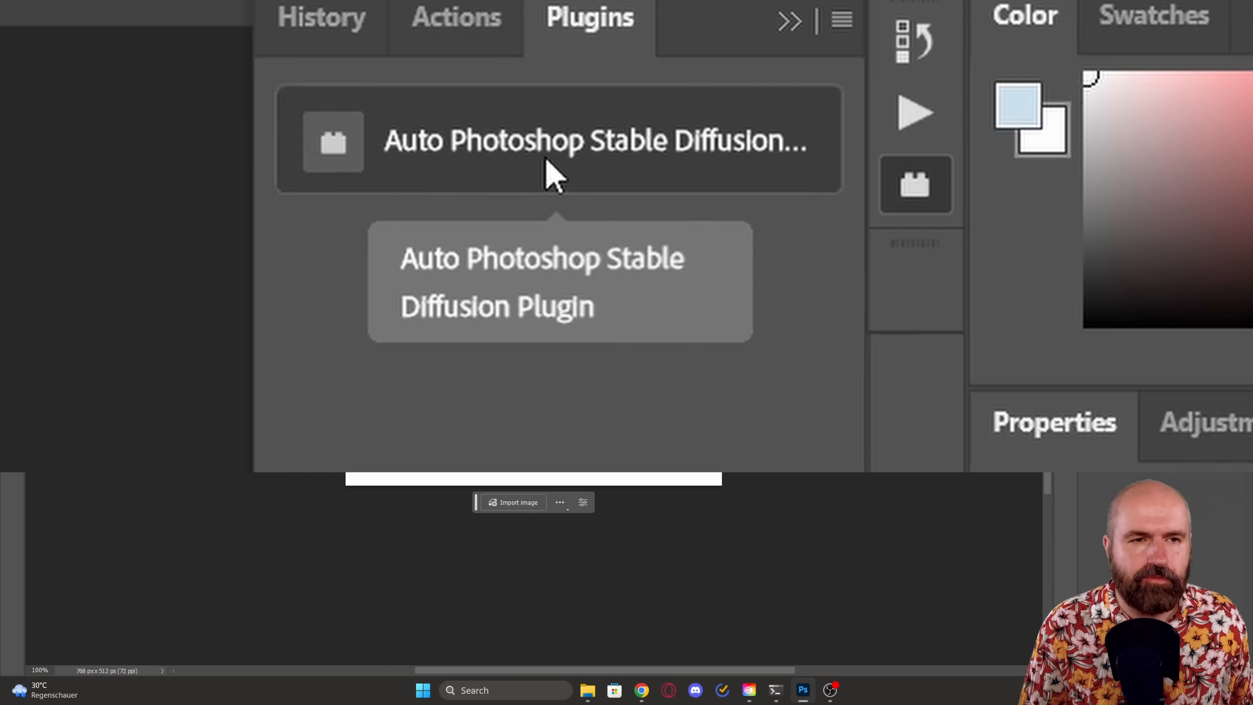
mouse_move(343, 171)
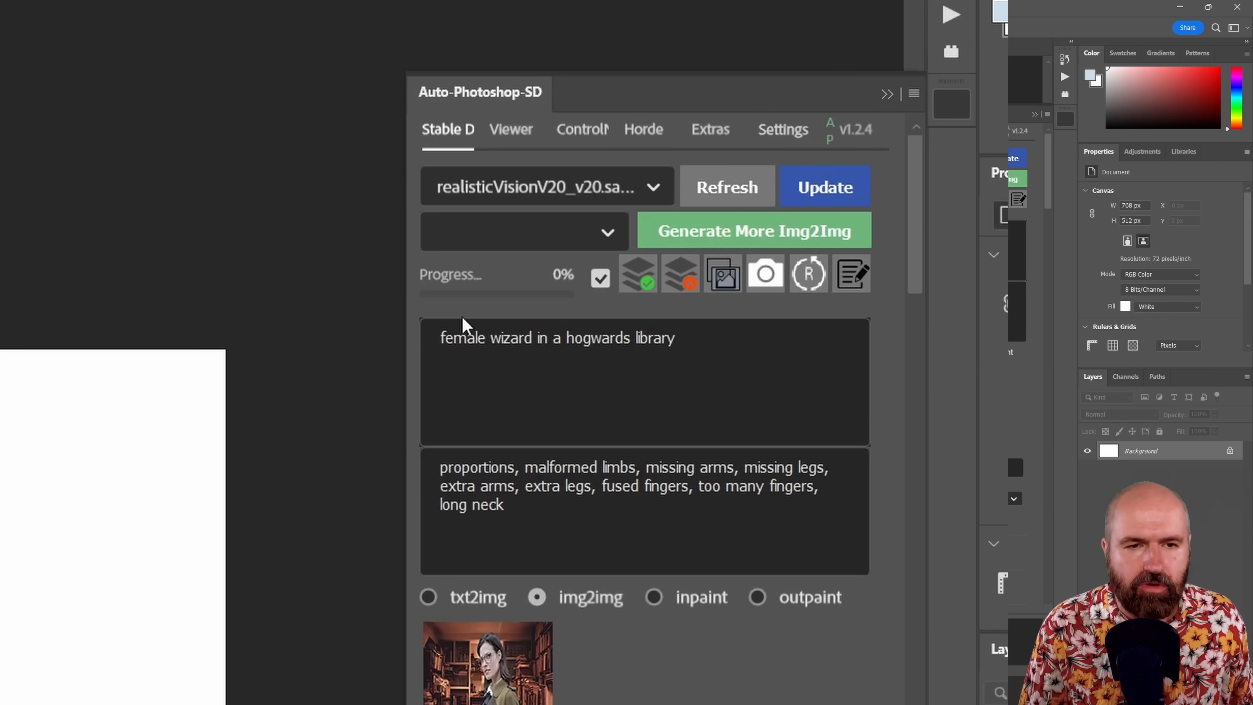
mouse_move(667, 691)
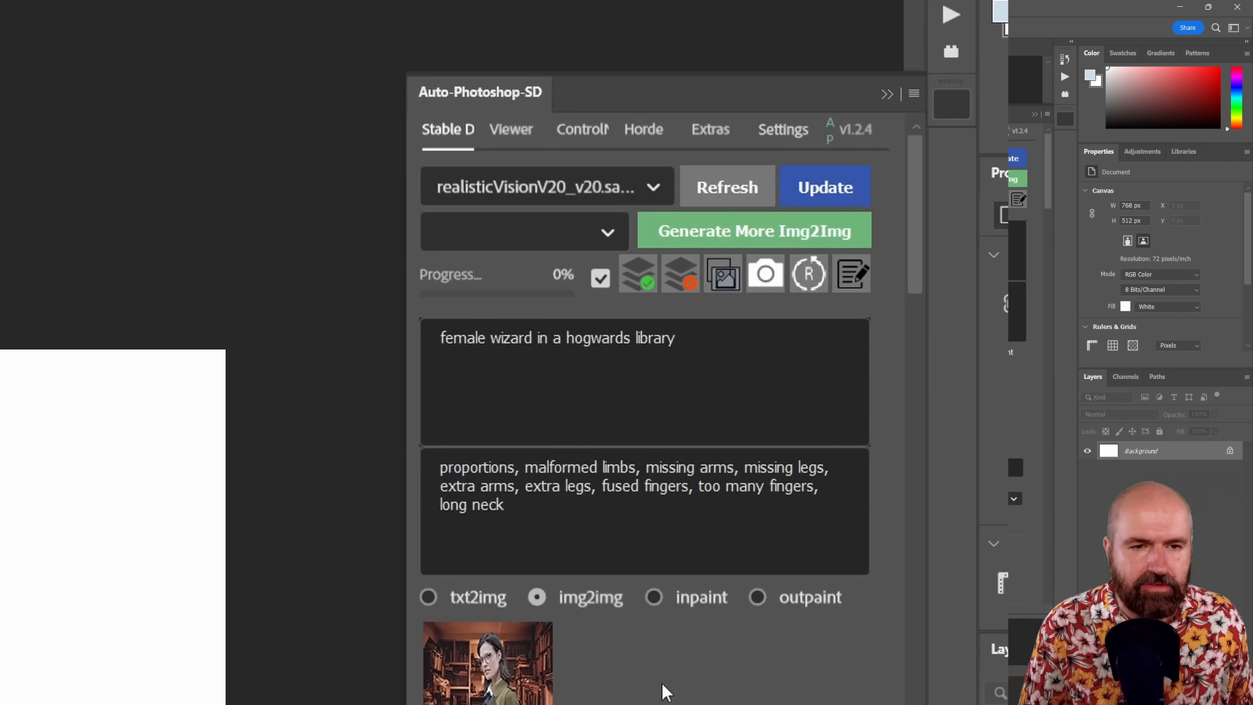
mouse_move(639, 675)
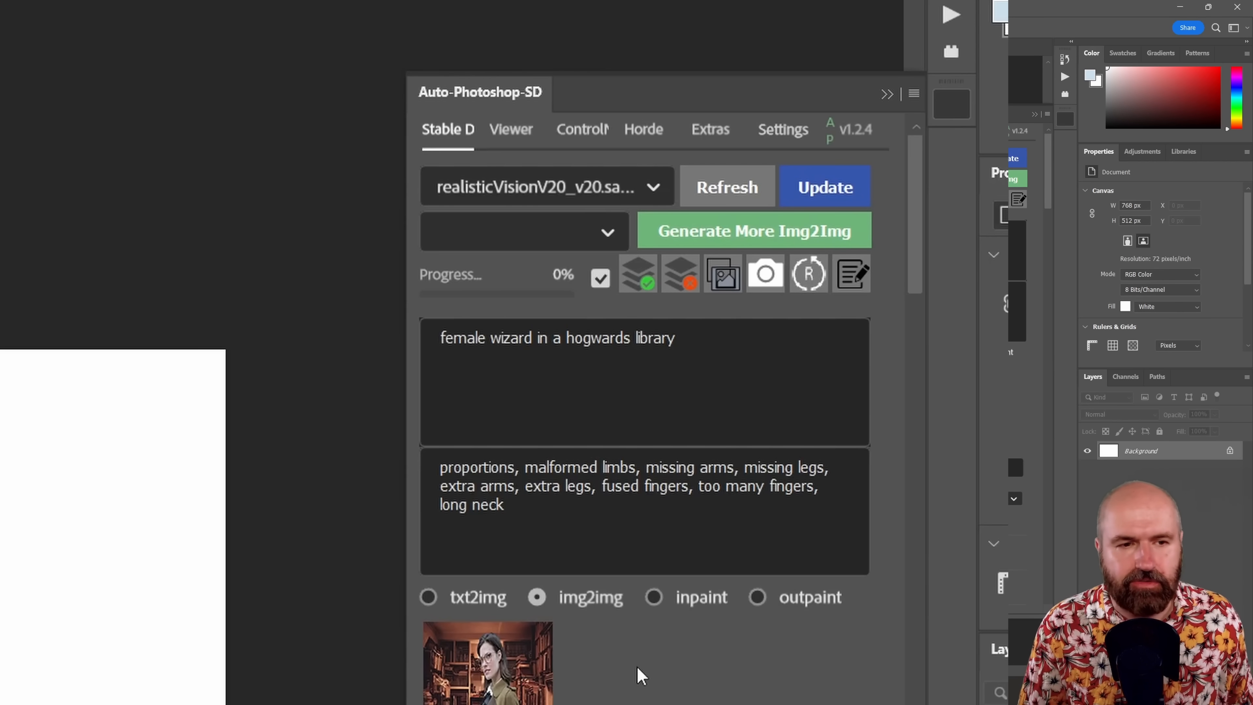
mouse_move(698, 685)
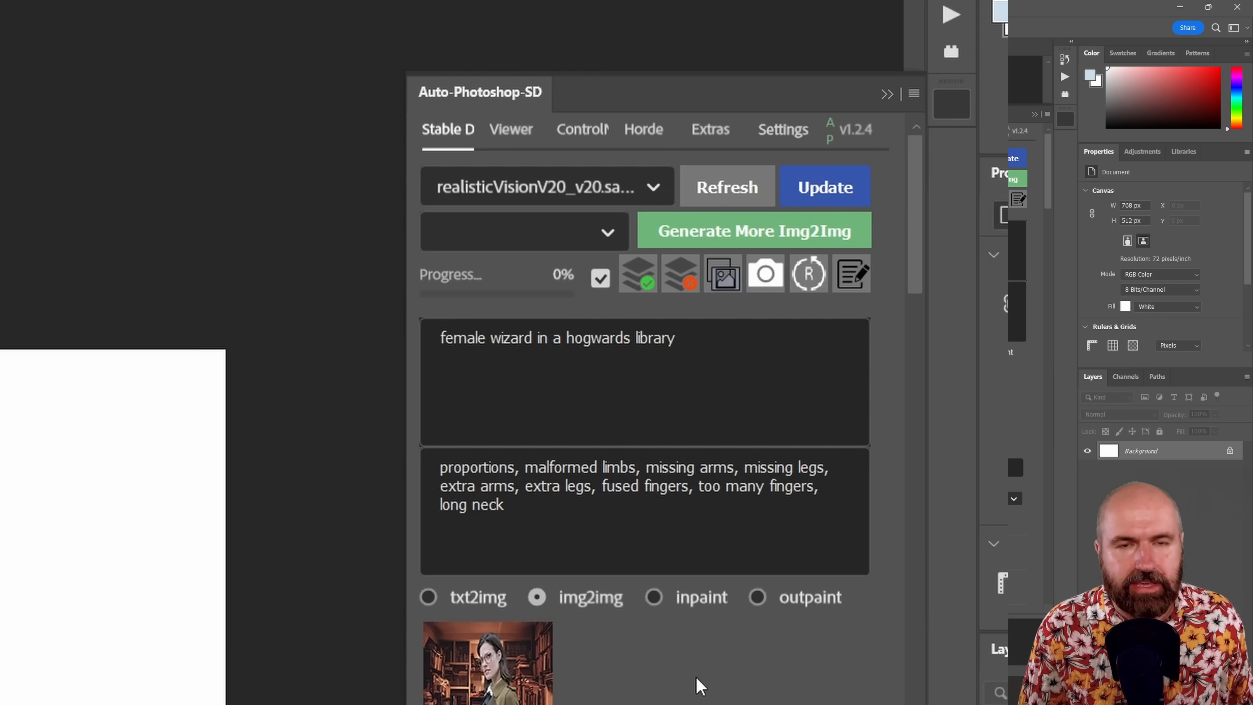
mouse_move(914, 206)
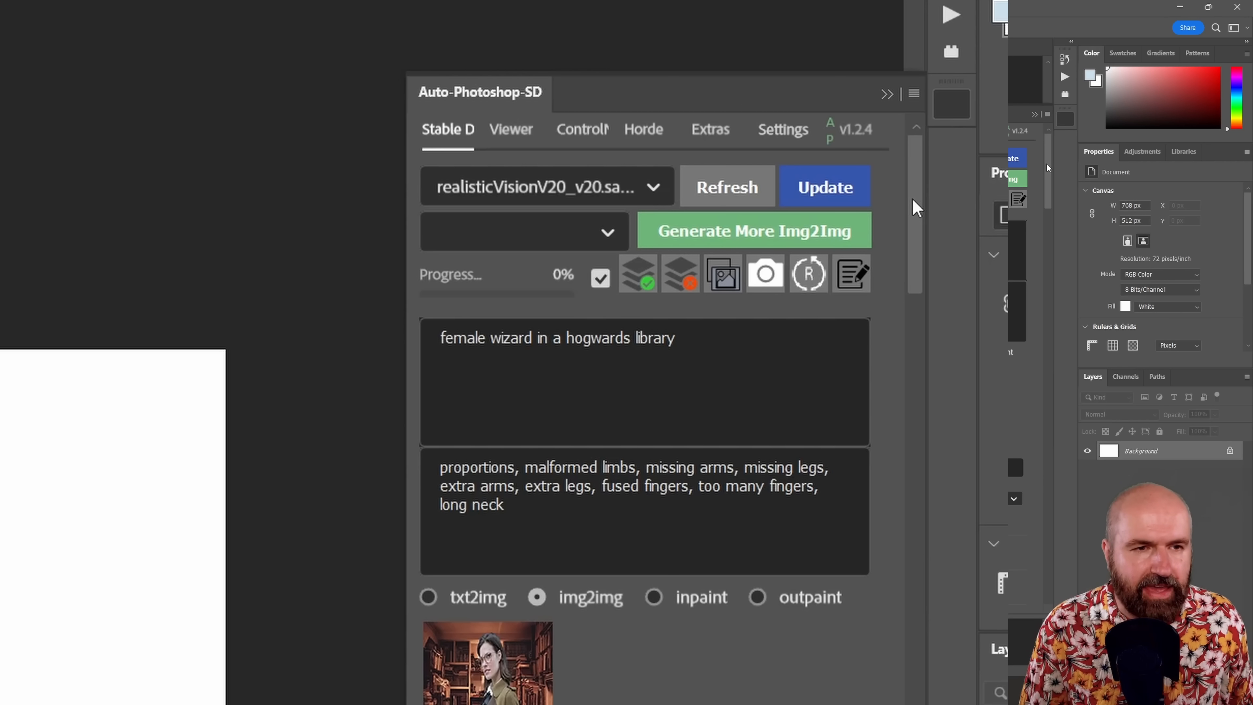
scroll("down", 3)
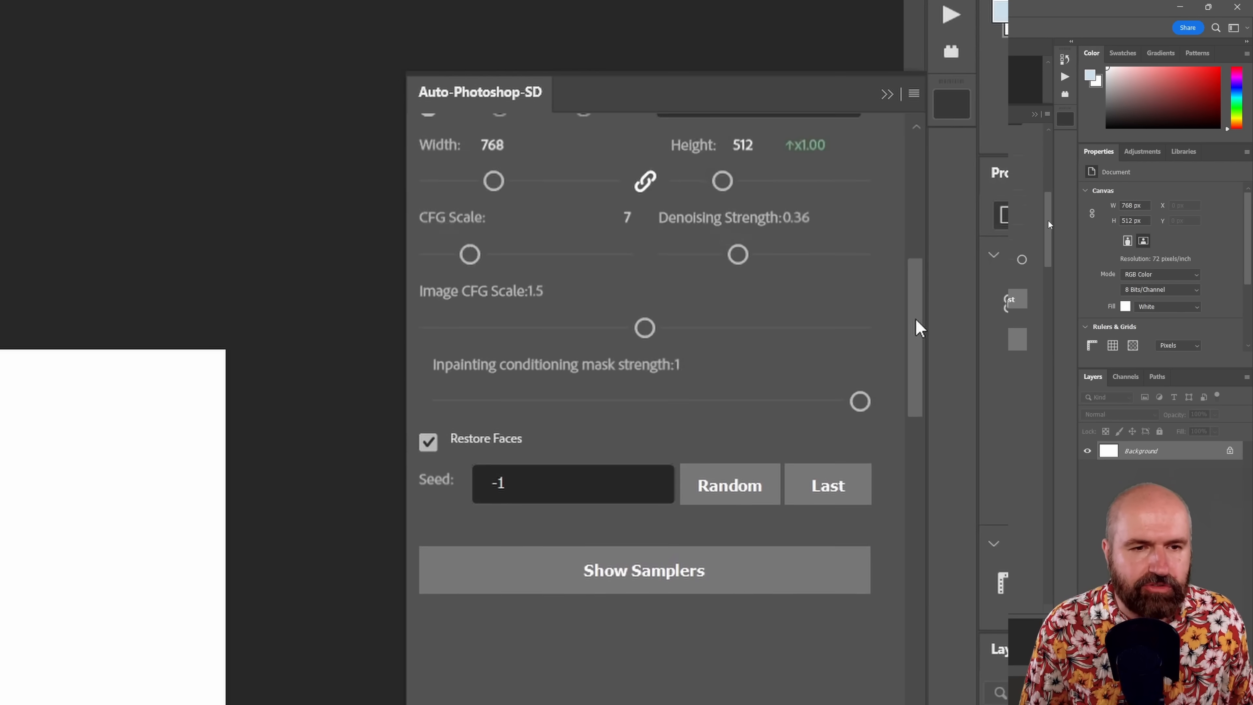
scroll("up", 3)
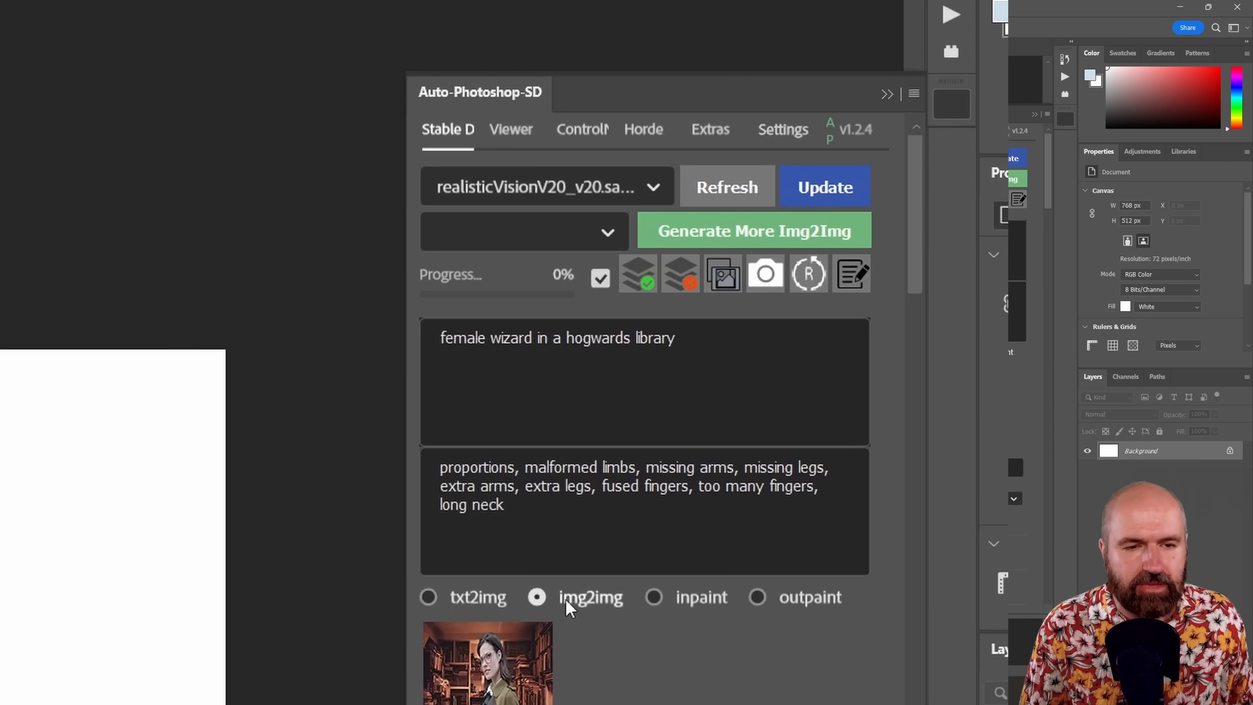
mouse_move(801, 604)
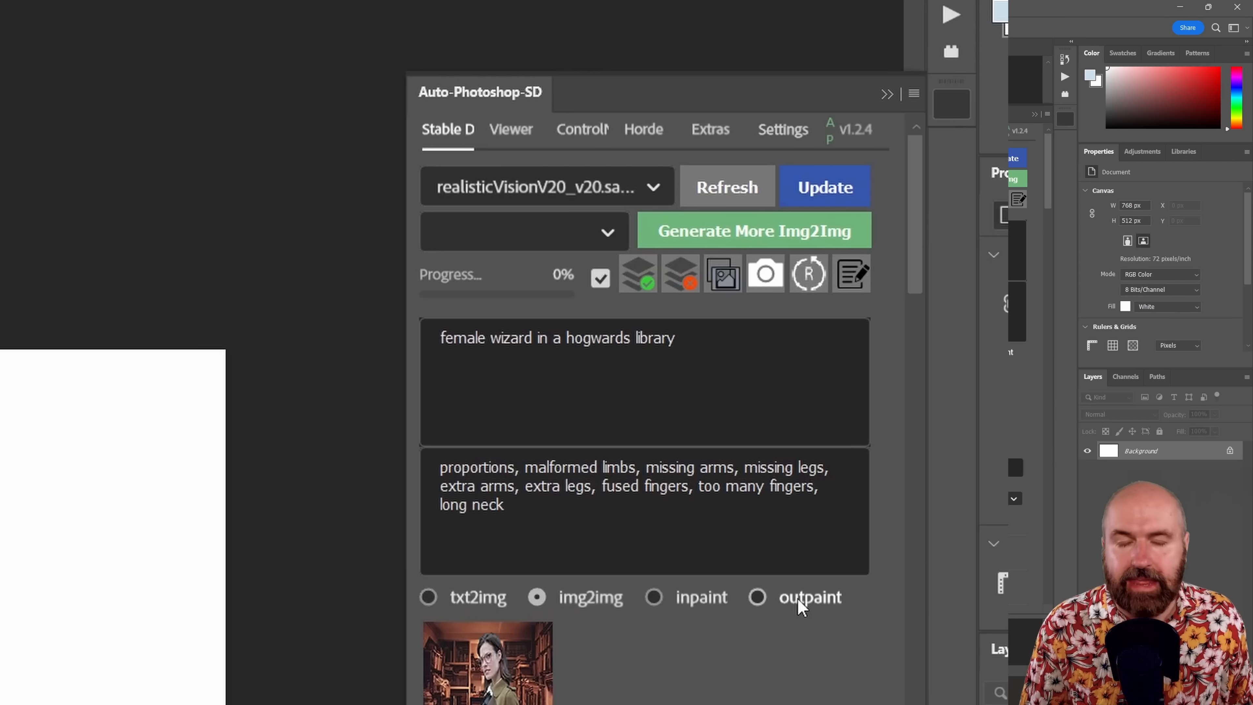
mouse_move(496, 136)
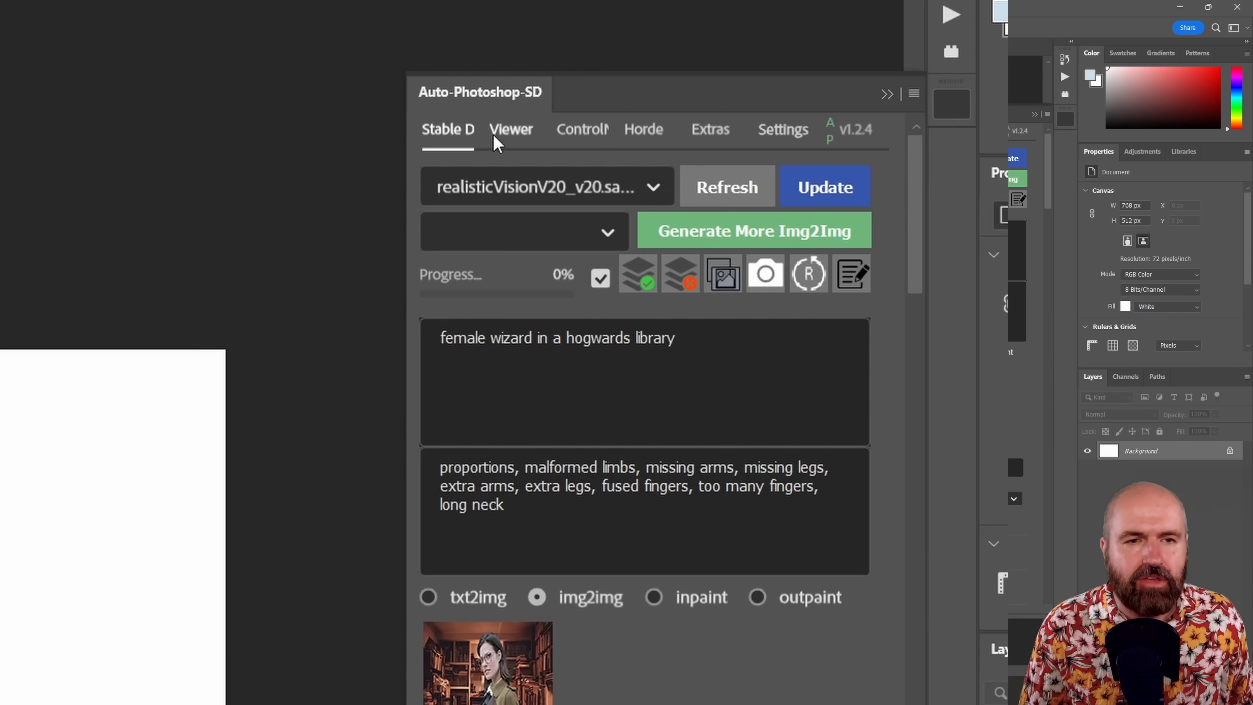
mouse_move(556, 138)
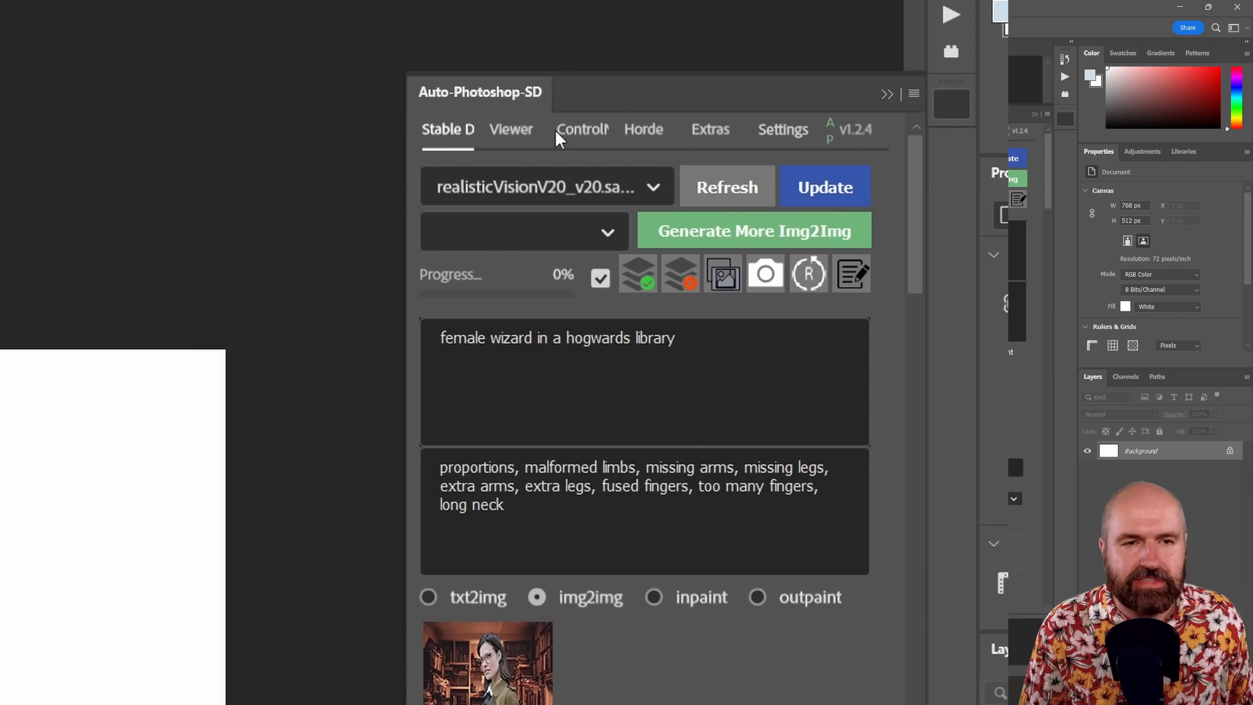
Step: Review the ControlNet preprocessing module and model dropdown lists
left_click(581, 129)
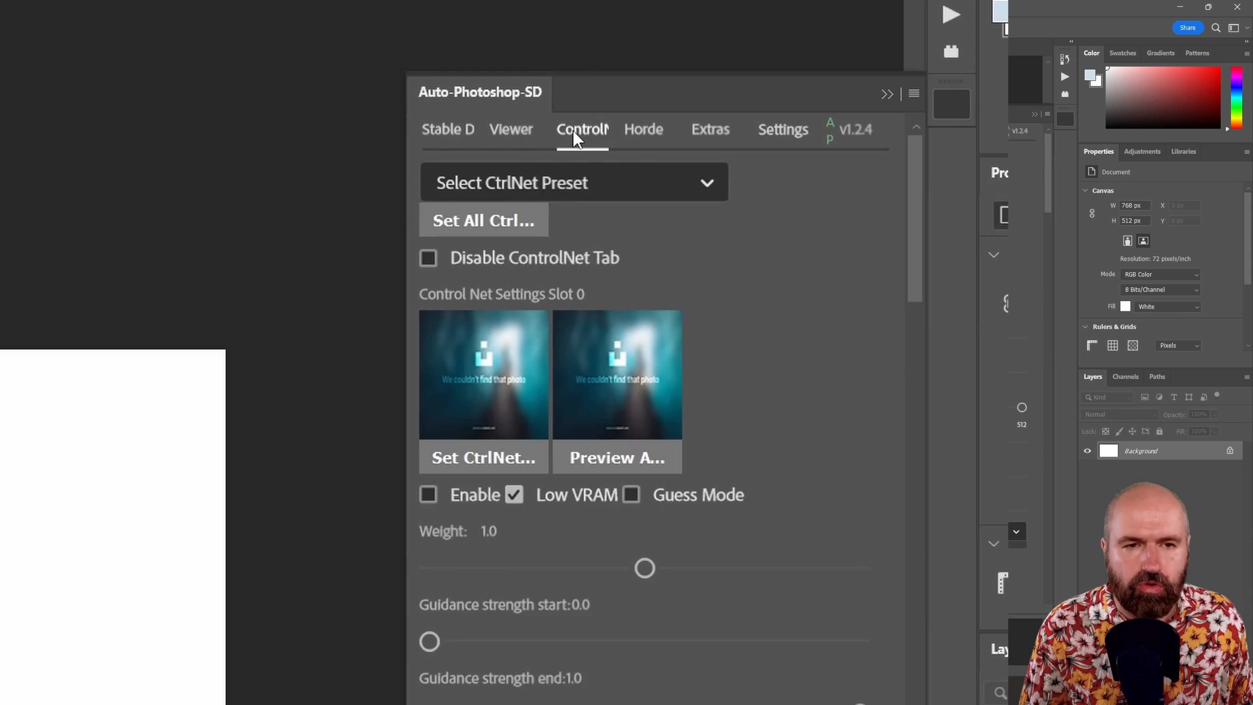
scroll("down", 3)
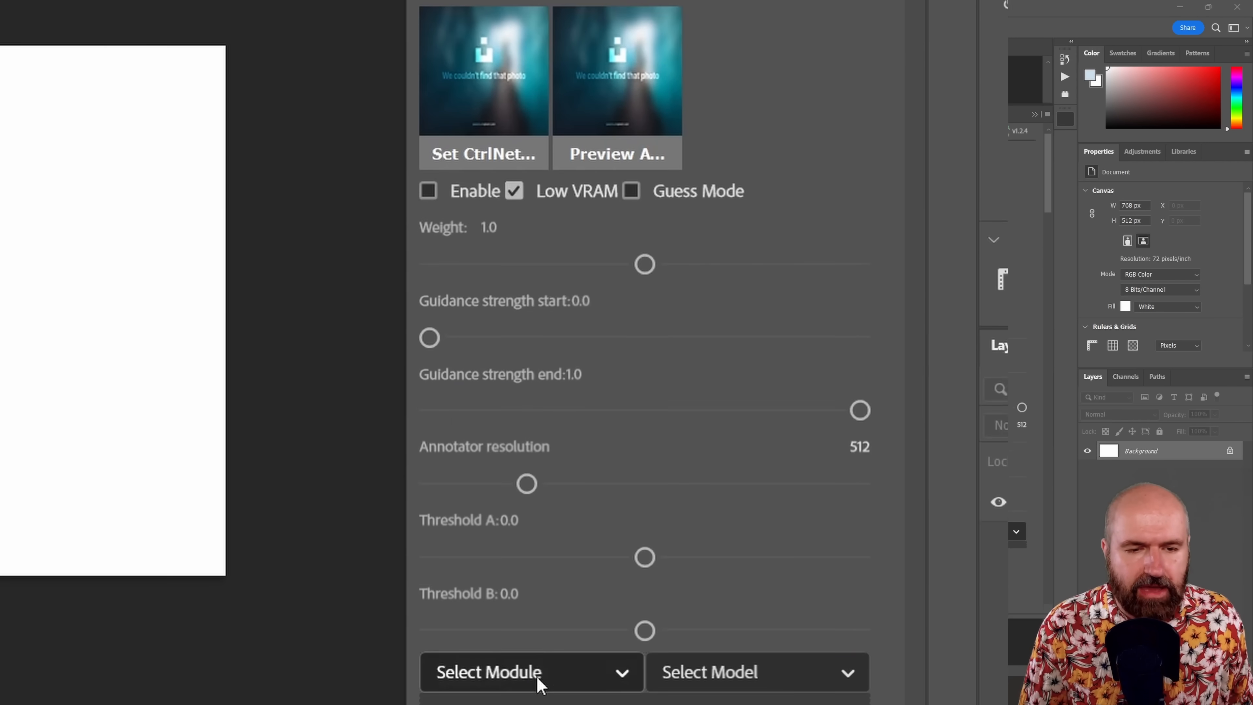
left_click(531, 672)
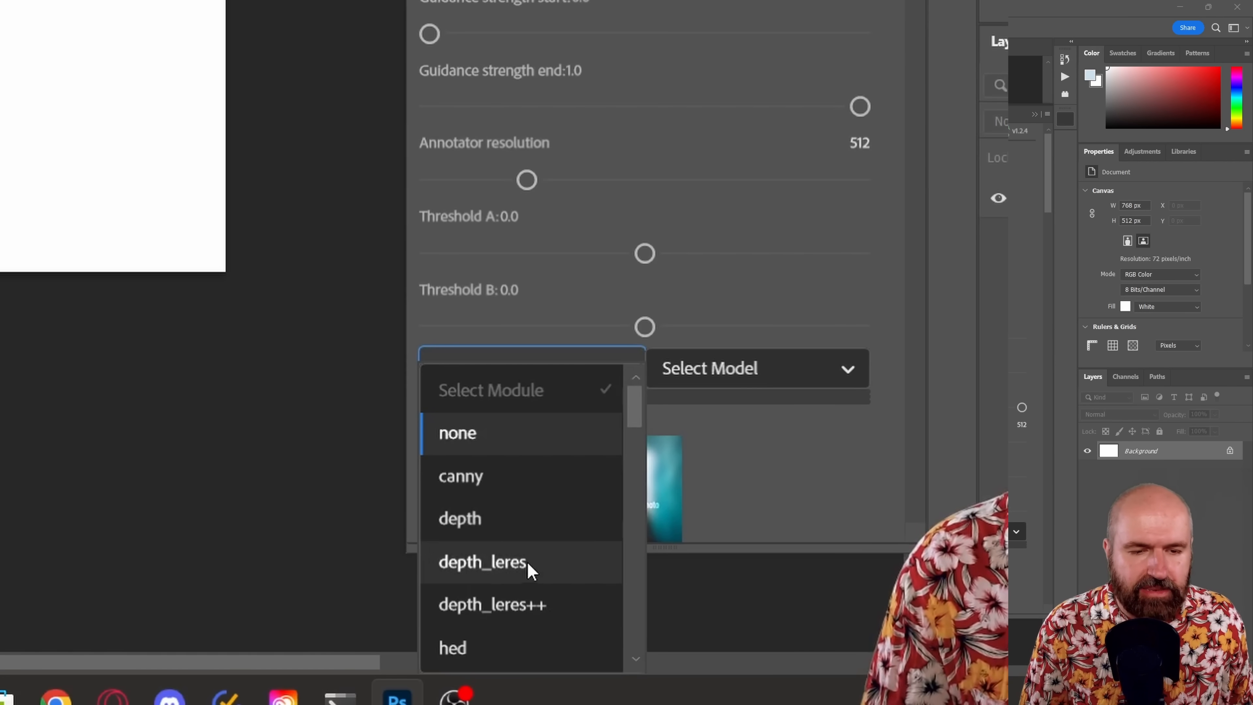
mouse_move(495, 527)
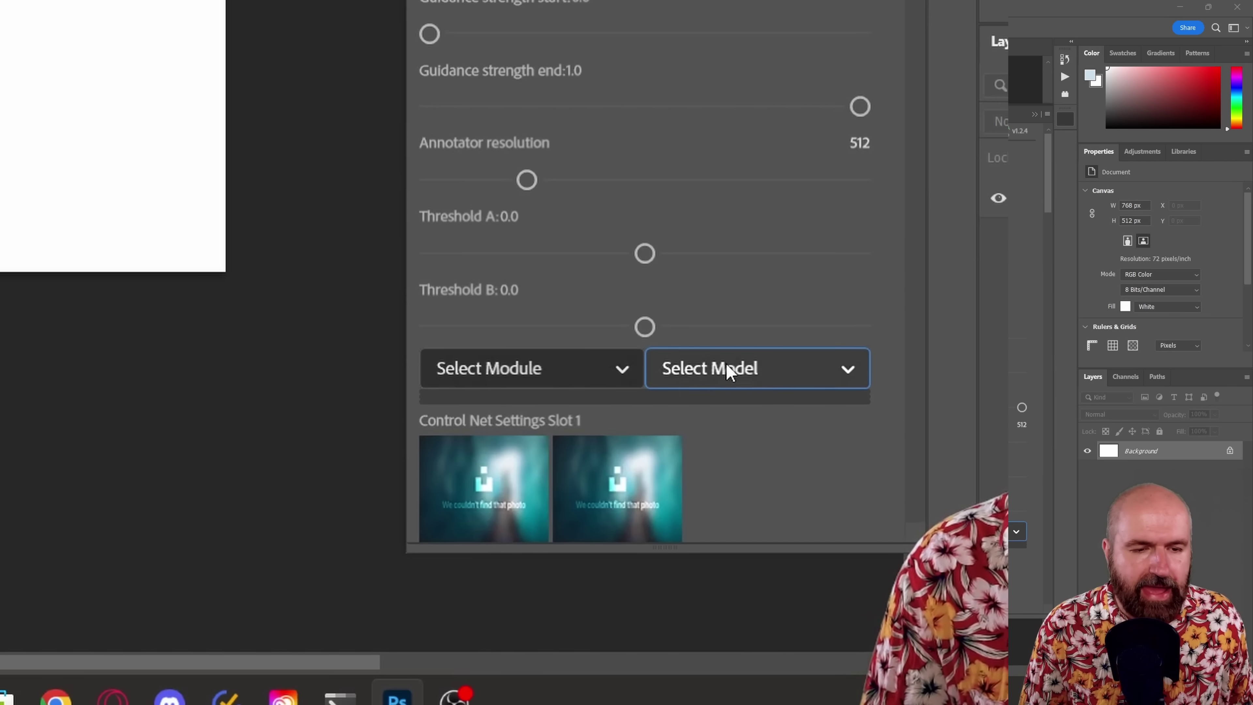
left_click(755, 368)
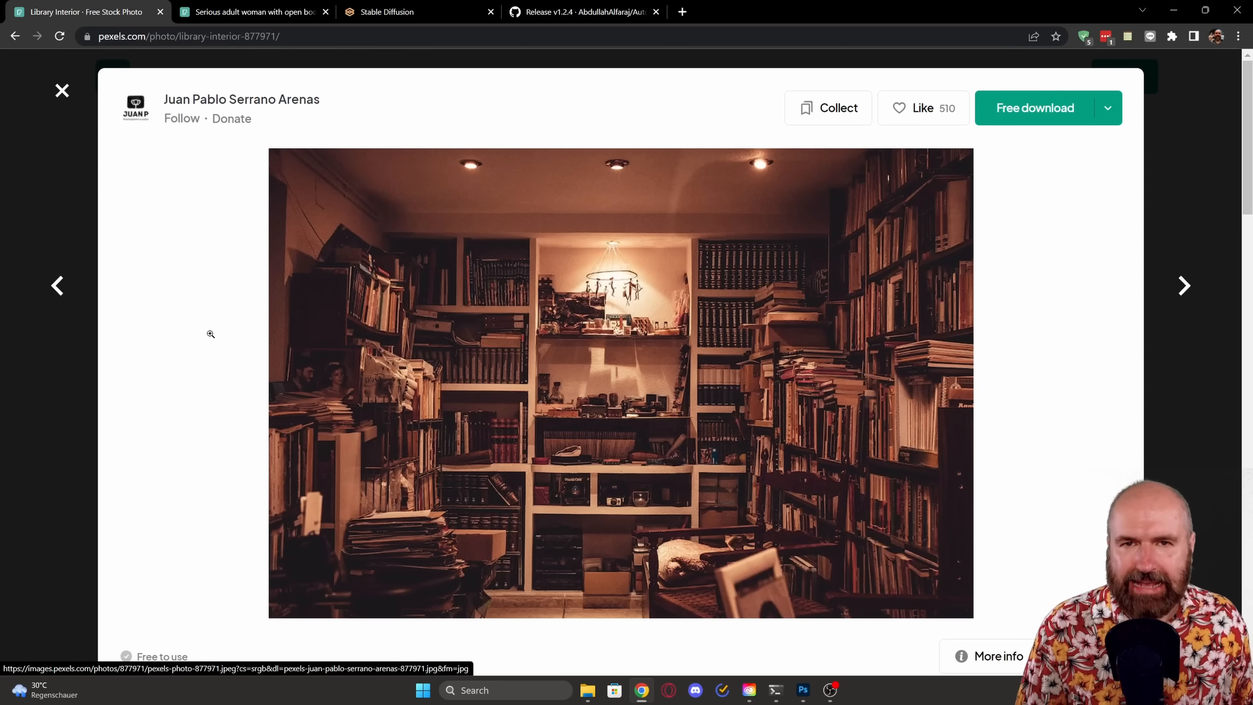
mouse_move(630, 323)
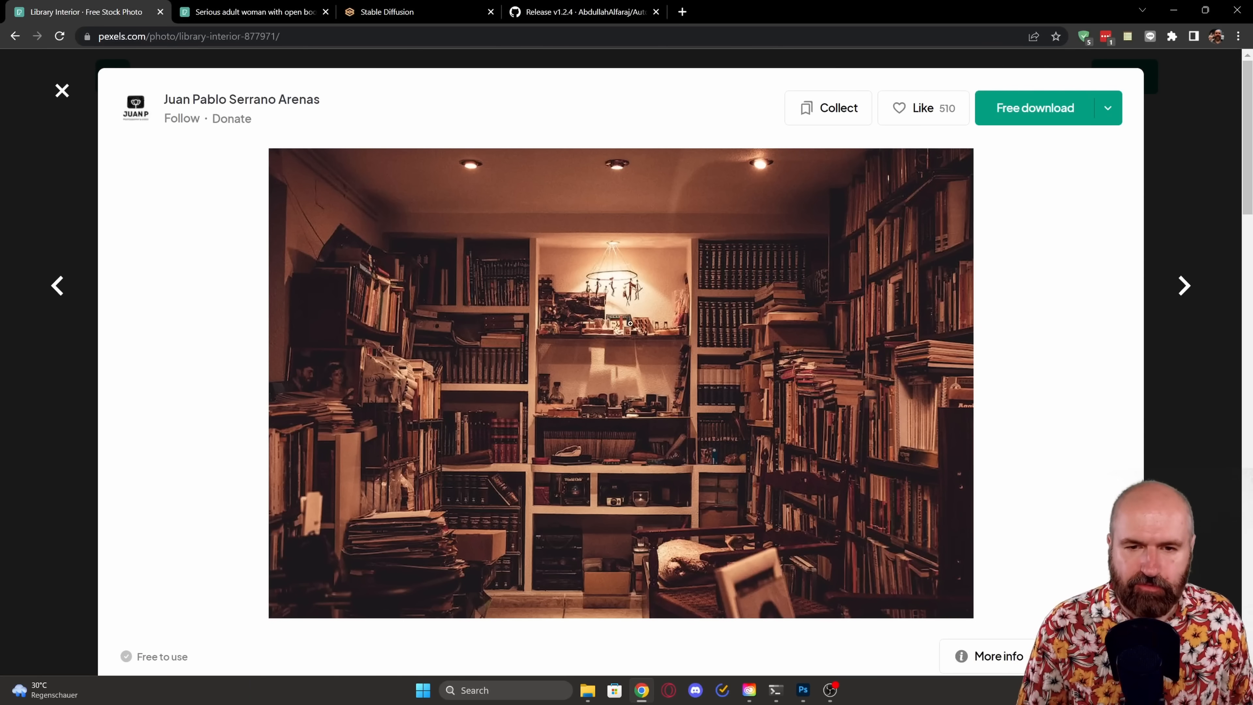
Step: Copy the library interior photo, then the woman-reading photo, from Pexels
right_click(629, 323)
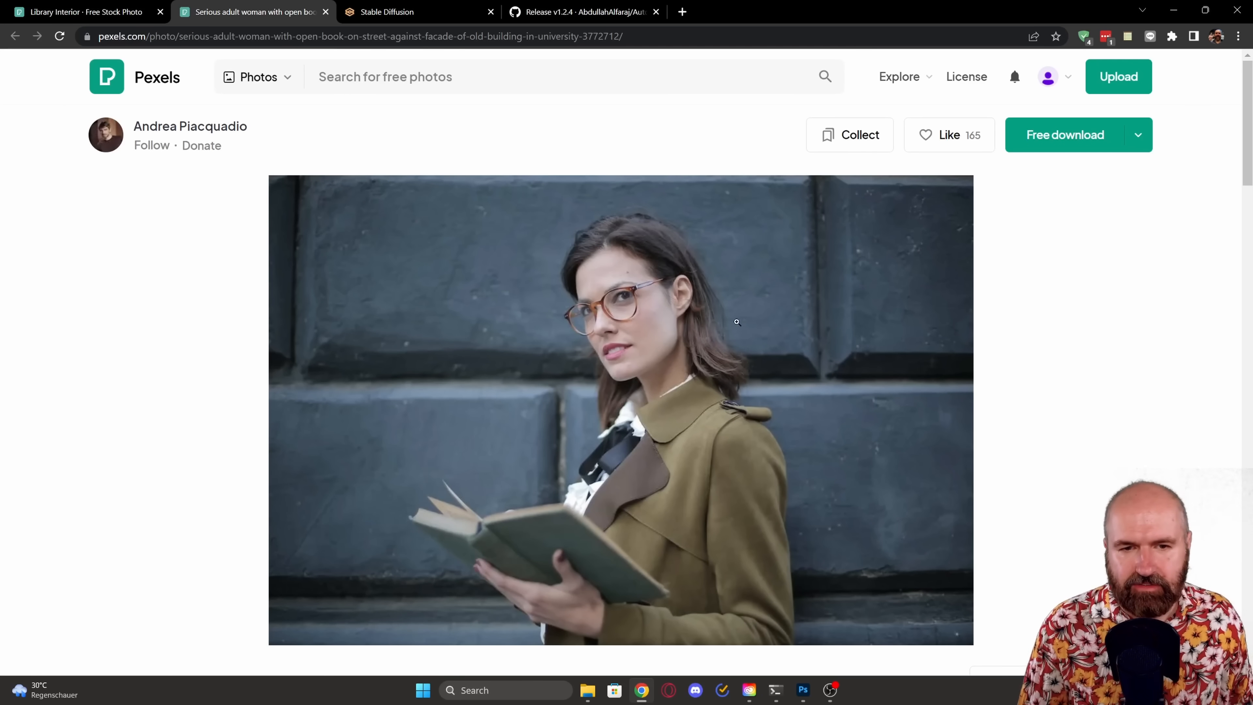
right_click(736, 321)
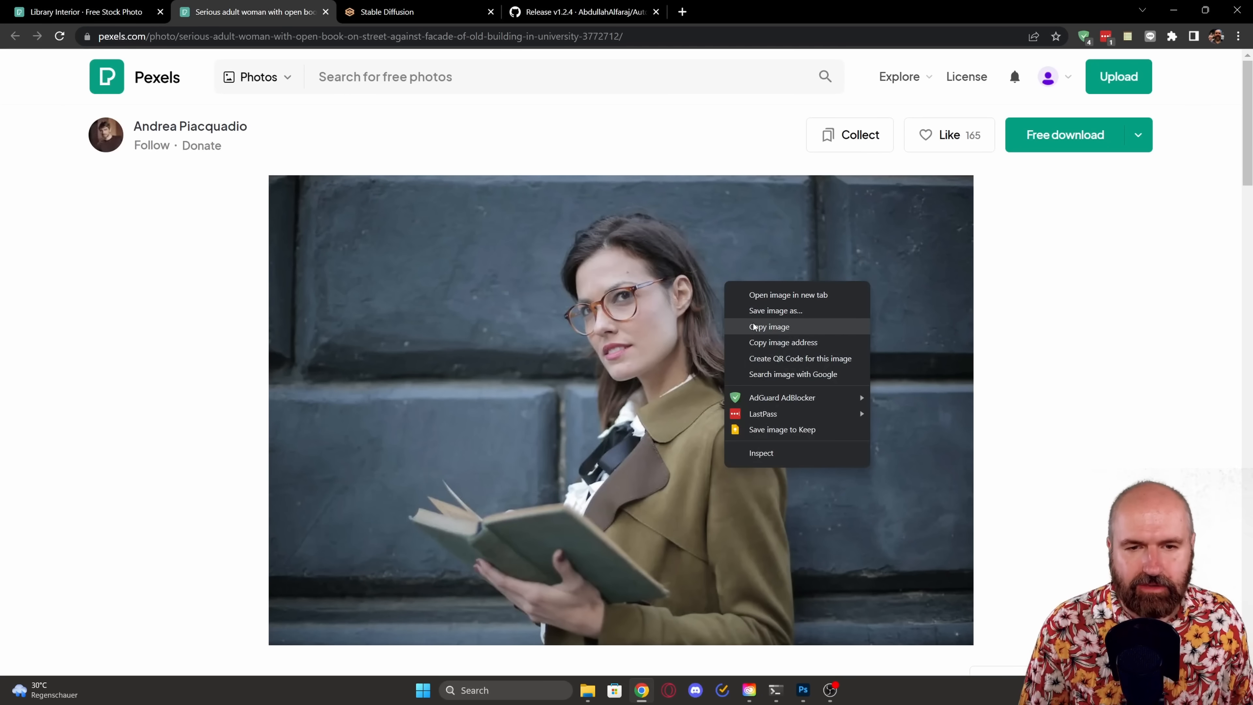
left_click(802, 689)
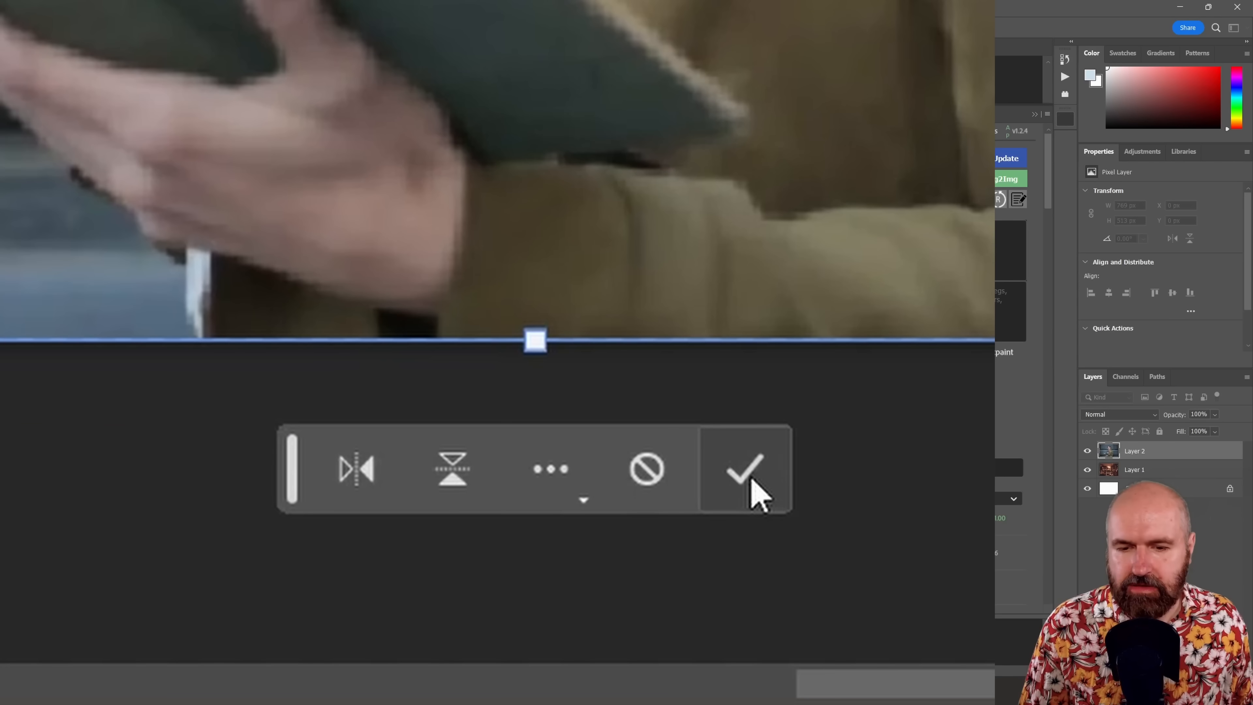
mouse_move(747, 471)
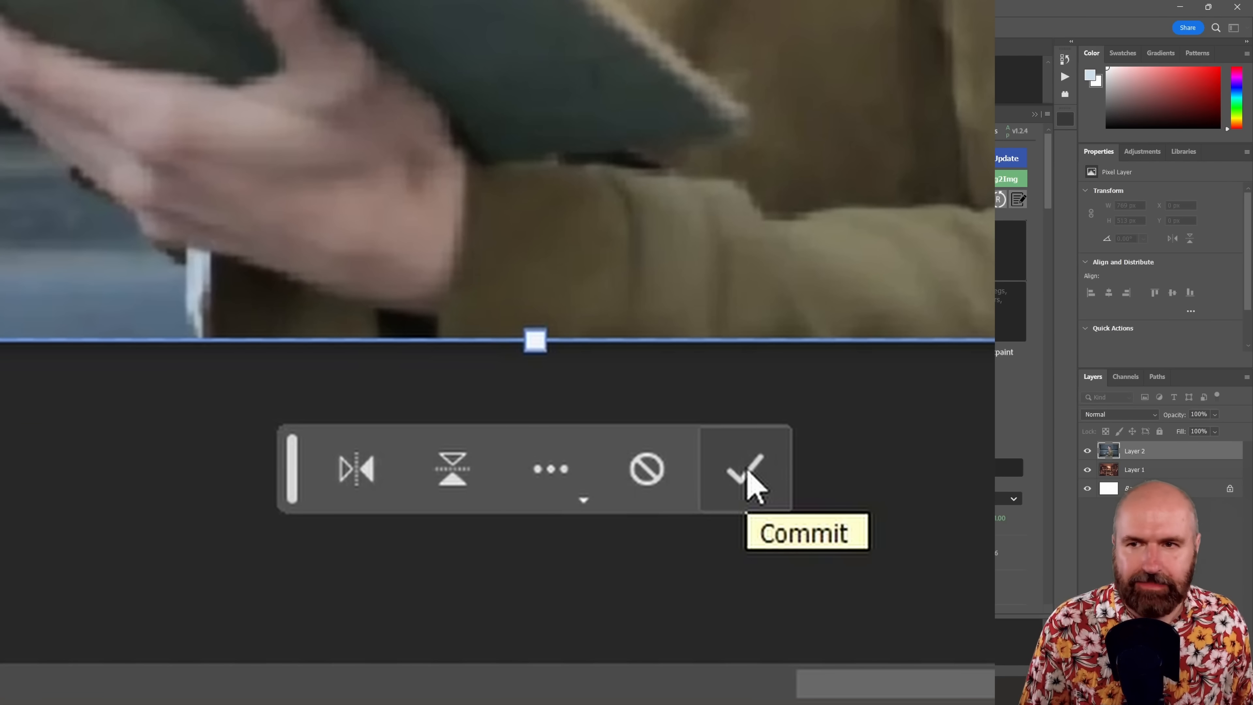
Step: Commit the pasted woman-reading layer's placement over the library interior
left_click(745, 469)
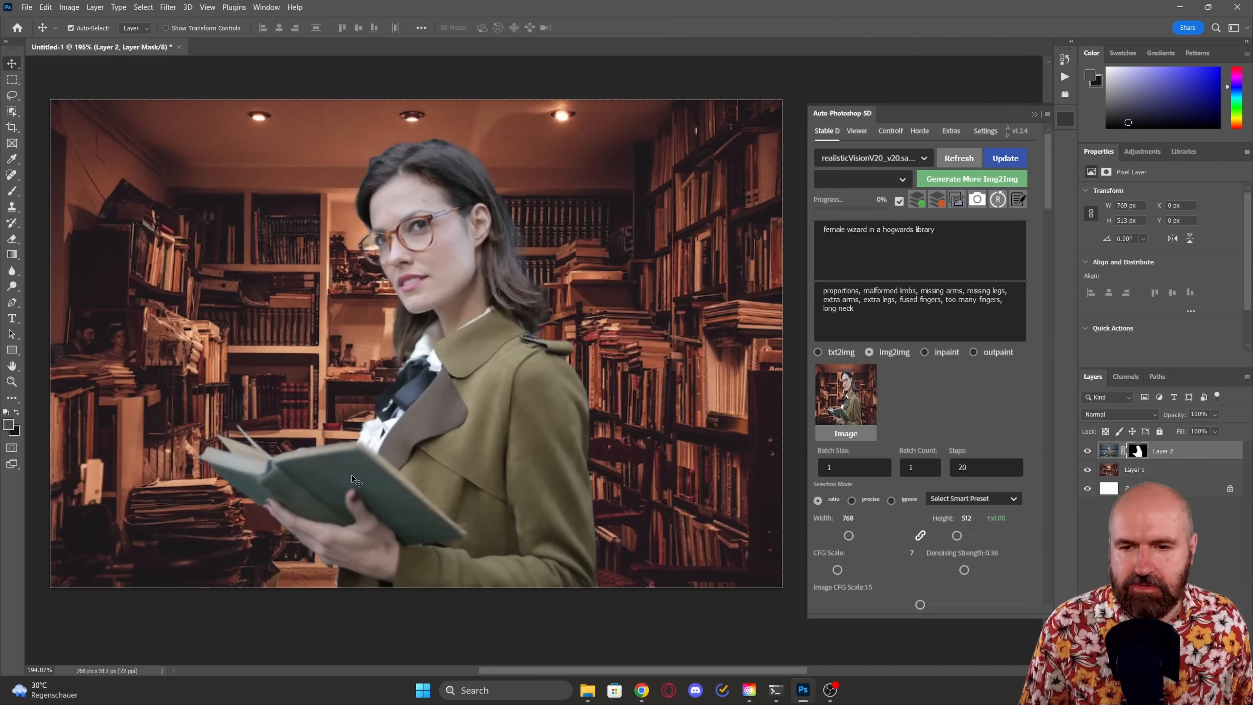
mouse_move(647, 392)
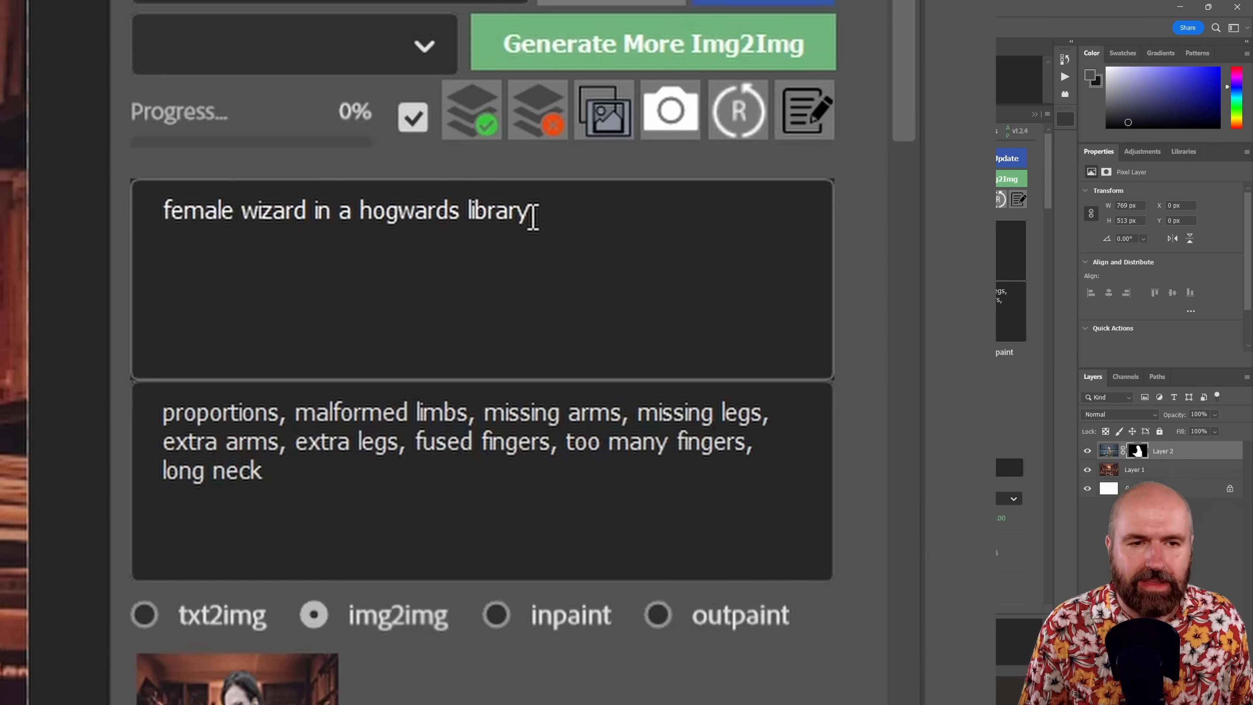
Step: Select the full negative prompt text and scroll down to the generate controls
triple_click(464, 441)
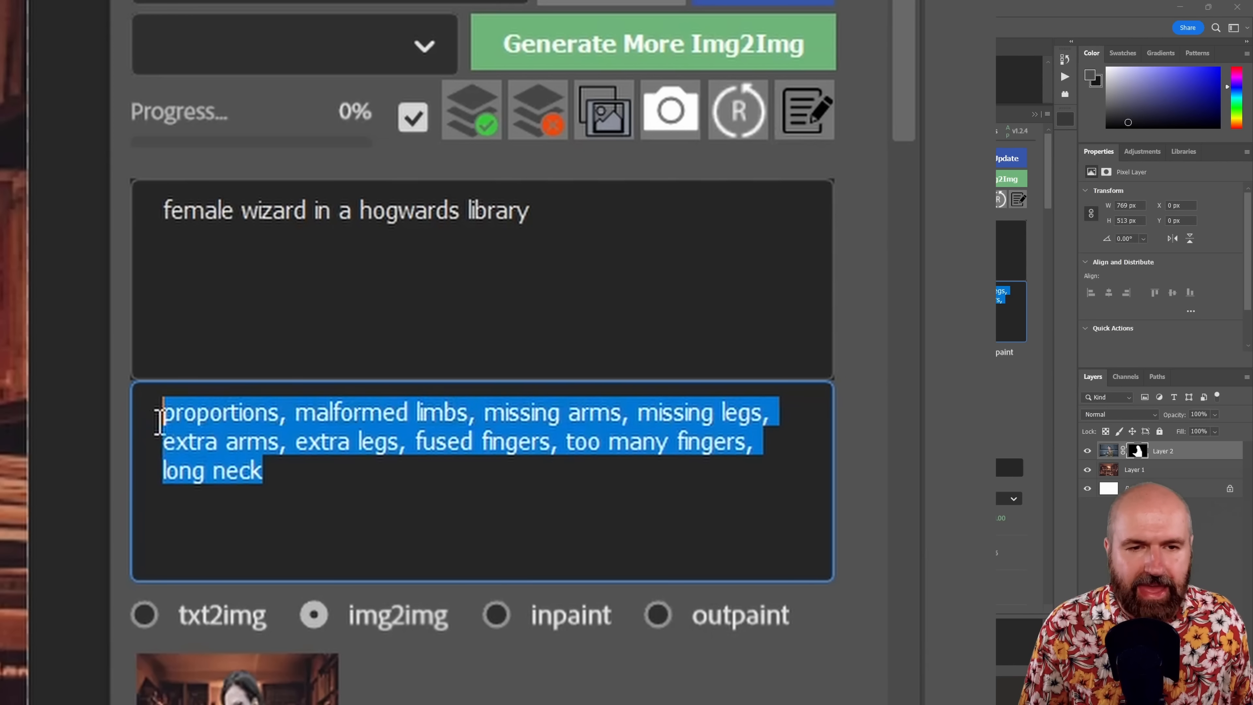
mouse_move(616, 200)
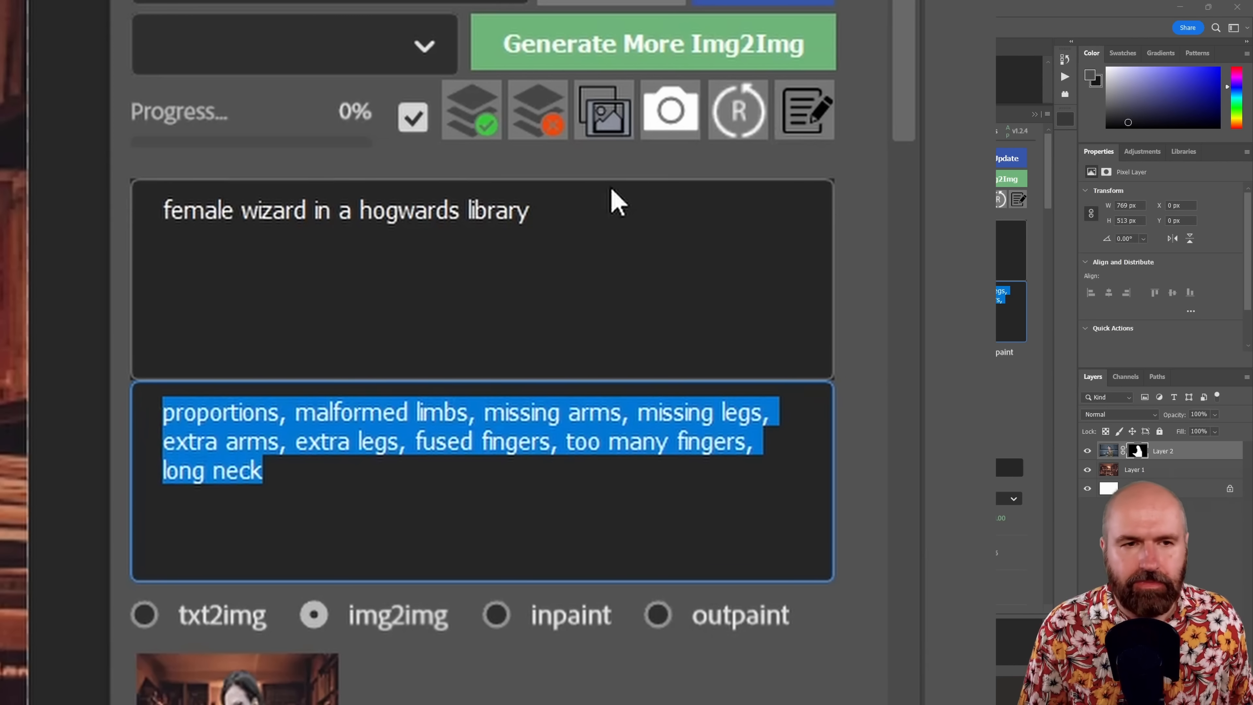
scroll("down", 3)
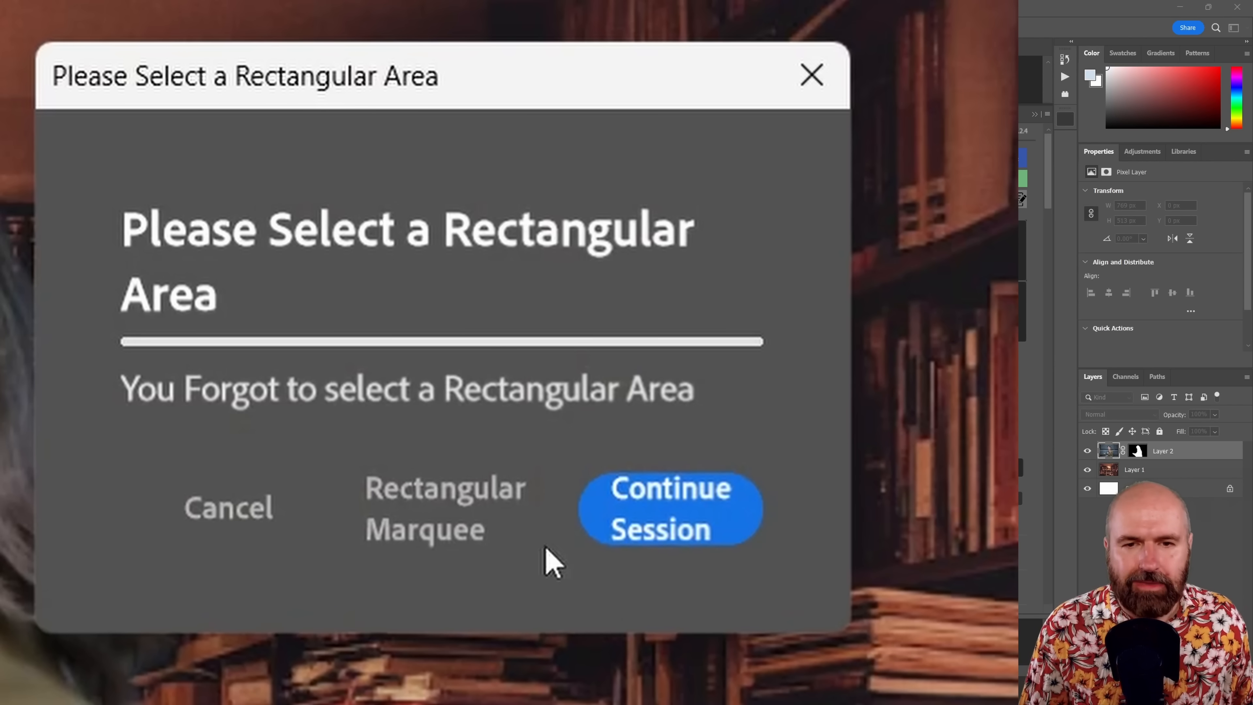
mouse_move(445, 508)
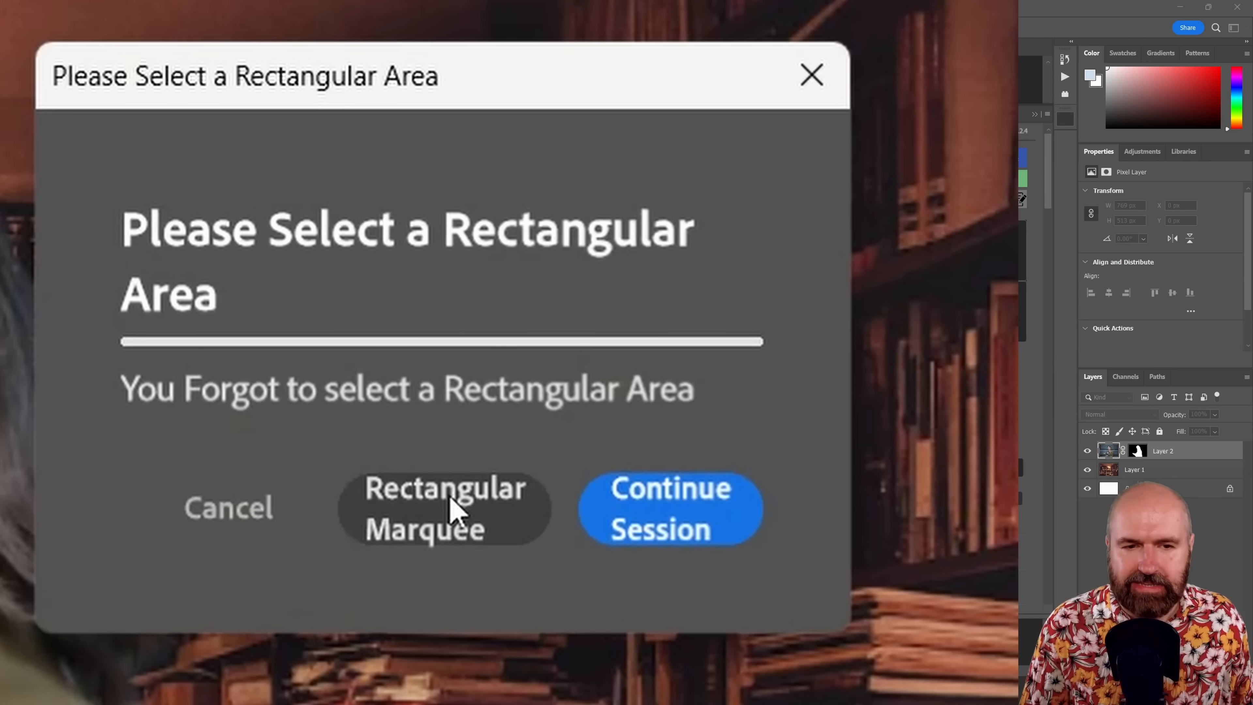
mouse_move(360, 519)
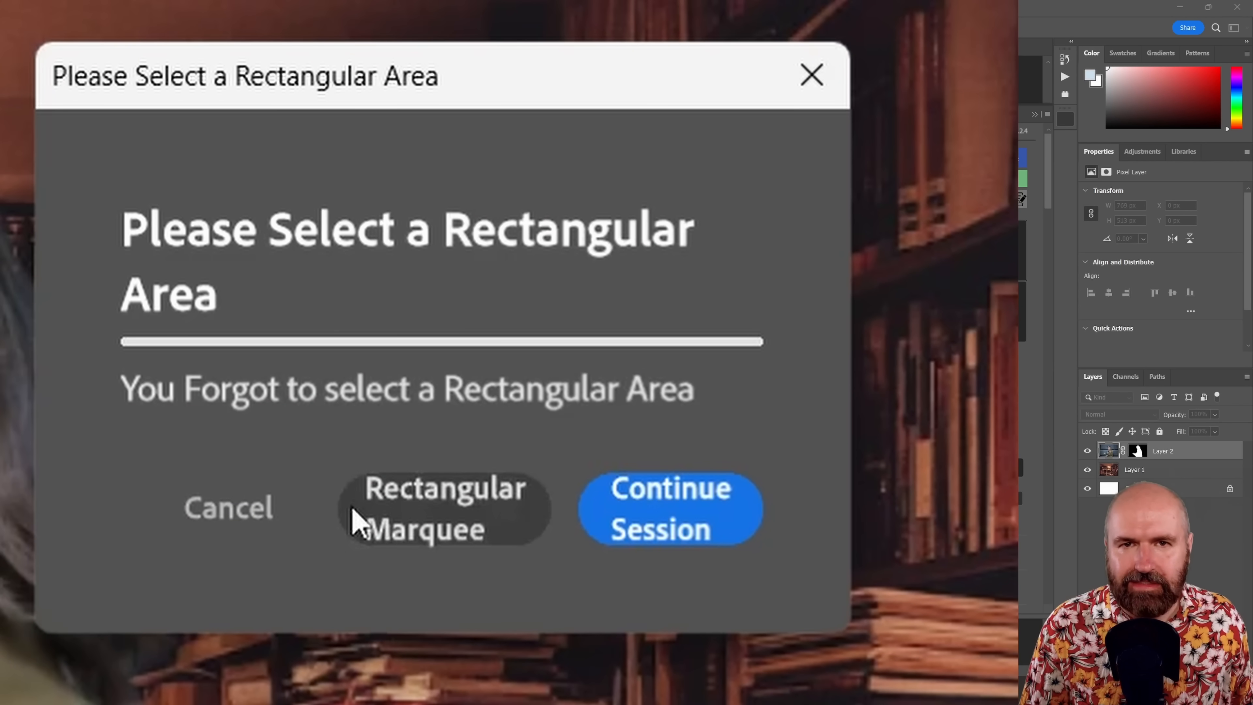
mouse_move(399, 531)
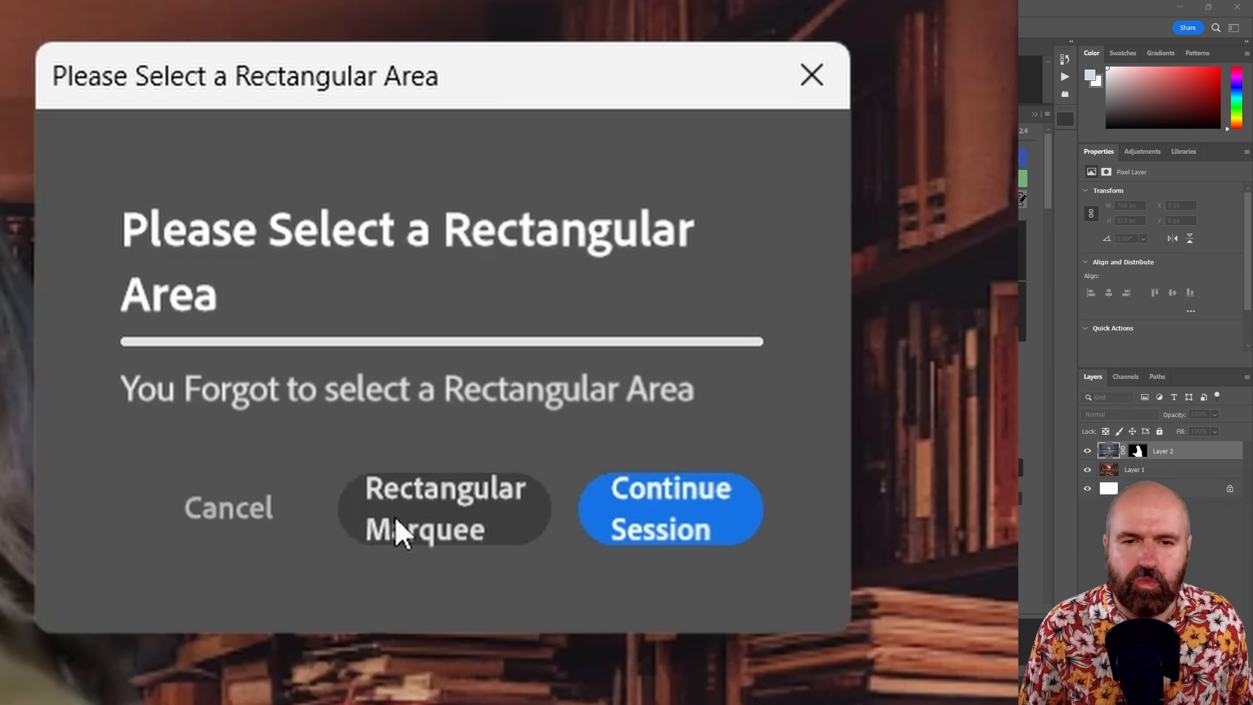
mouse_move(420, 534)
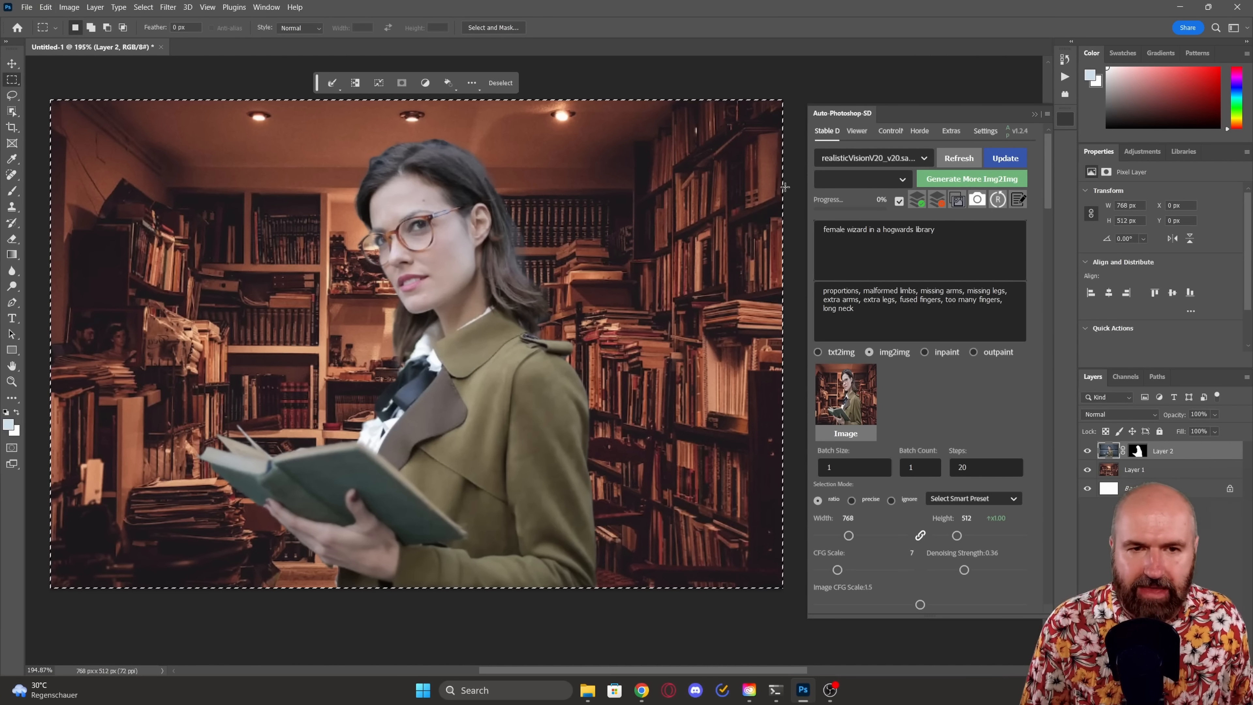
mouse_move(715, 235)
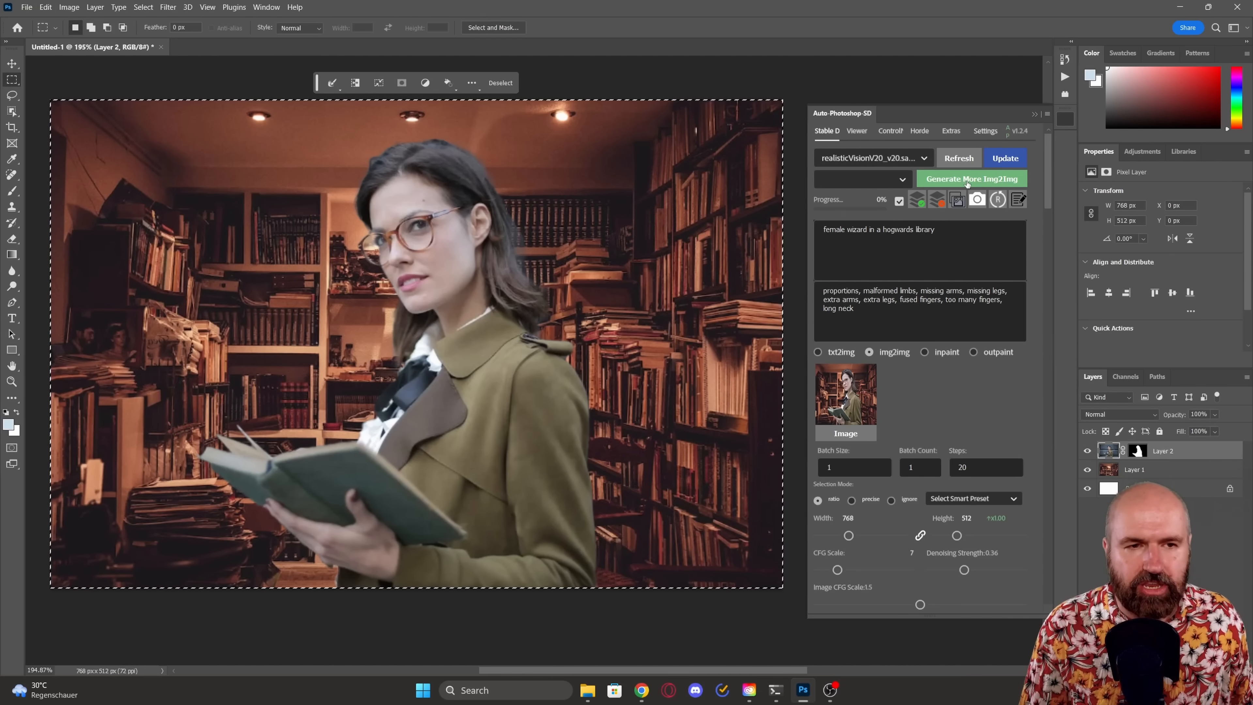
Step: Generate the img2img output_image layer of the wizard woman in the ornate library
left_click(971, 178)
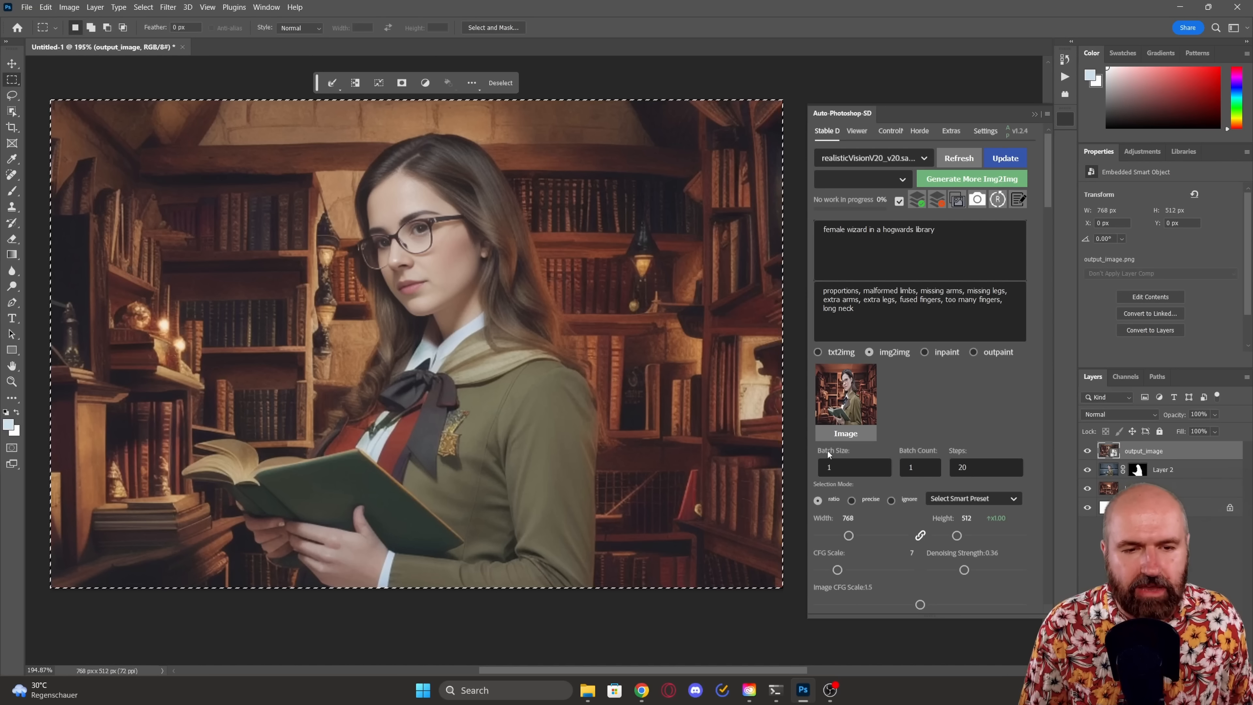
mouse_move(889, 476)
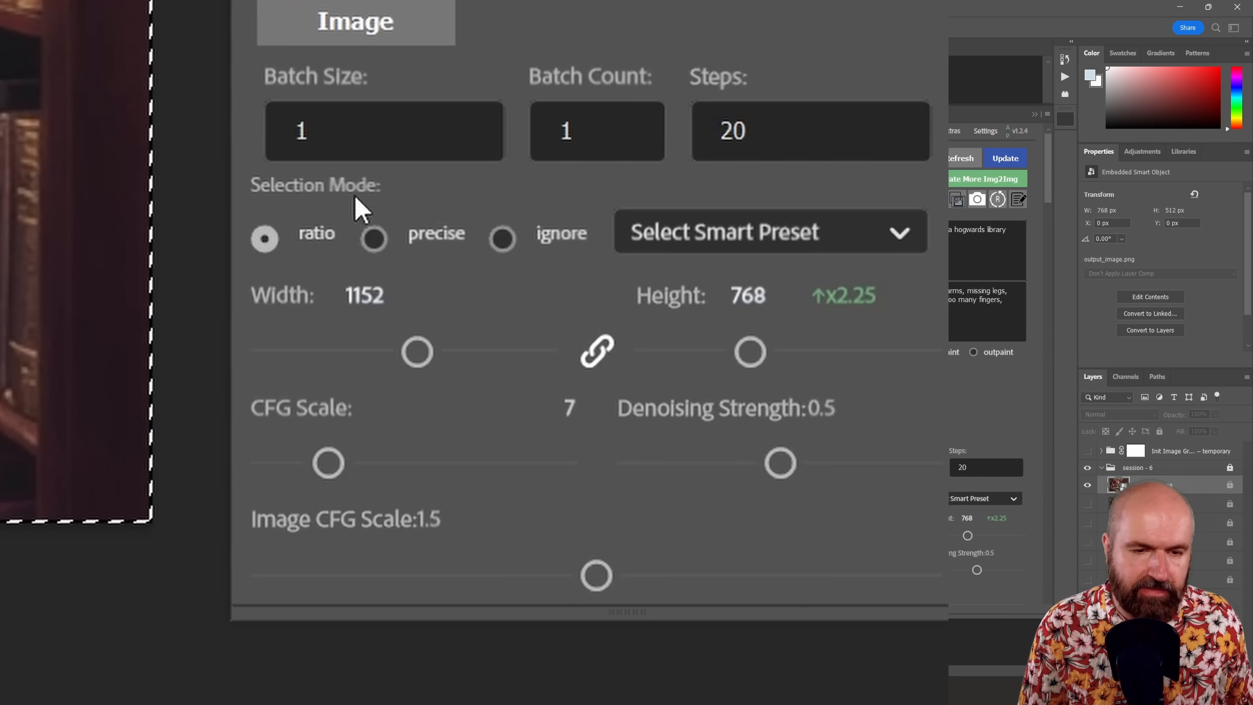
mouse_move(295, 251)
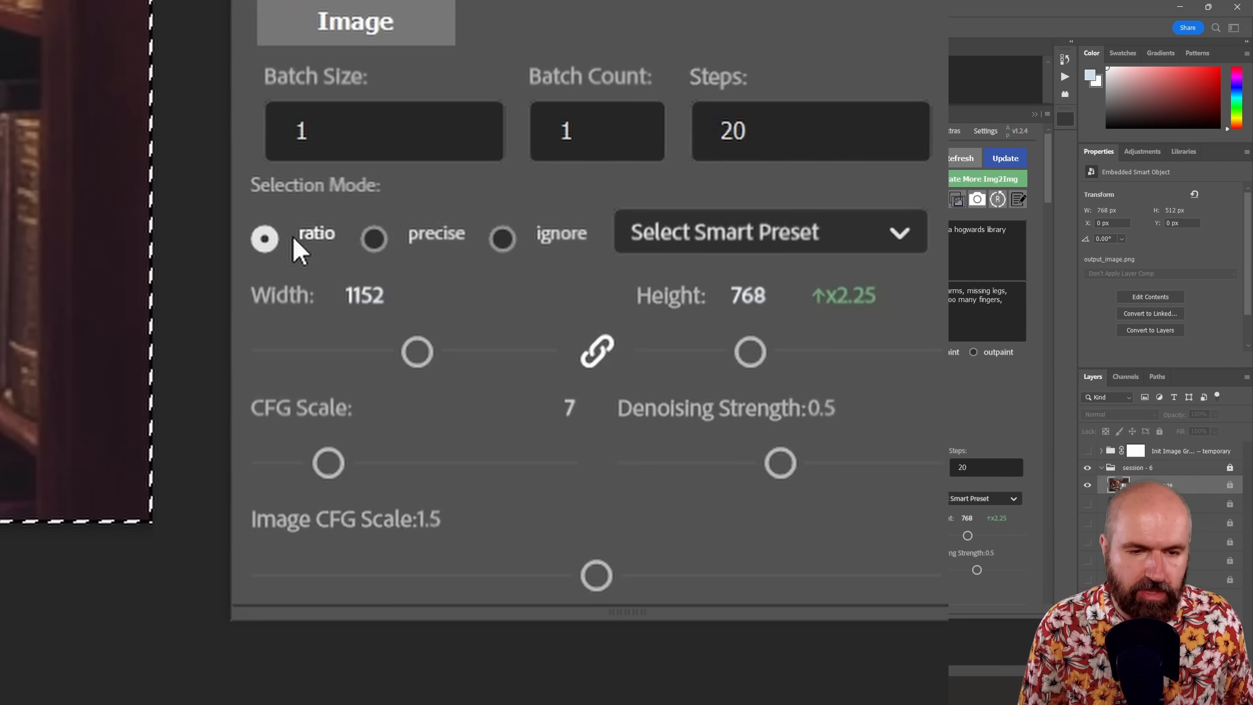
mouse_move(416, 352)
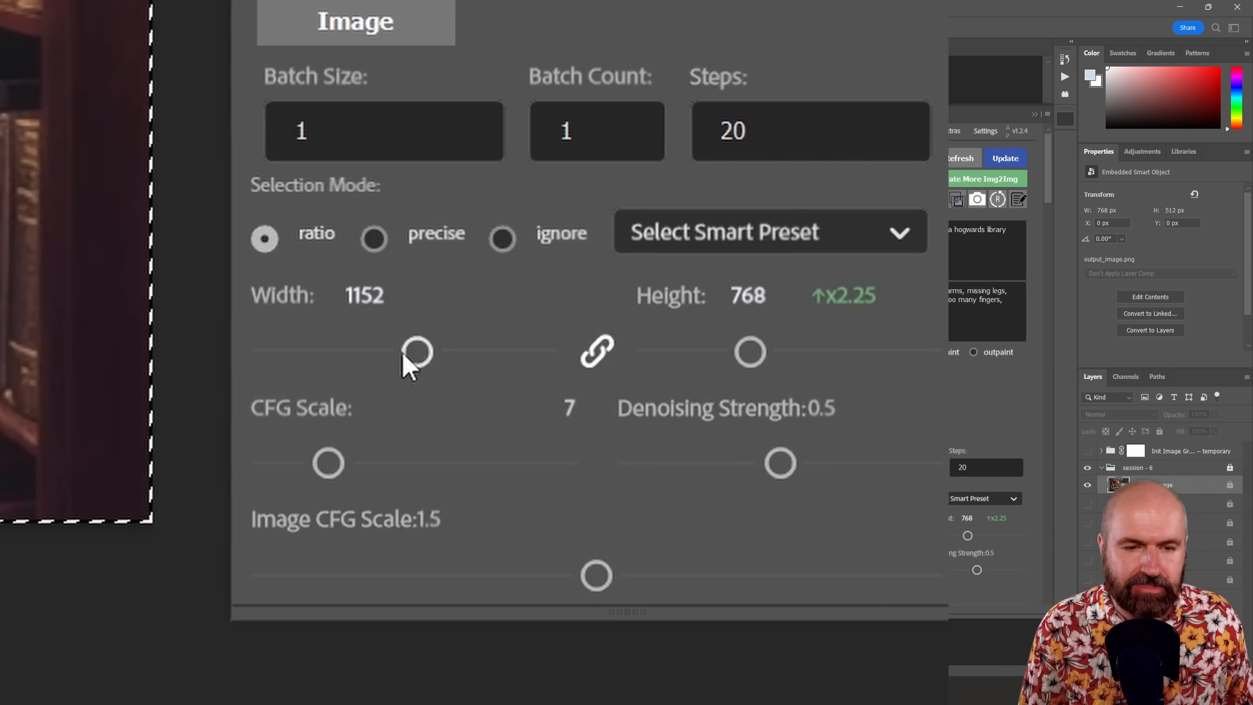
mouse_move(420, 371)
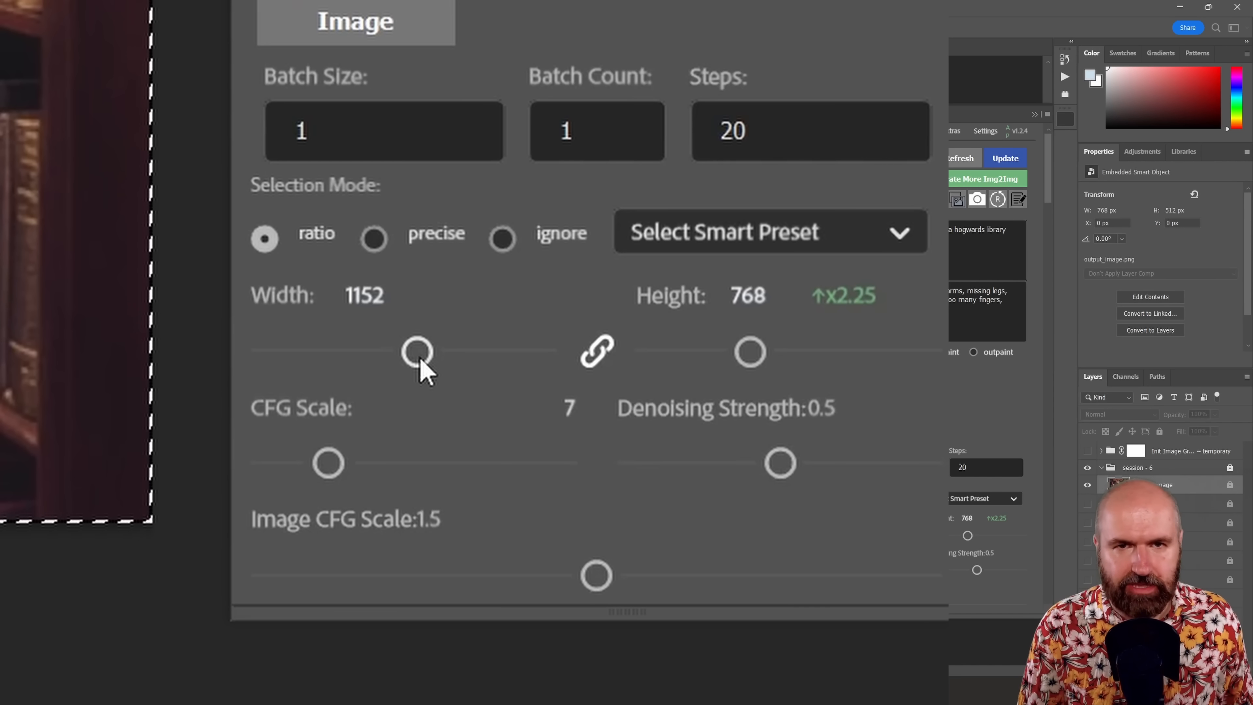
mouse_move(839, 316)
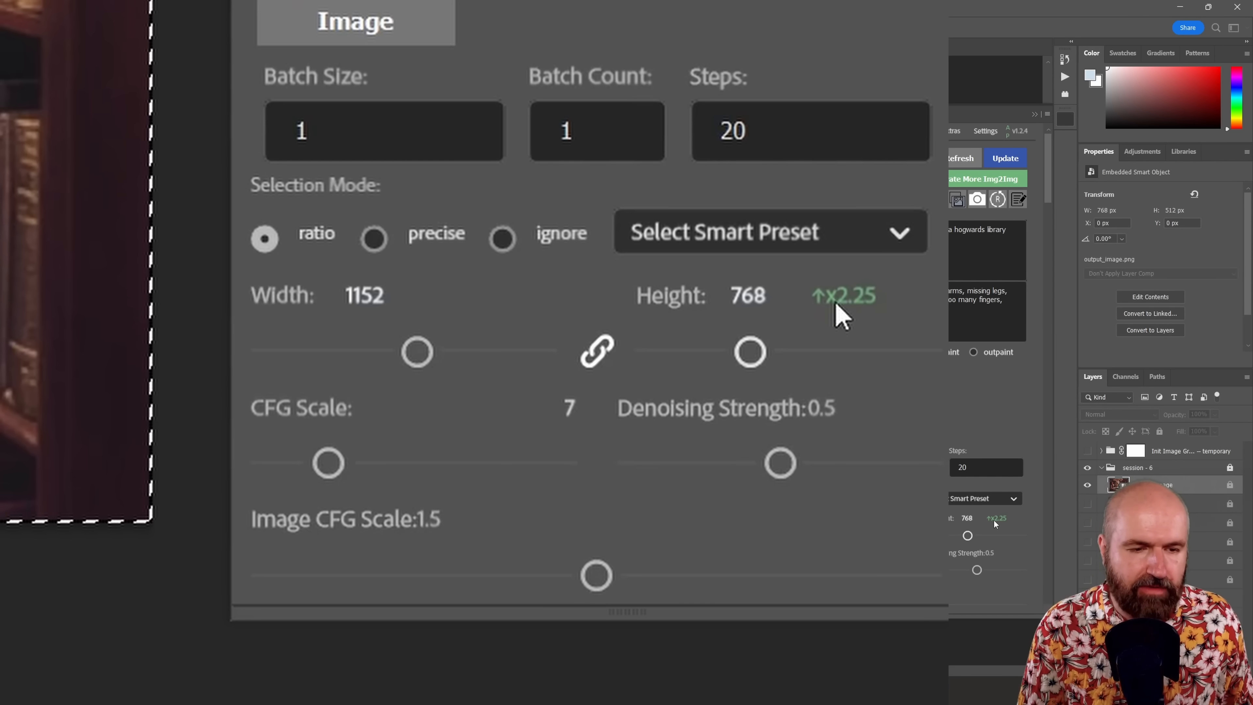
mouse_move(867, 327)
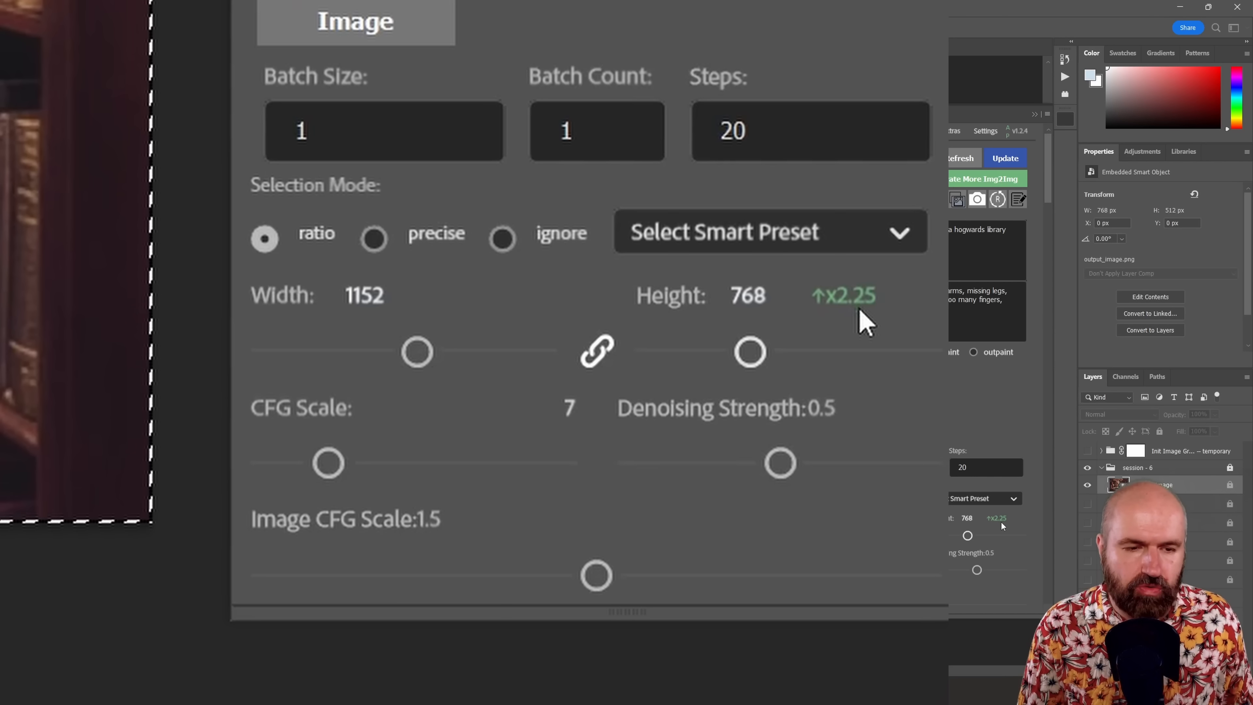
mouse_move(731, 343)
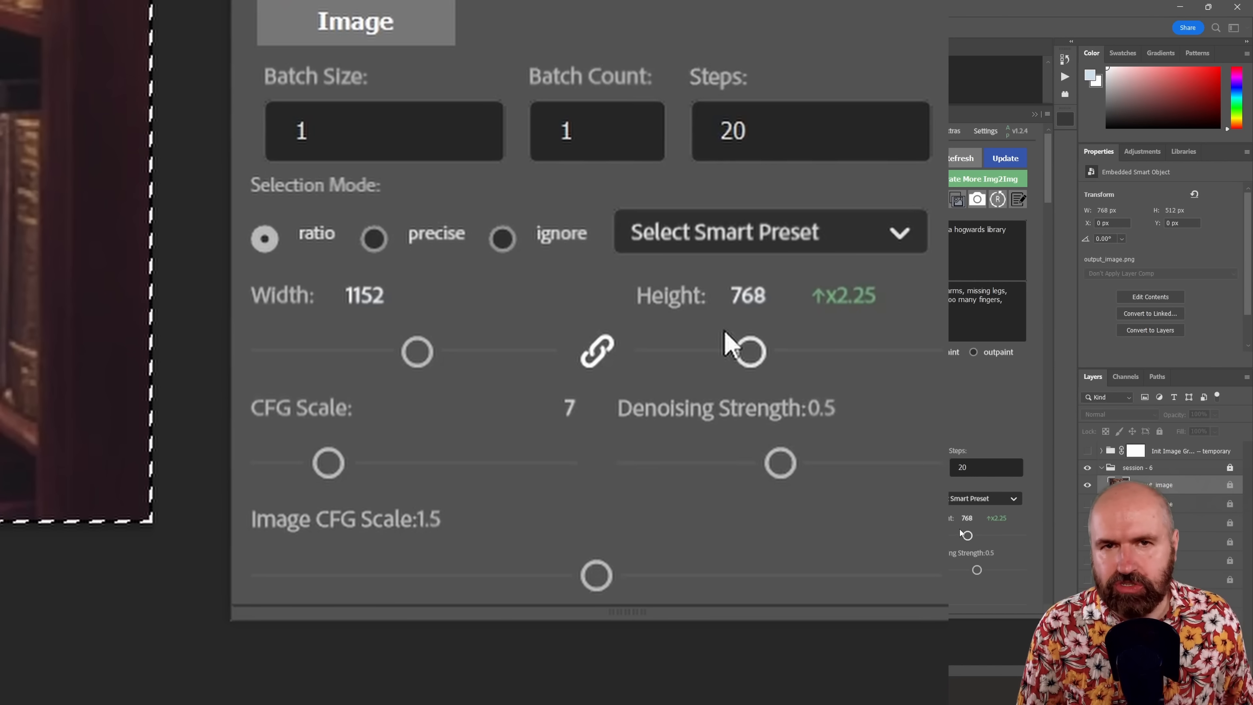
mouse_move(737, 356)
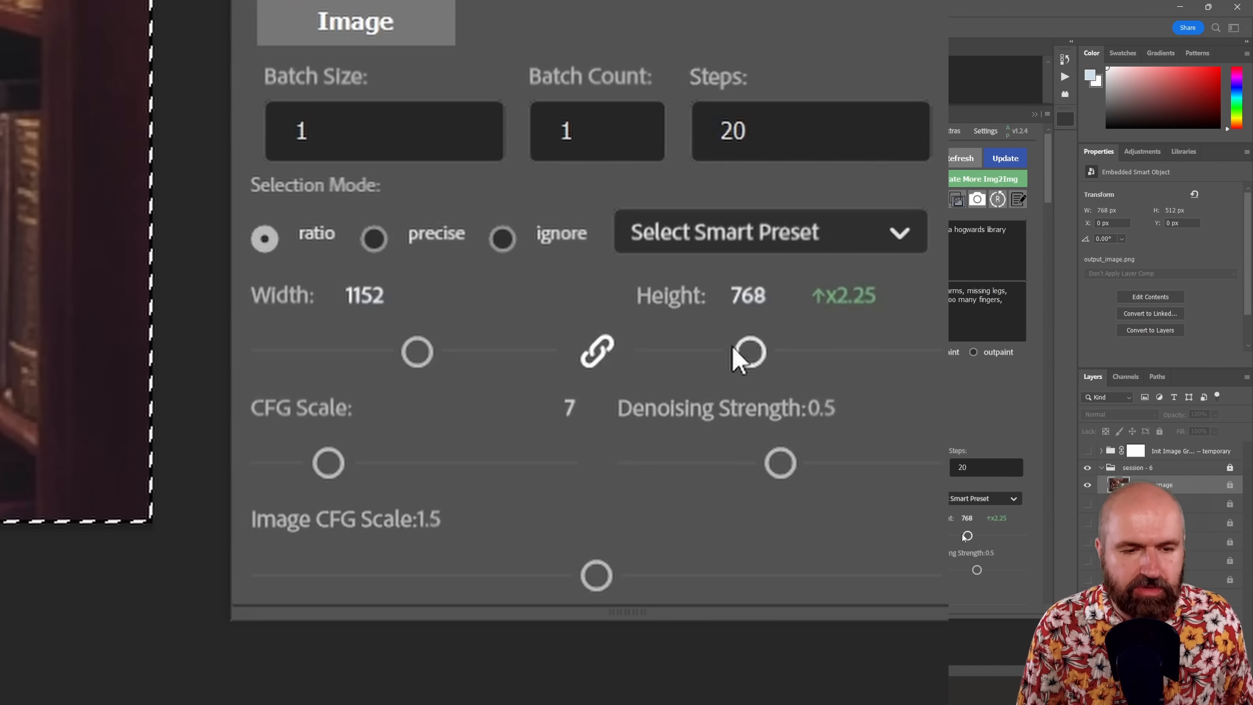
mouse_move(835, 328)
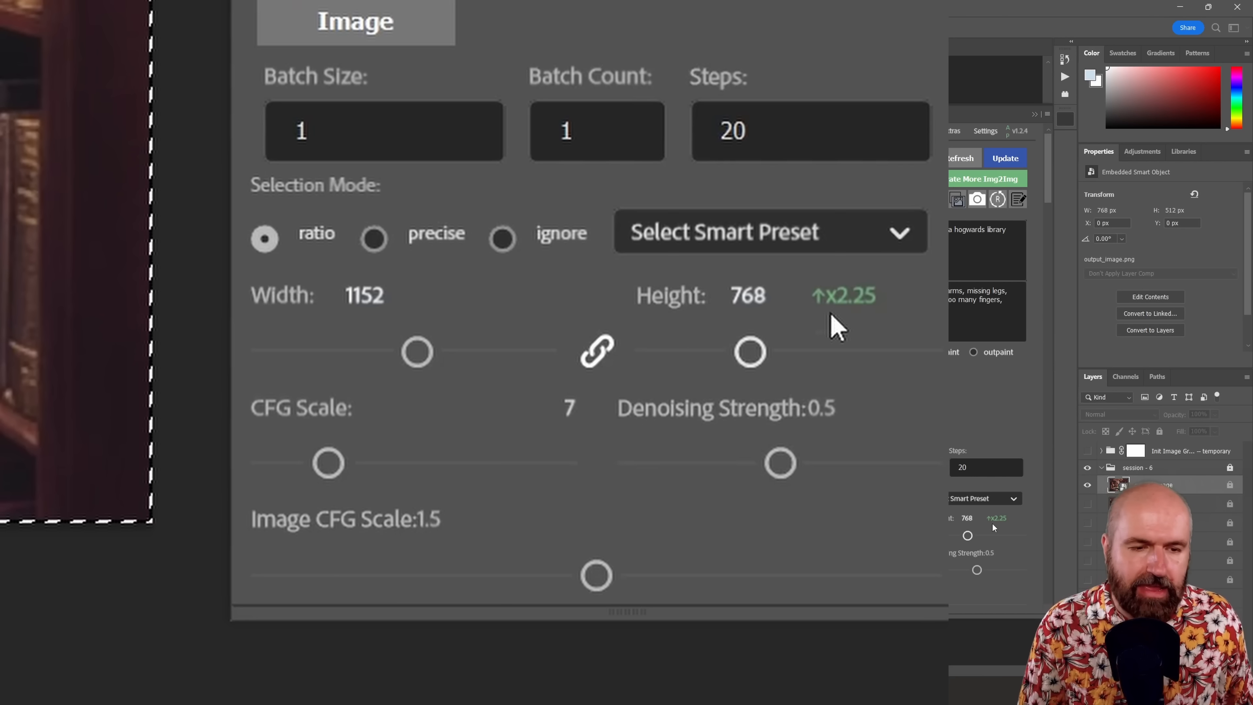
mouse_move(890, 332)
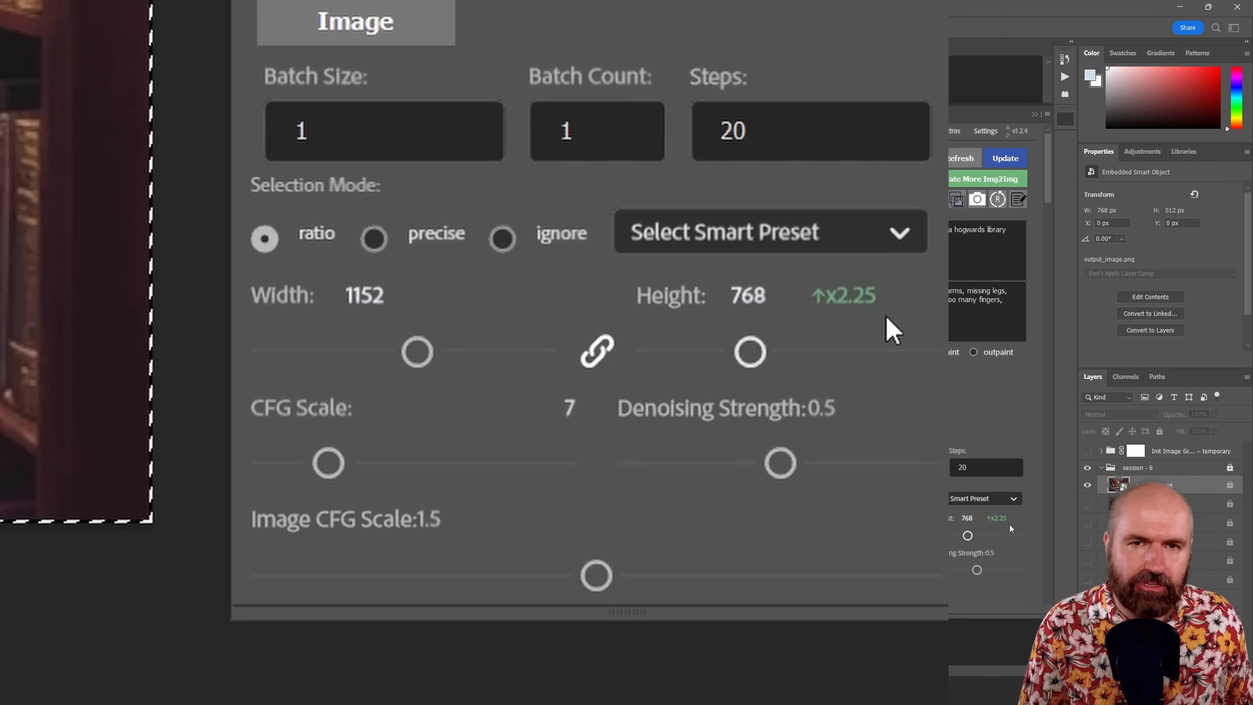
mouse_move(870, 332)
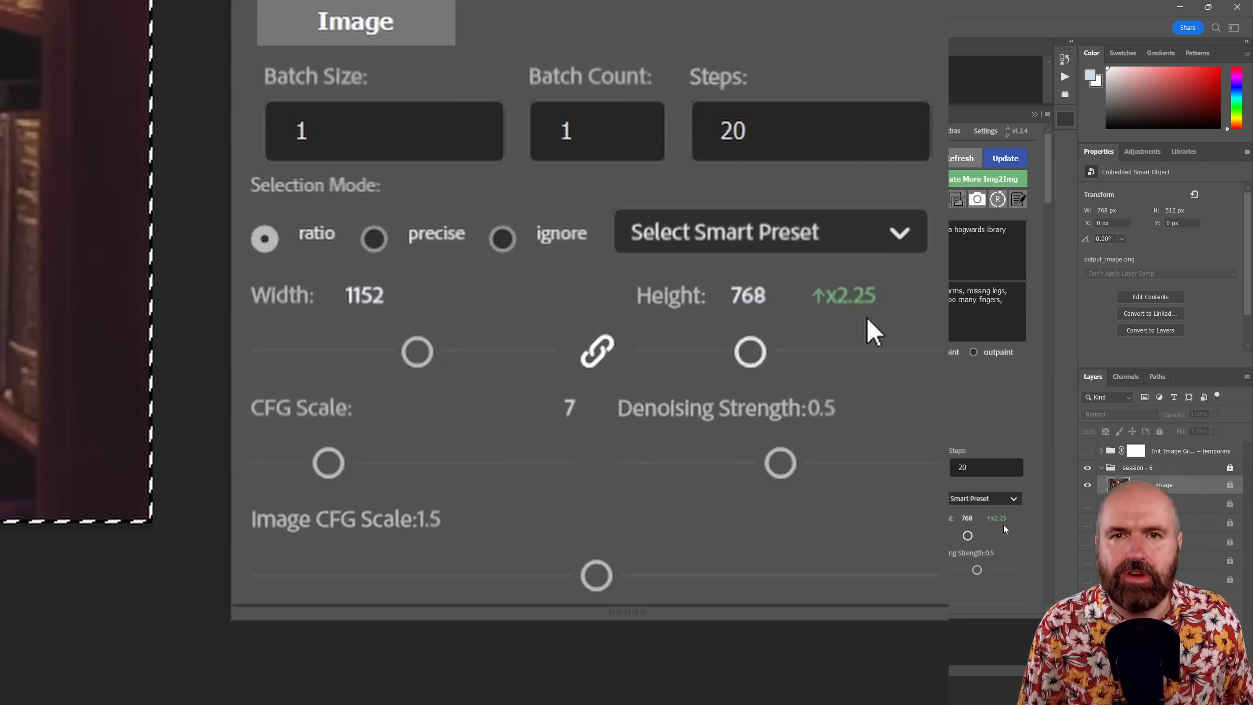
mouse_move(735, 360)
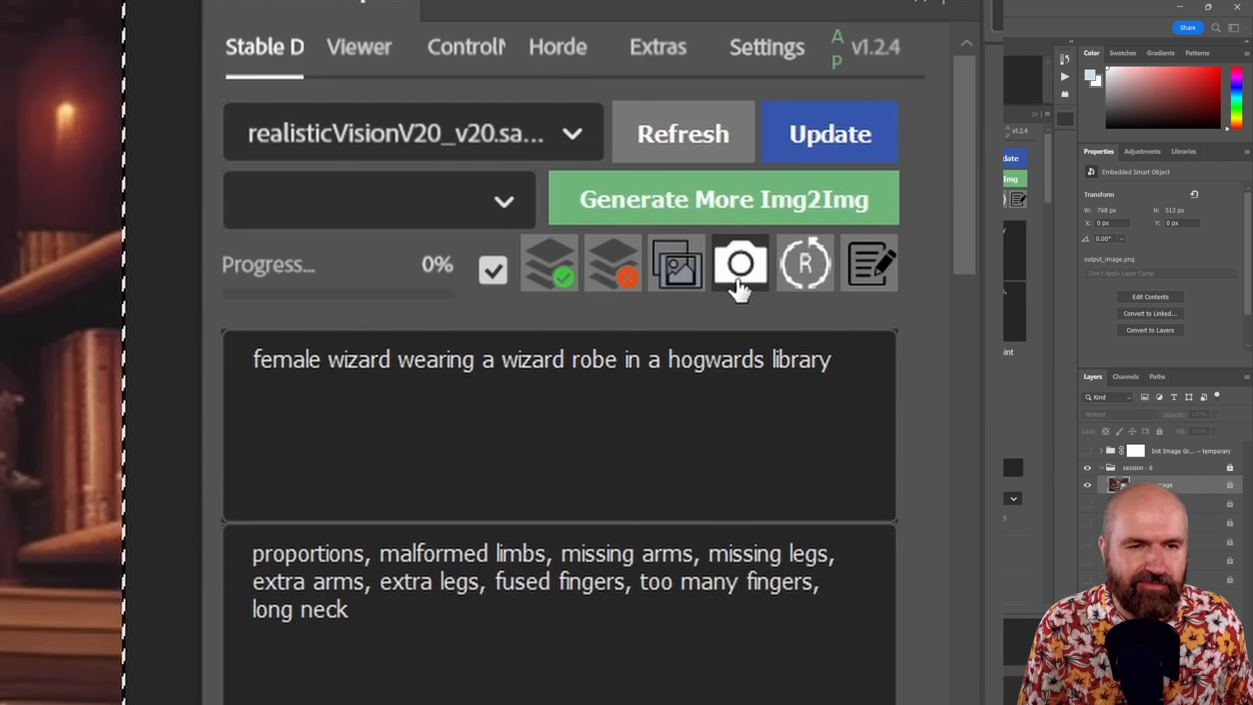
mouse_move(737, 263)
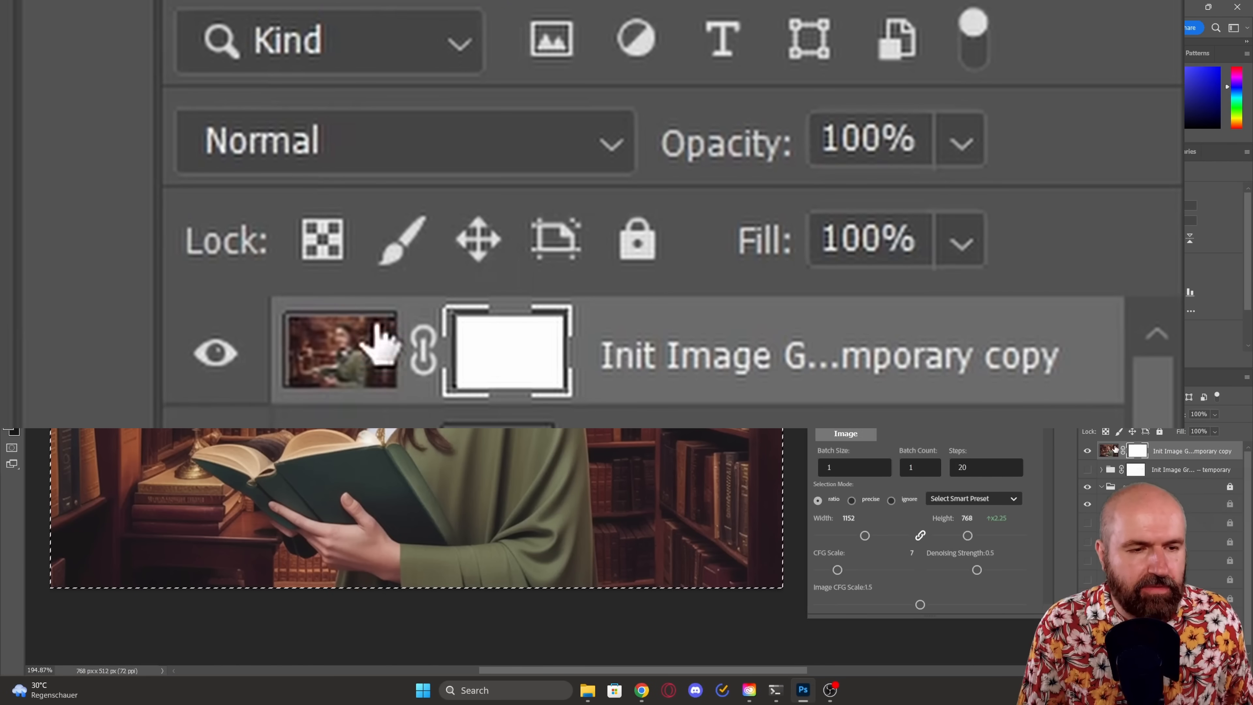
mouse_move(335, 375)
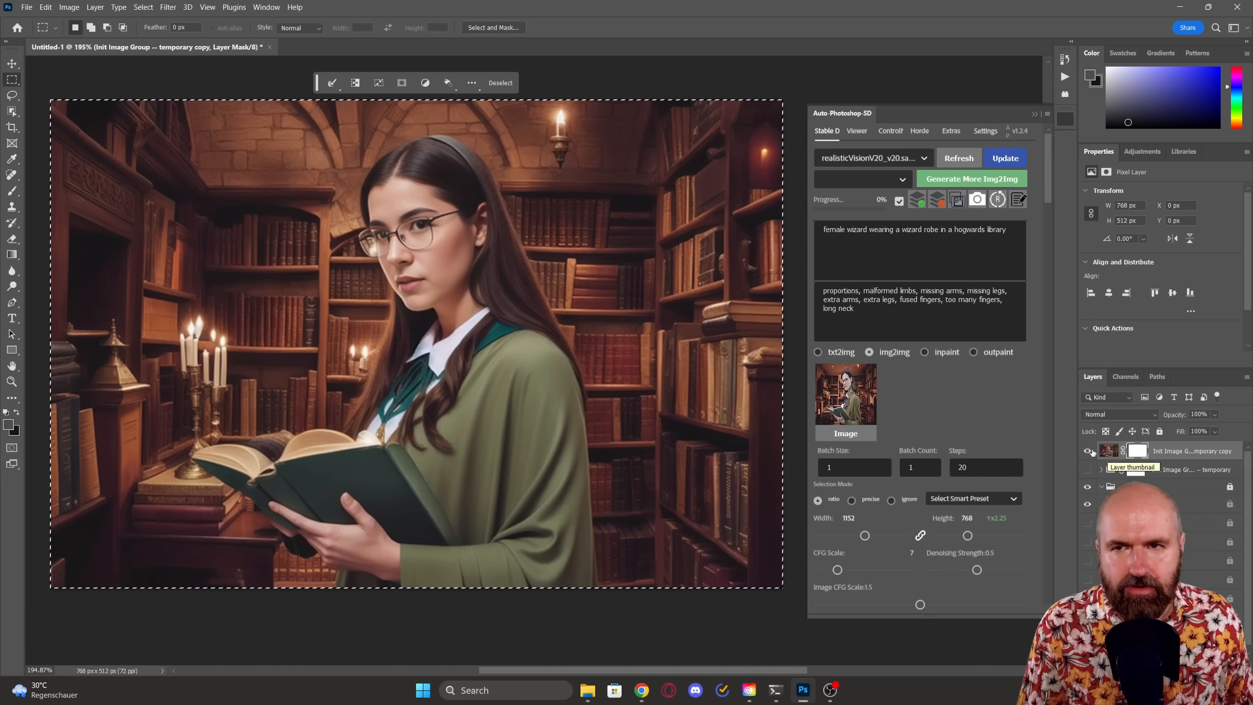
Step: Open the wizard image in Camera Raw Filter and scroll to the Color Mixer hues
left_click(167, 7)
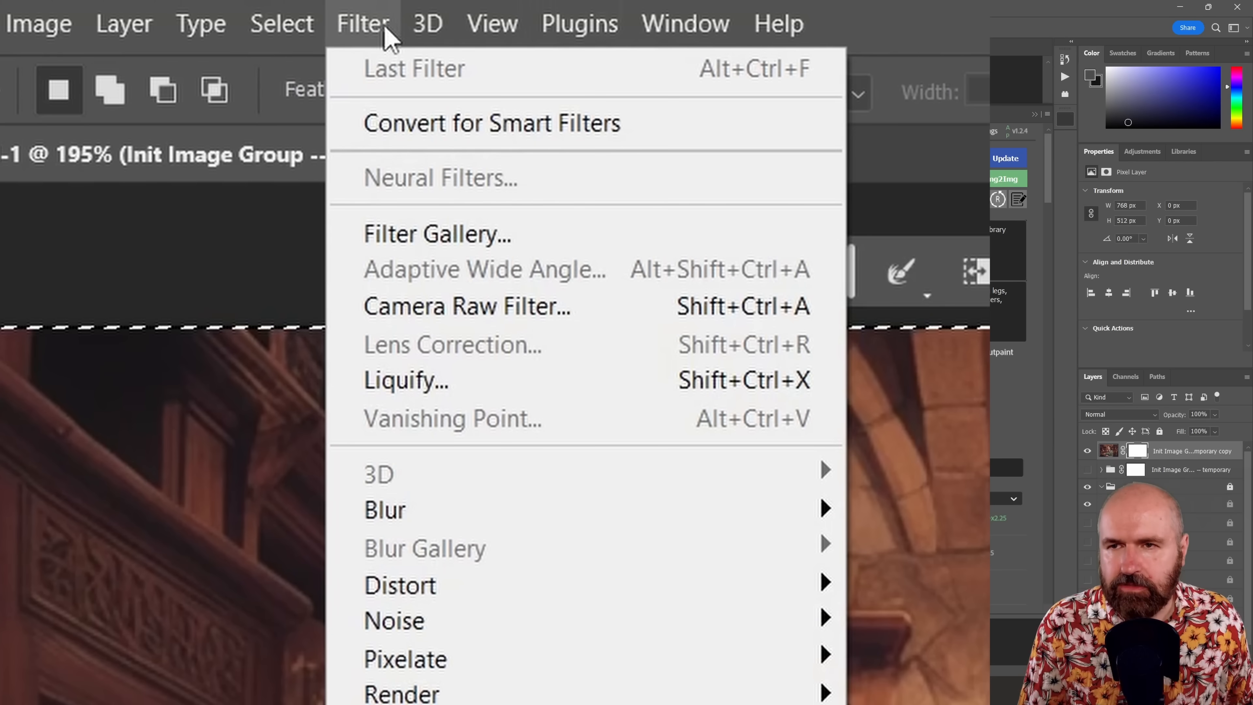
mouse_move(468, 305)
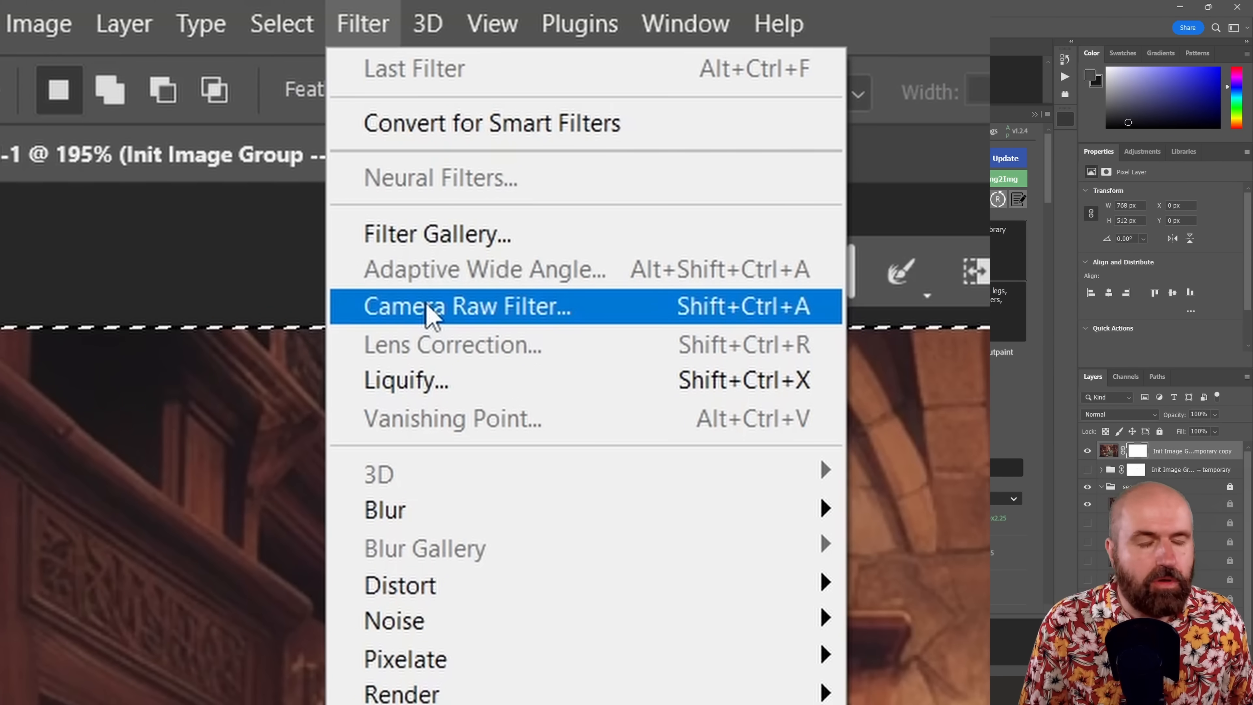
mouse_move(468, 323)
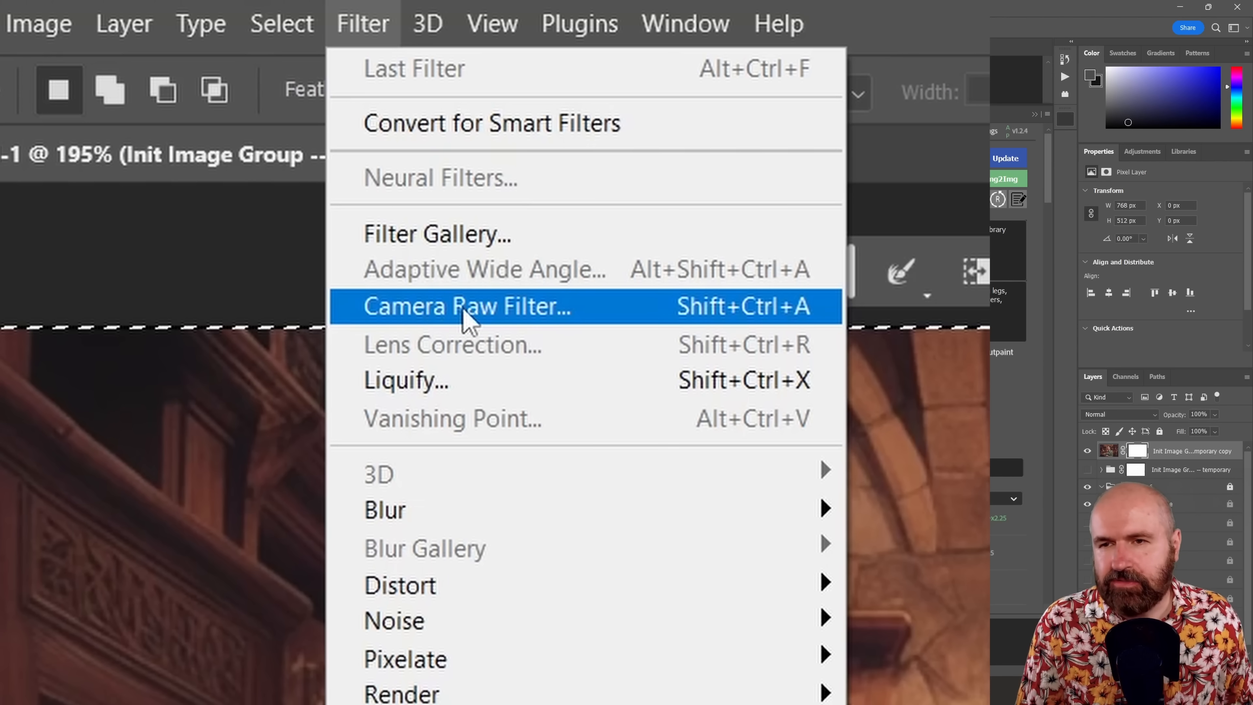
mouse_move(487, 328)
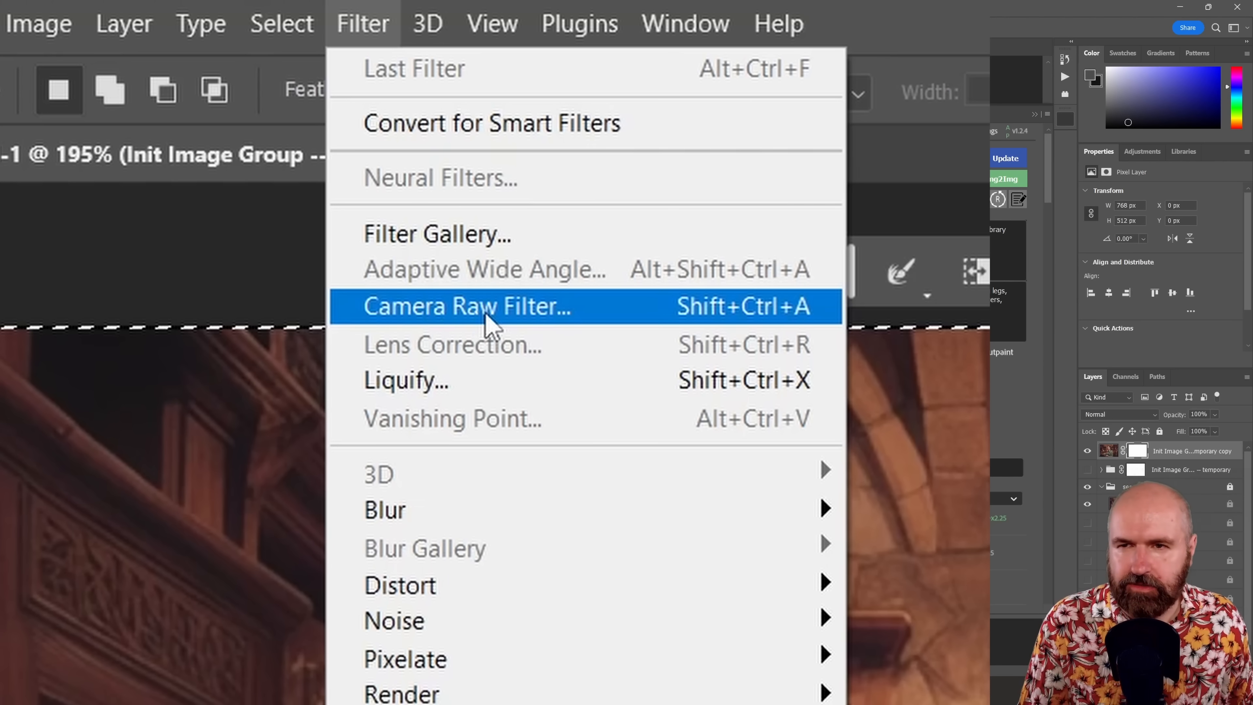
left_click(466, 306)
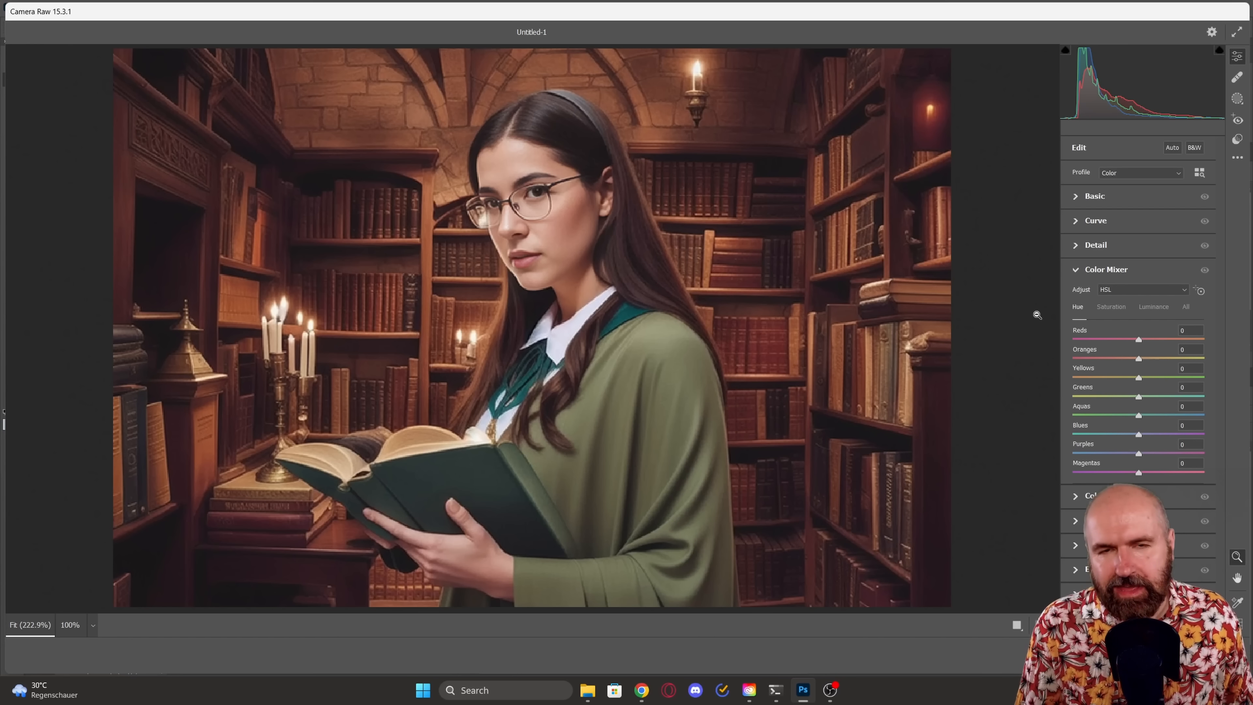
scroll("down", 3)
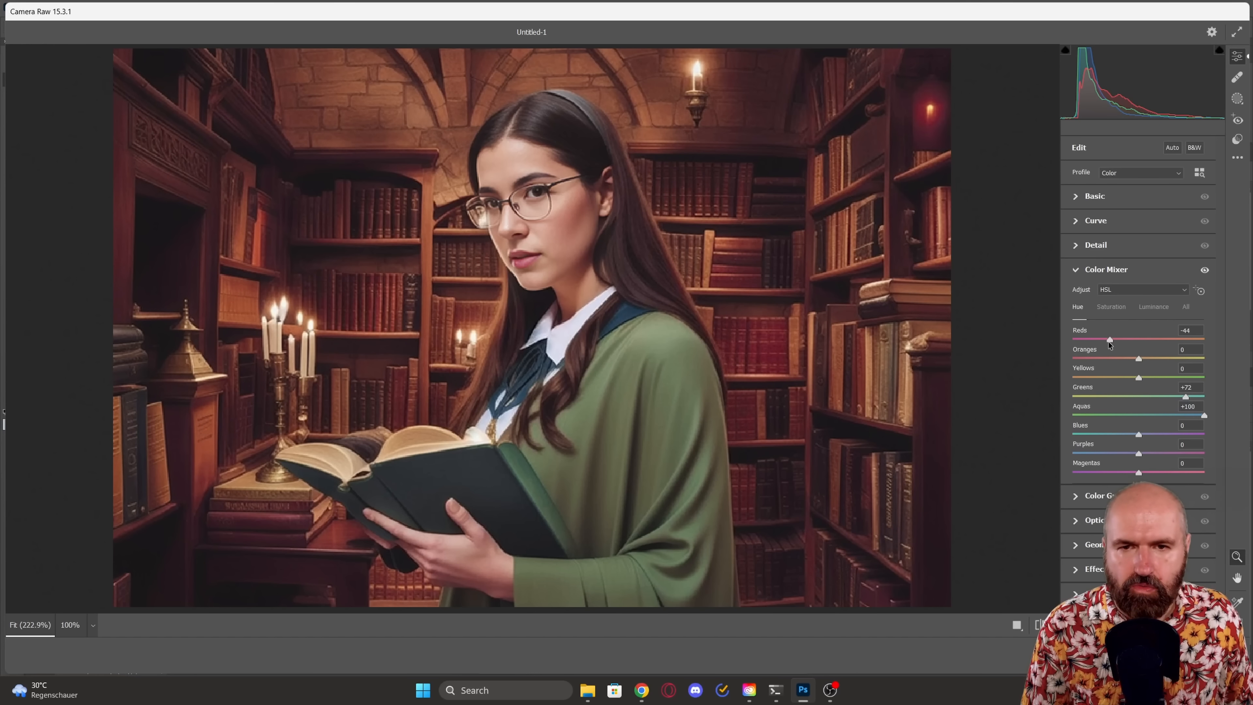
left_click(1093, 196)
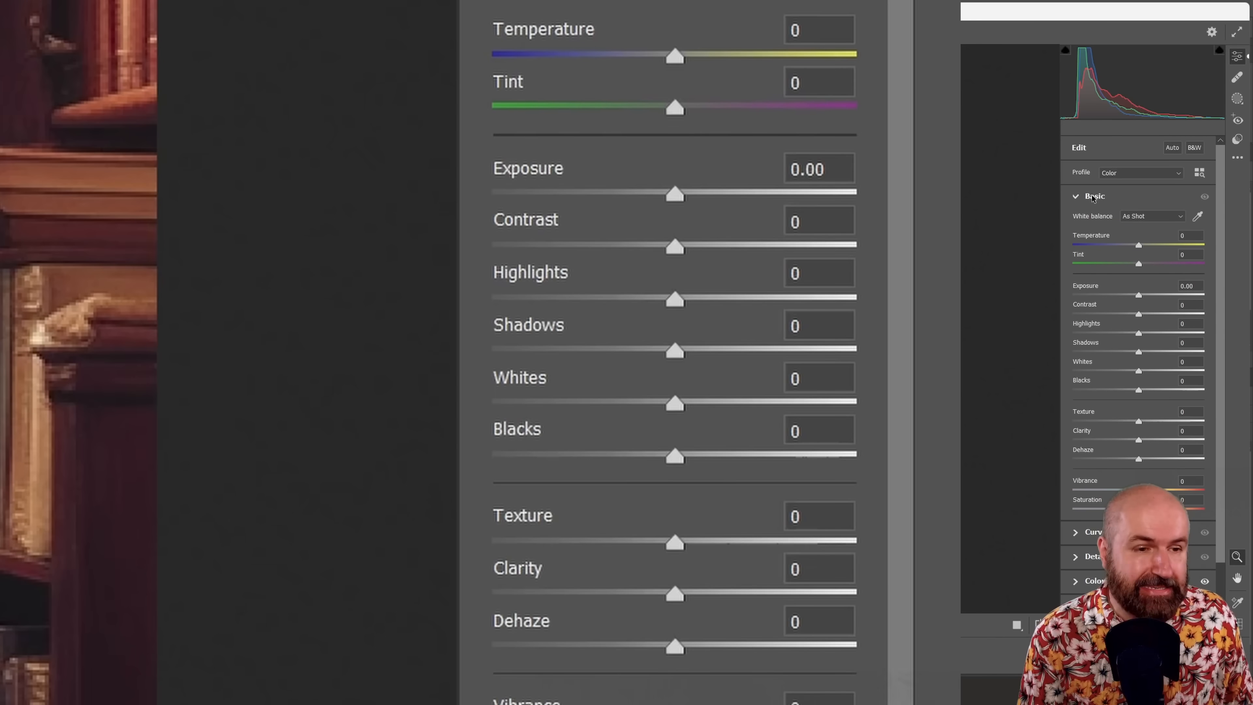
mouse_move(550, 218)
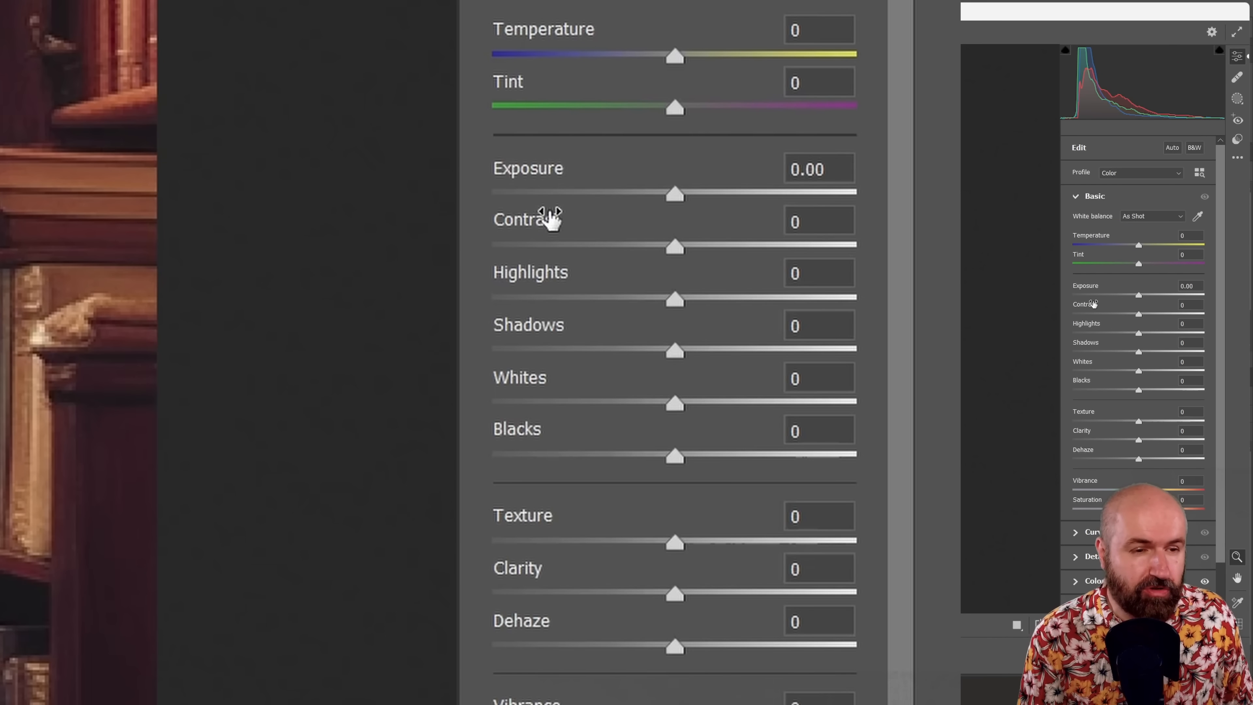
mouse_move(531, 392)
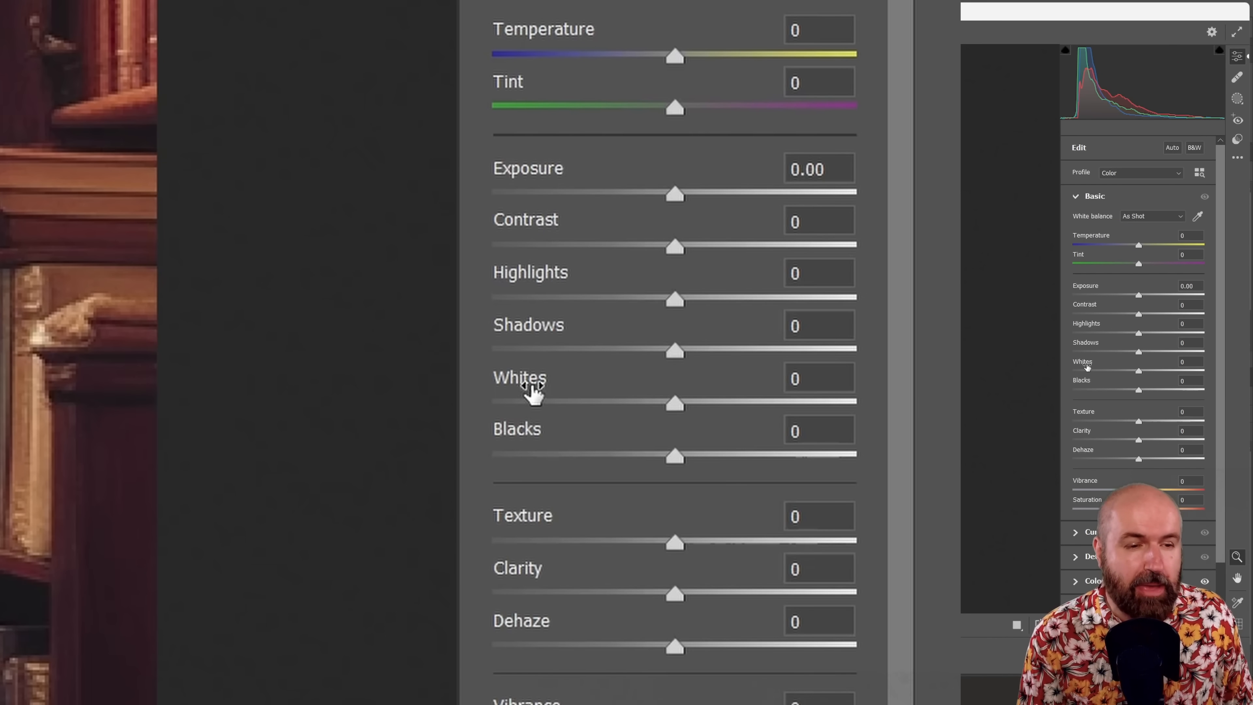
mouse_move(551, 517)
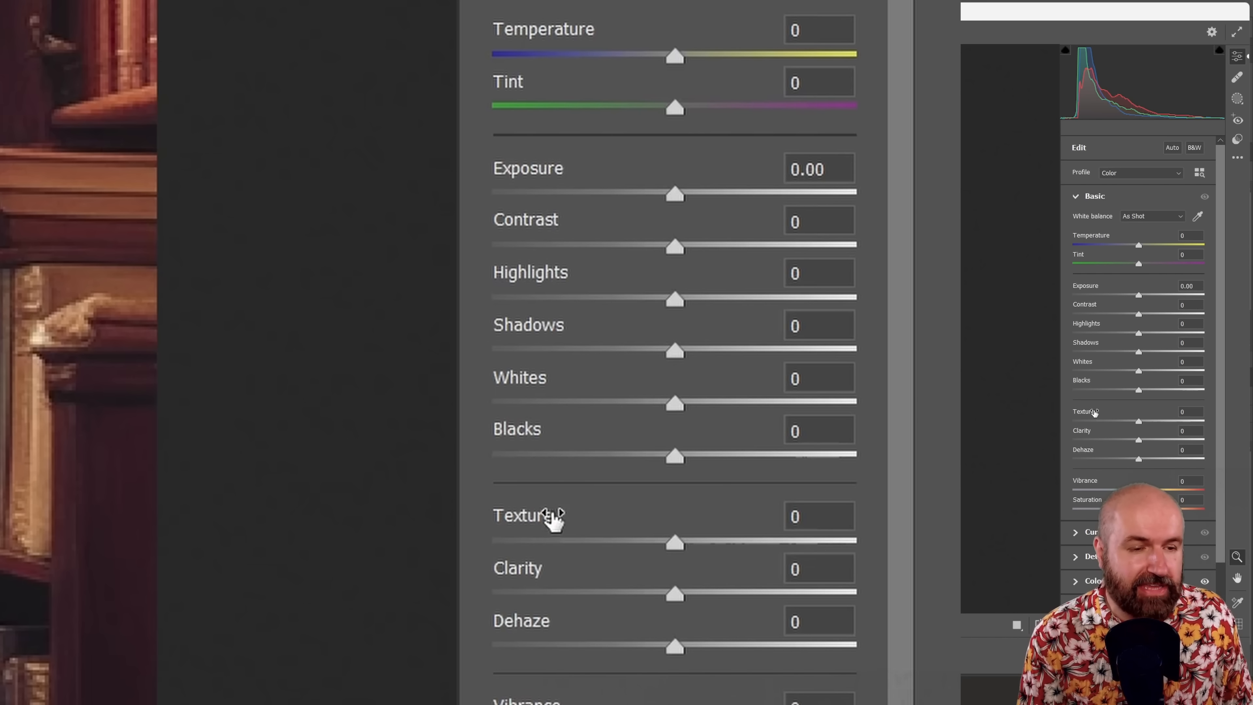
mouse_move(519, 620)
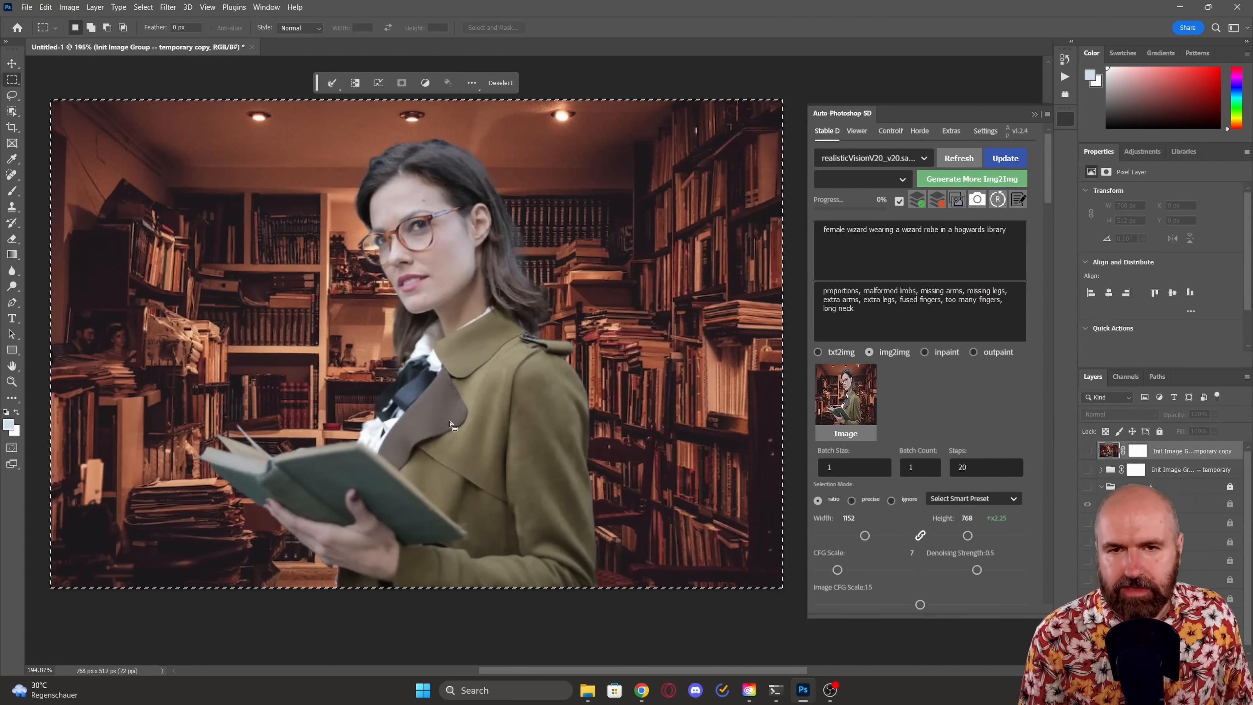
mouse_move(449, 362)
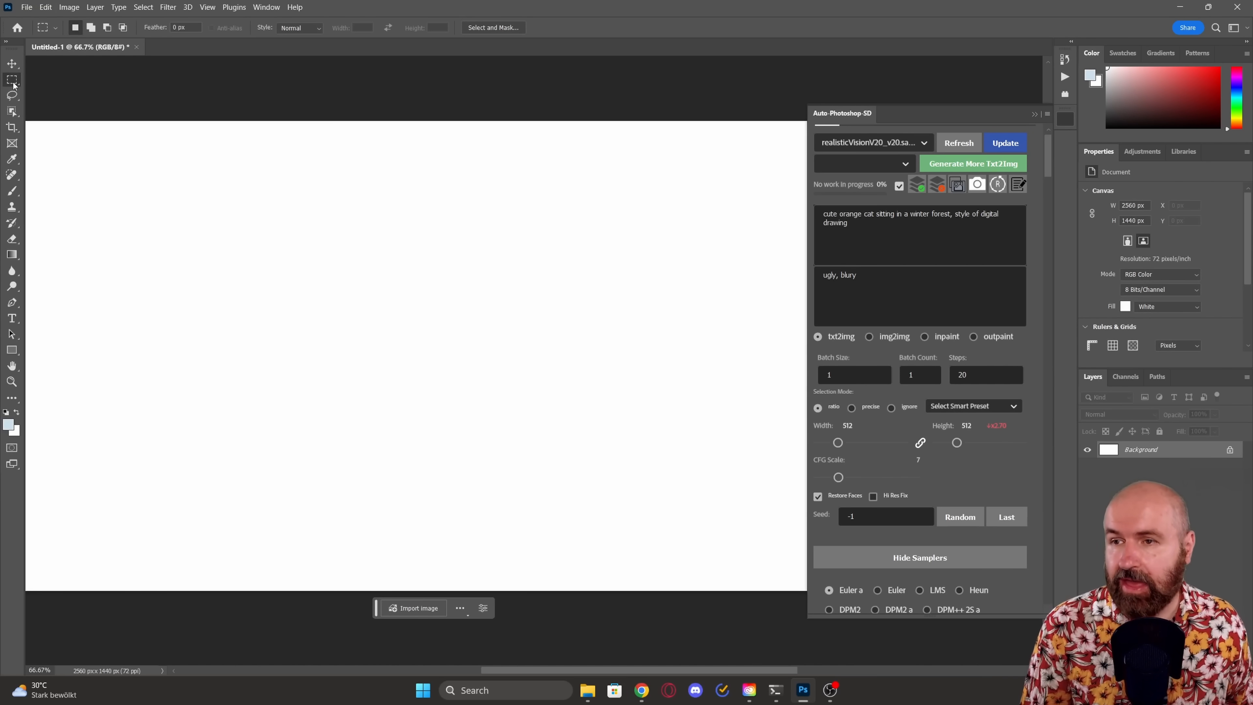
mouse_move(13, 83)
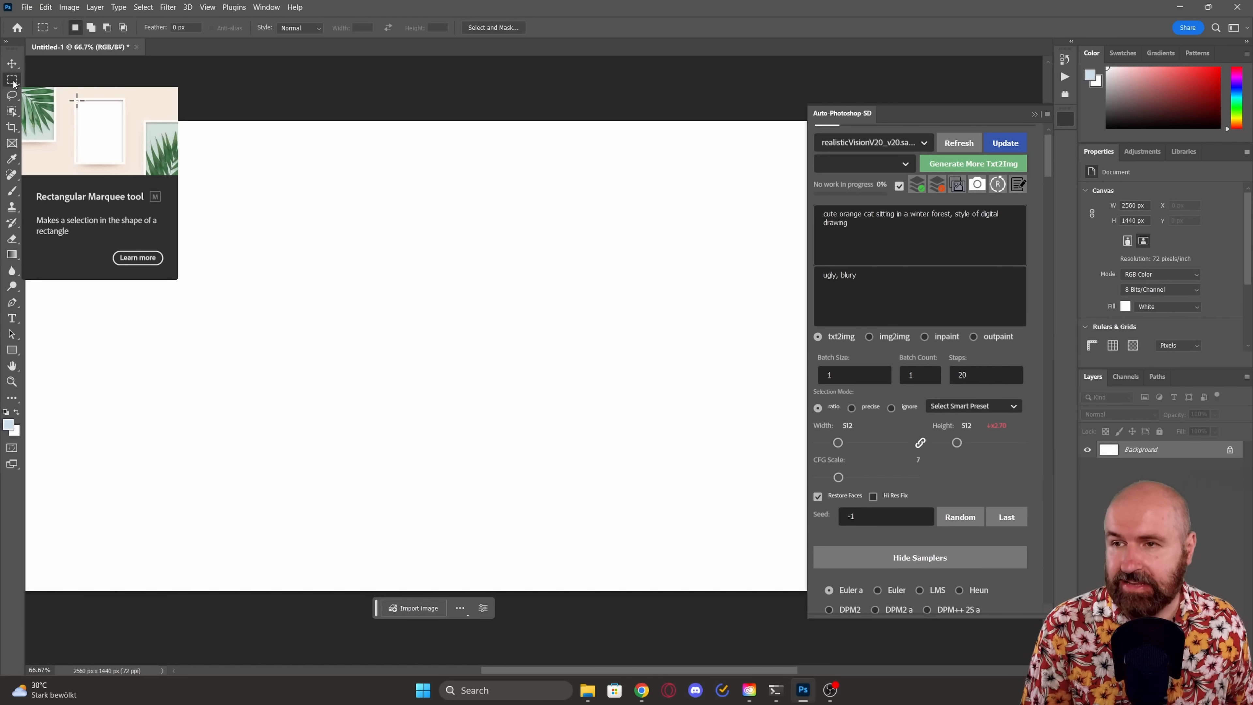
mouse_move(339, 264)
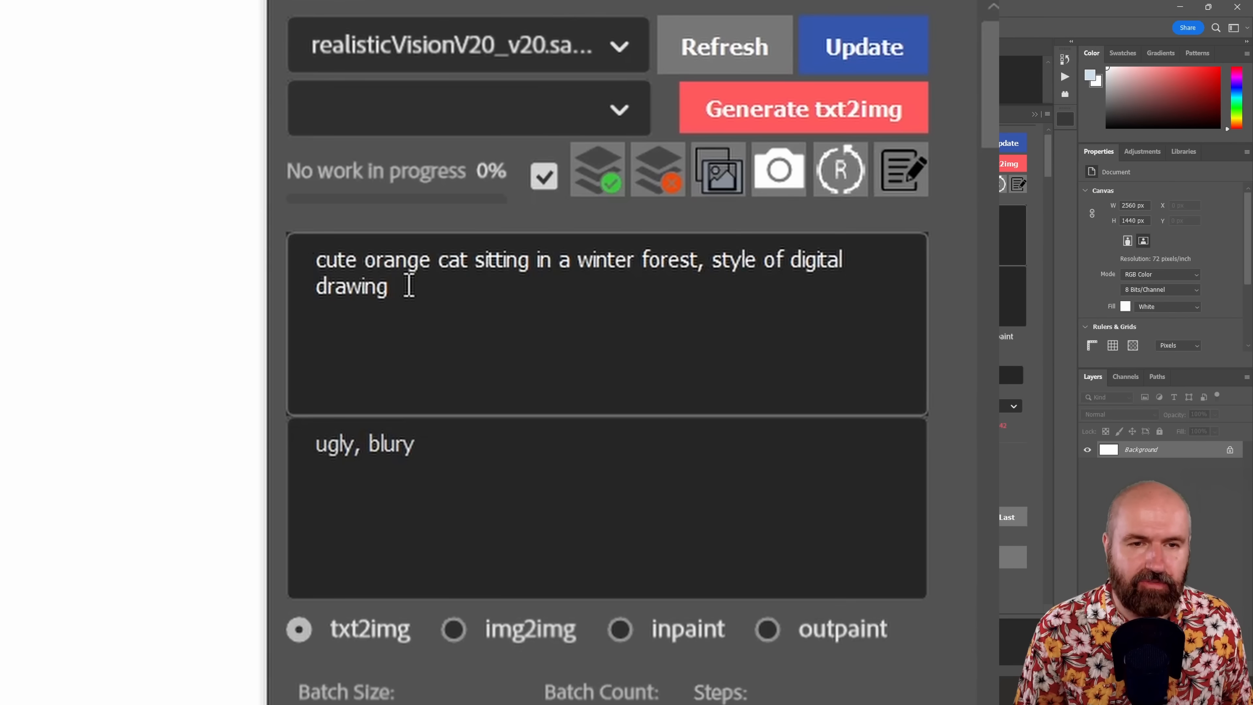
mouse_move(571, 280)
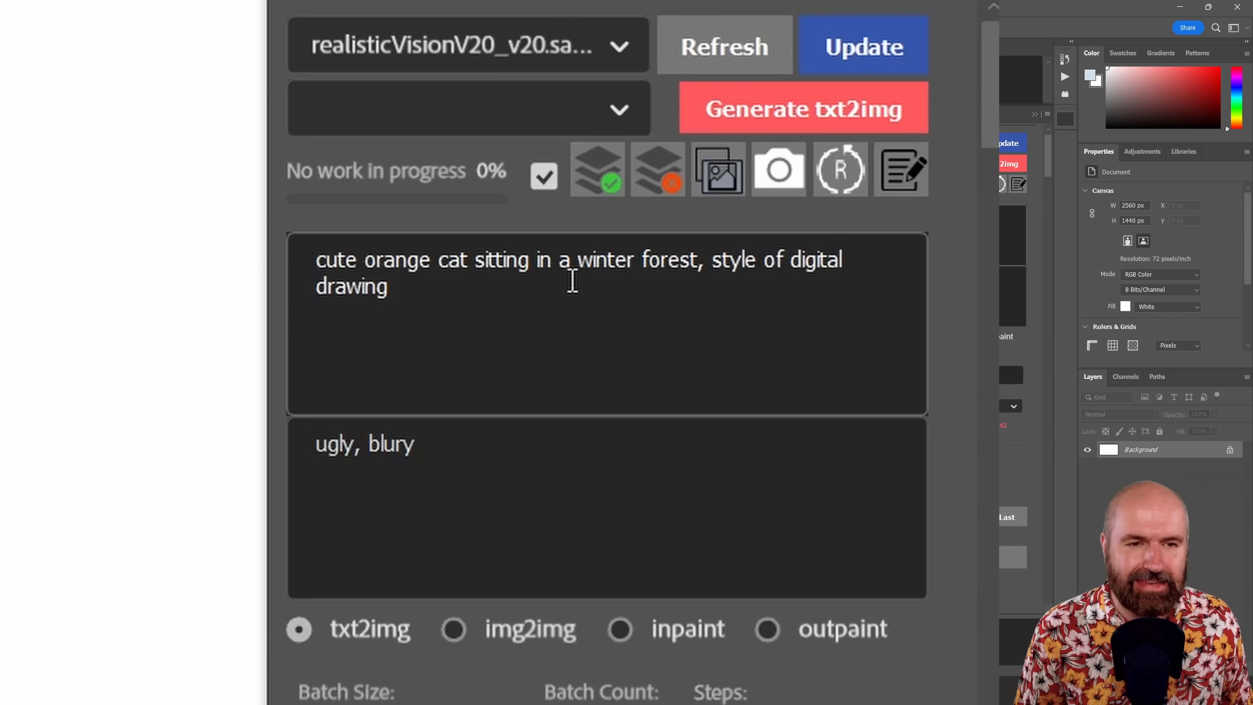
mouse_move(715, 260)
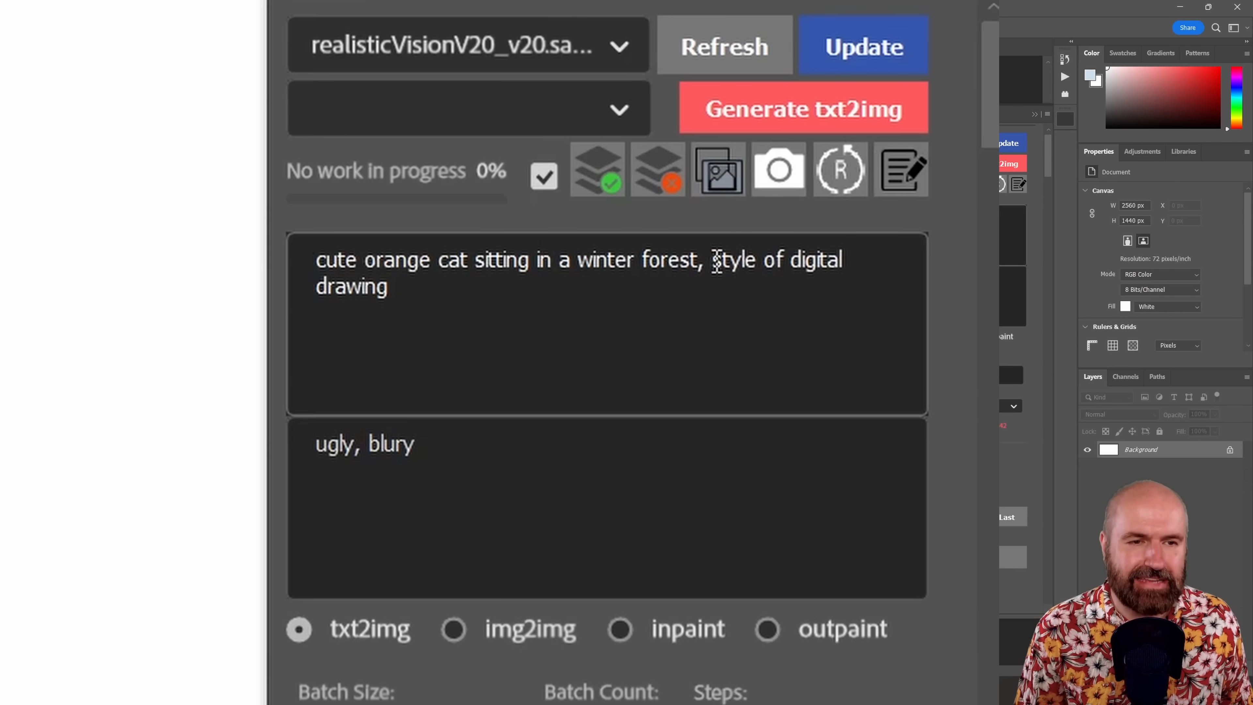
Step: Mark a square selection in the middle of the blank canvas for the cat
left_click(450, 287)
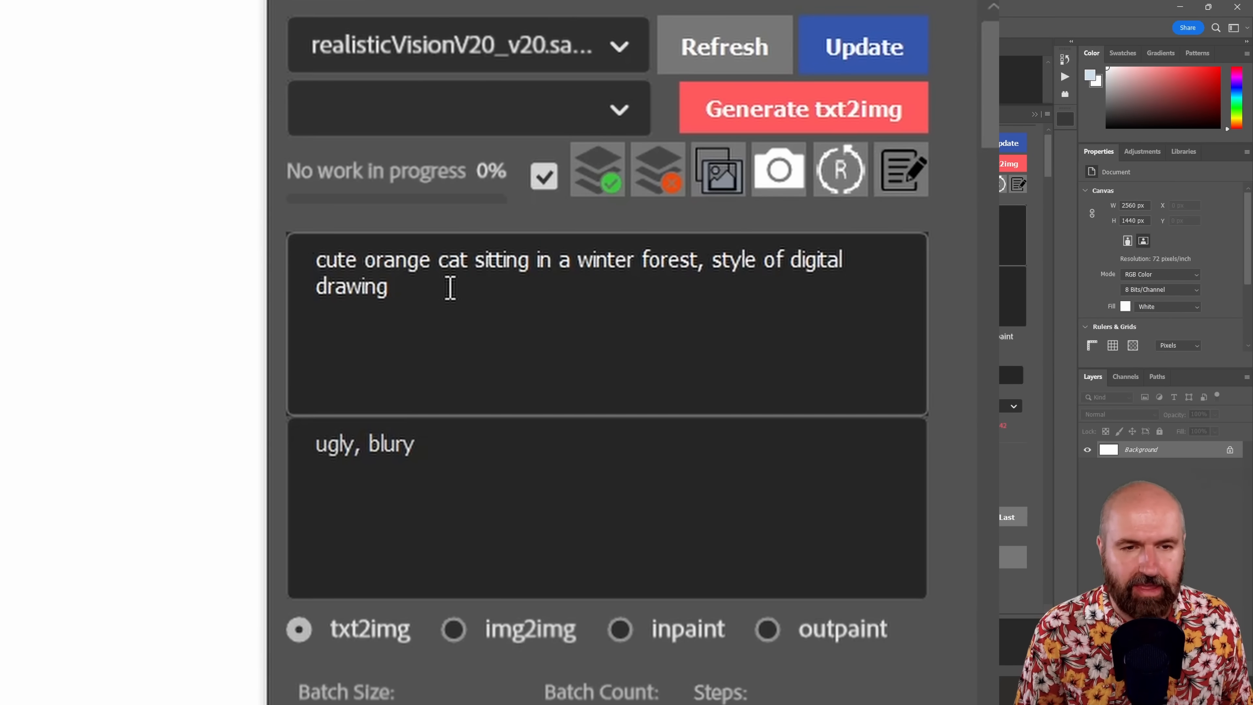
mouse_move(299, 630)
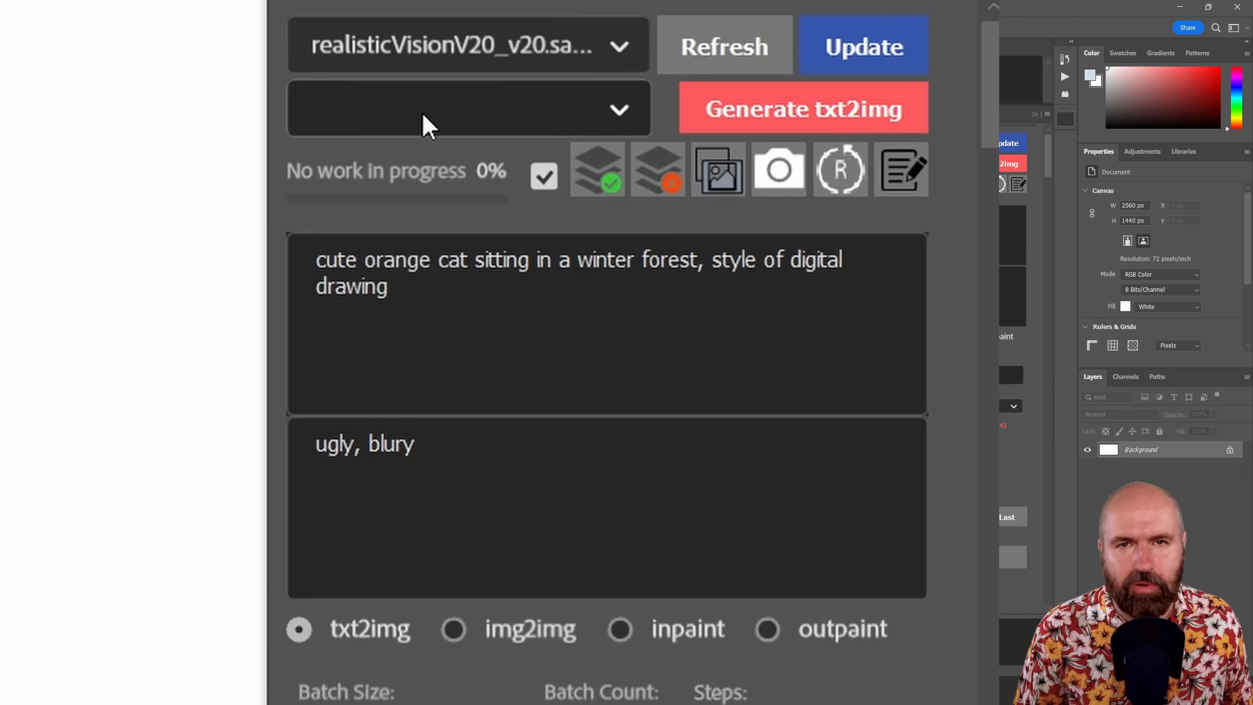
mouse_move(535, 128)
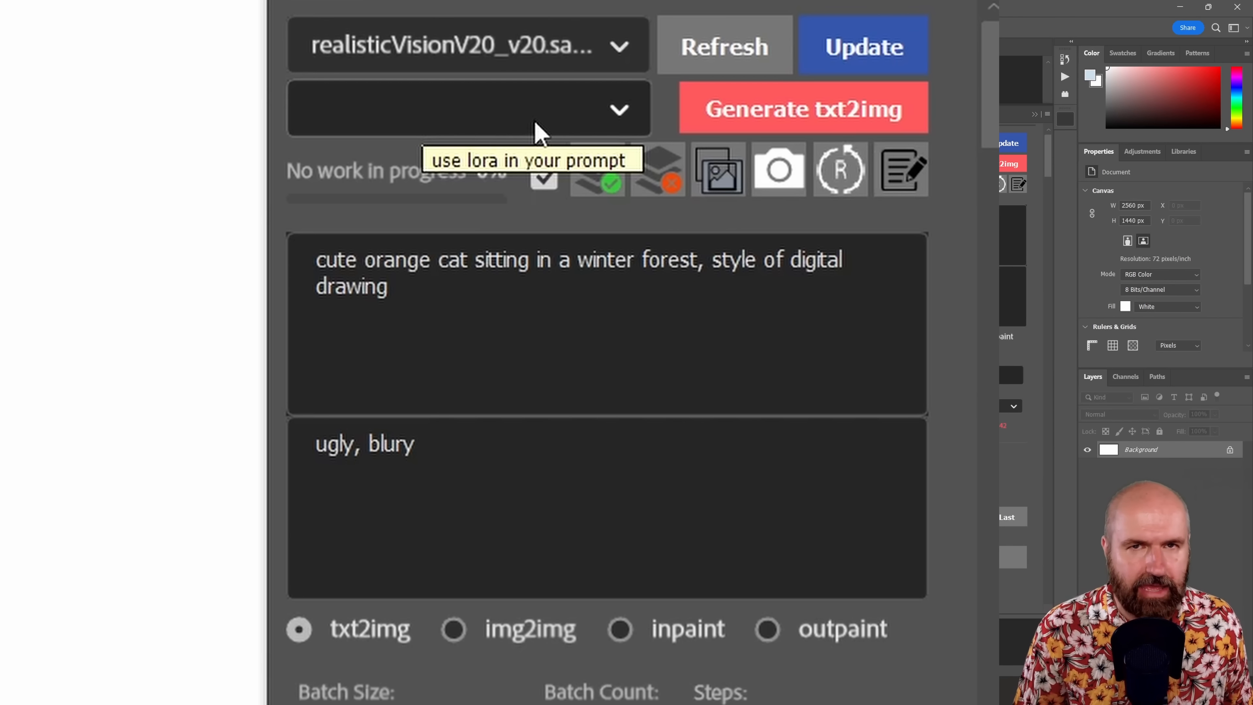
mouse_move(540, 132)
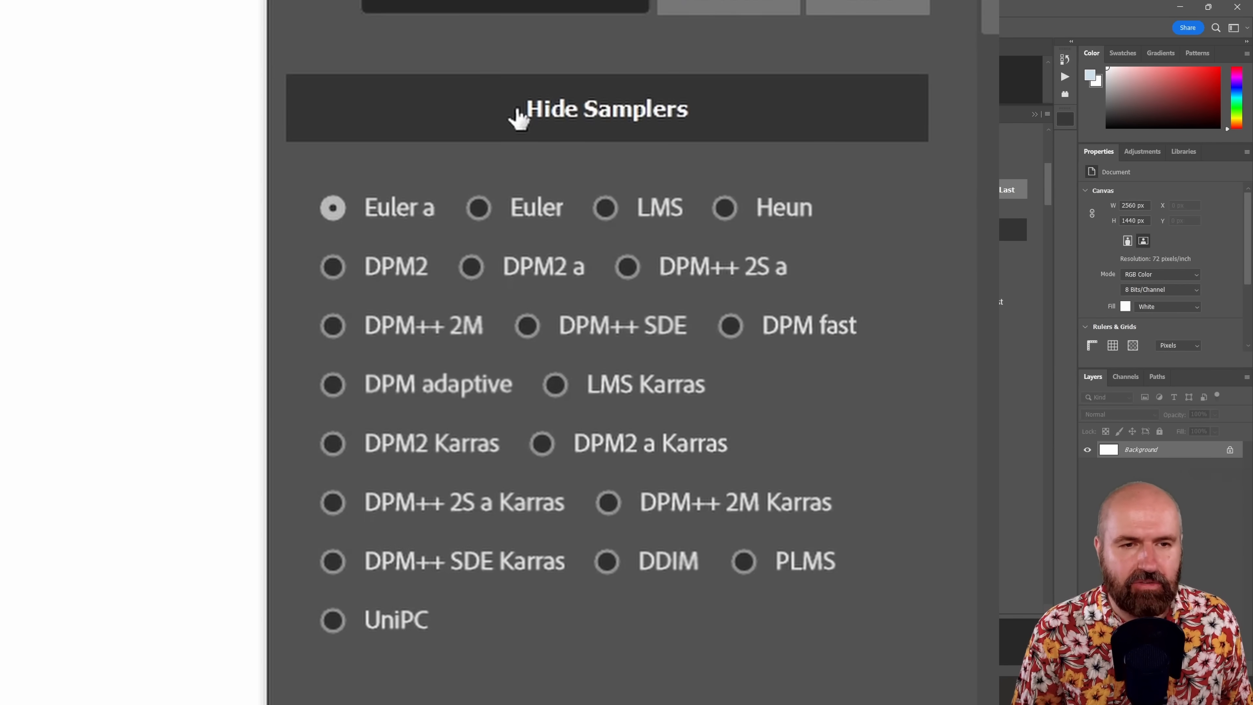
mouse_move(580, 124)
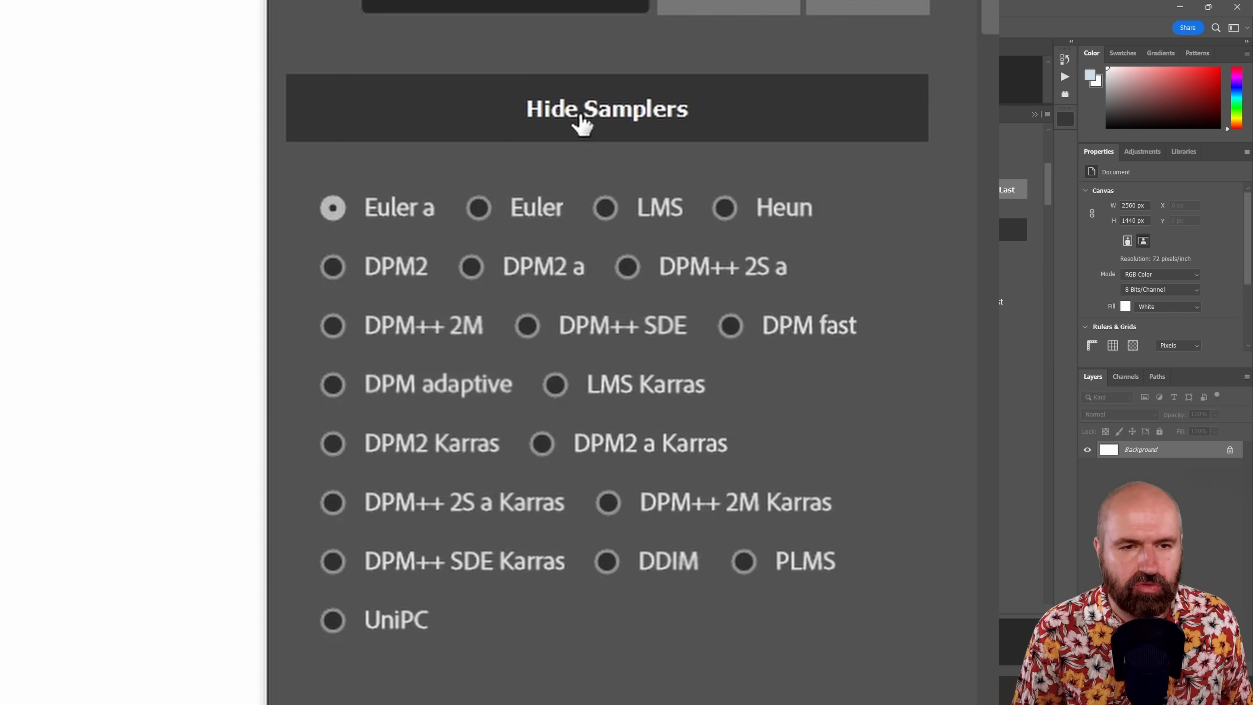
mouse_move(542, 529)
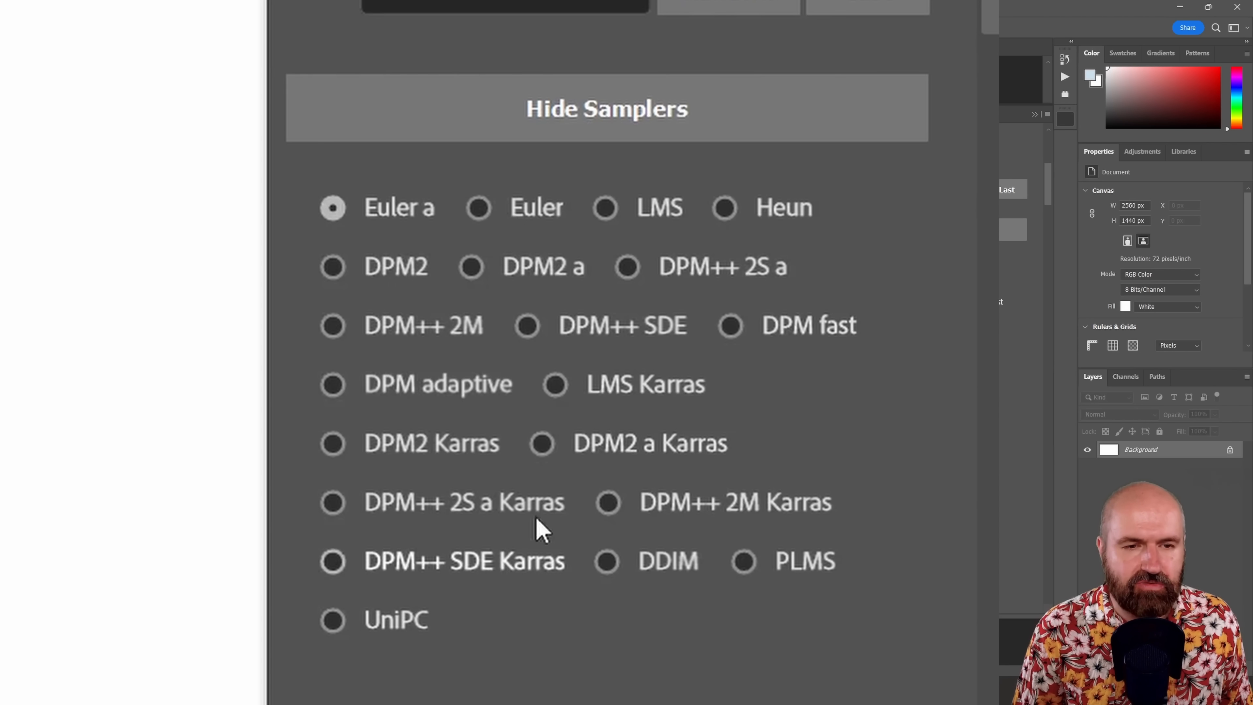
mouse_move(936, 298)
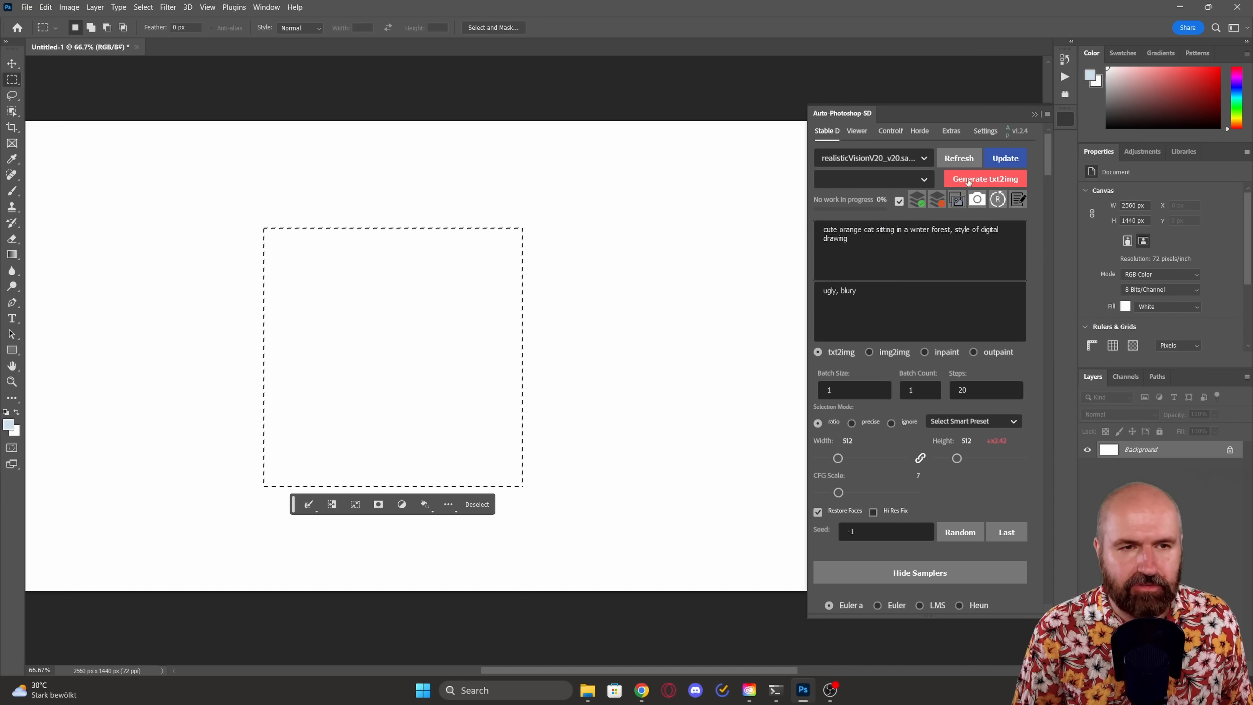
Step: Generate the orange cat in a winter forest via txt2img into the selected square
left_click(985, 178)
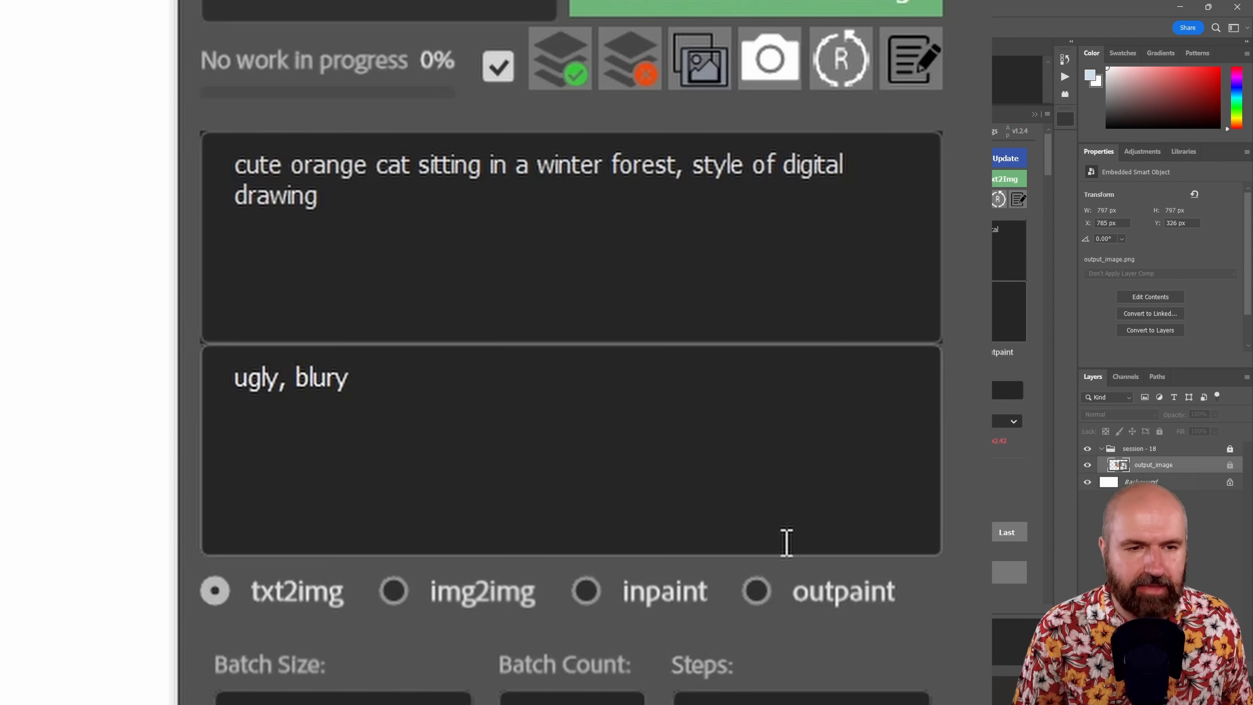
mouse_move(757, 590)
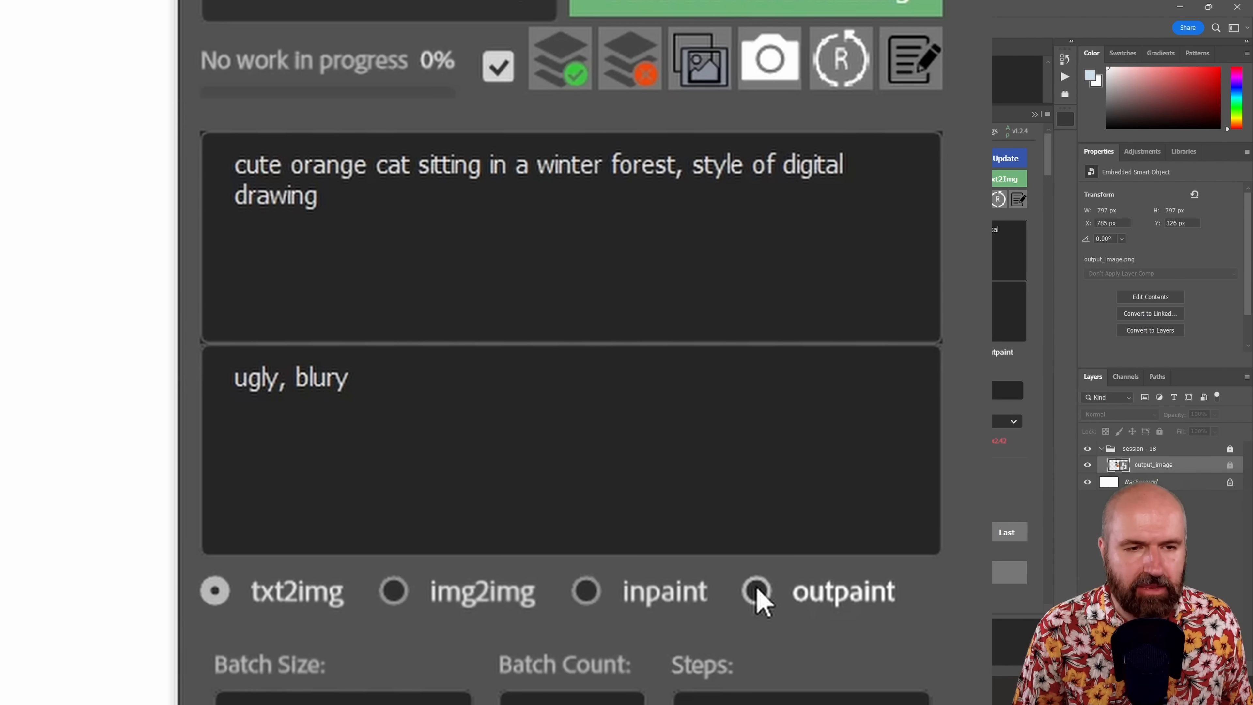
Step: Outpaint winter forest to the right with the selection half over the cat image's edge
left_click(754, 590)
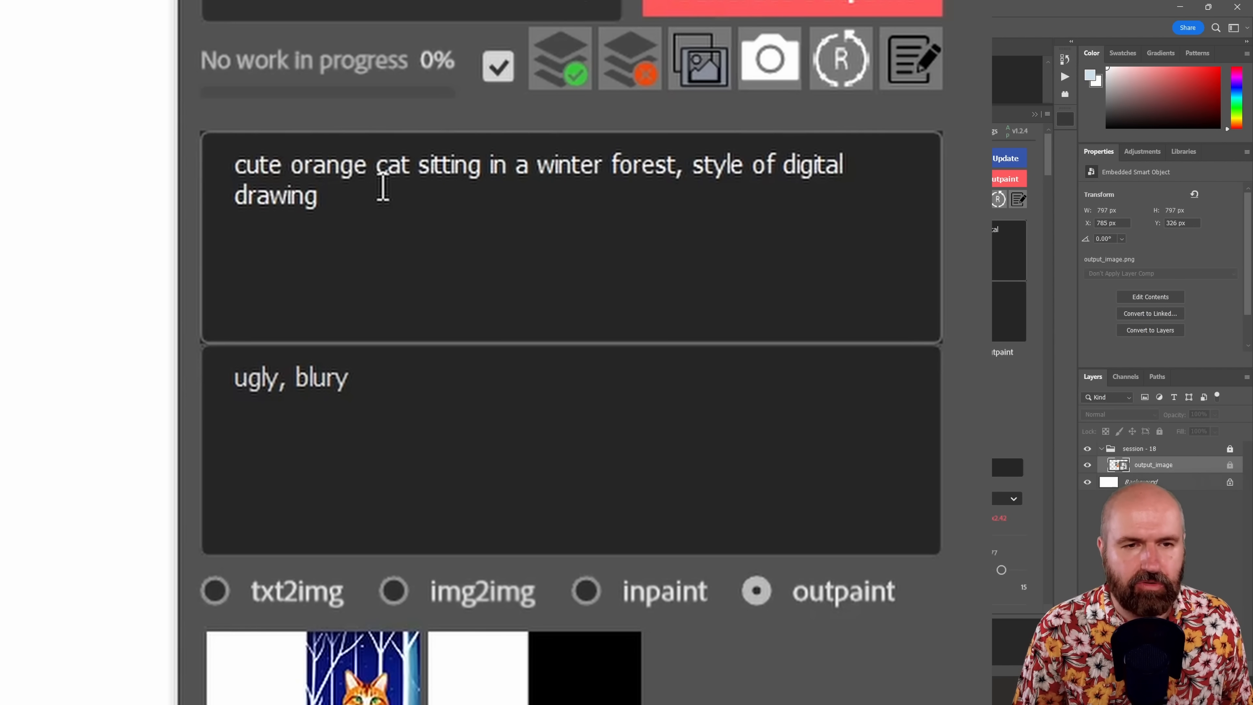
mouse_move(518, 182)
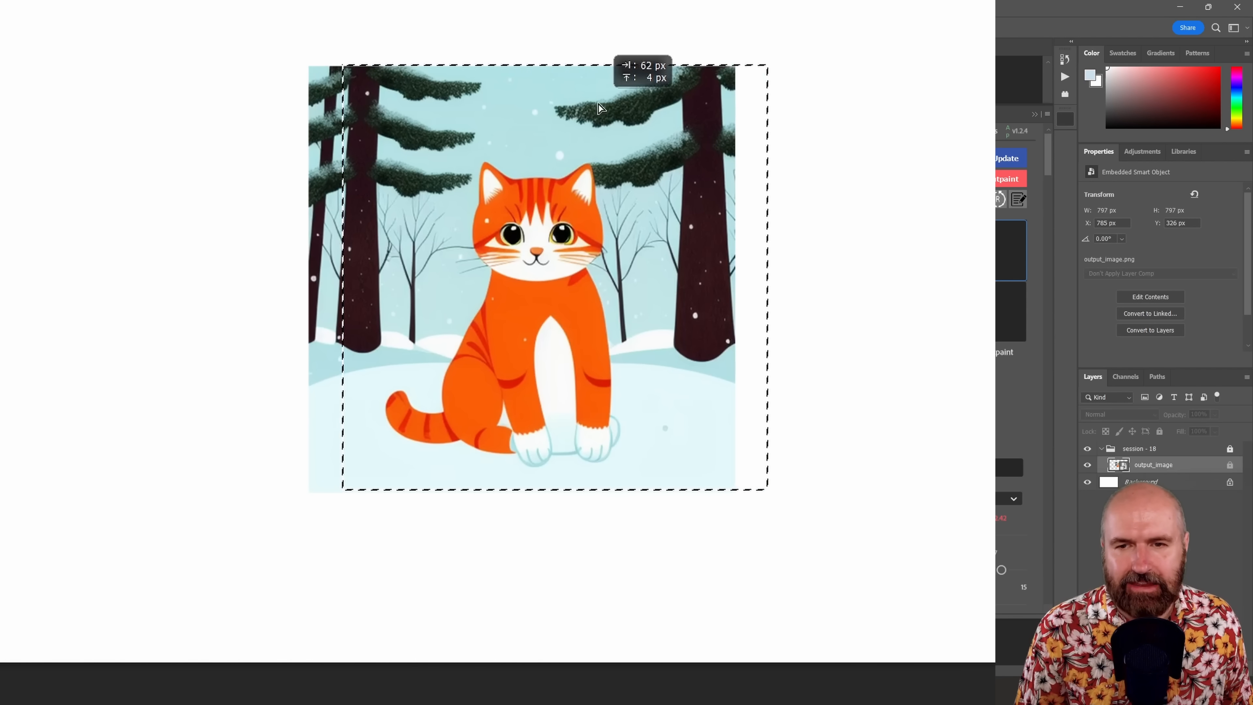
left_click_drag(591, 107, 601, 107)
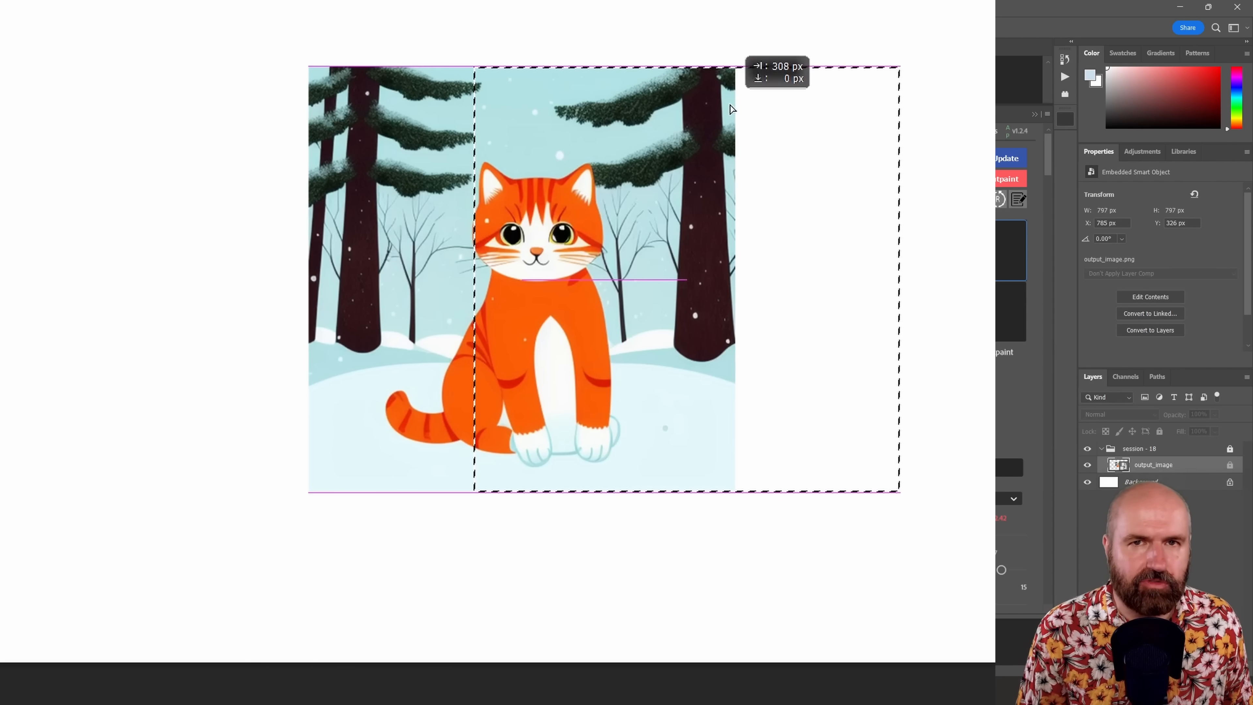
left_click_drag(476, 280, 508, 280)
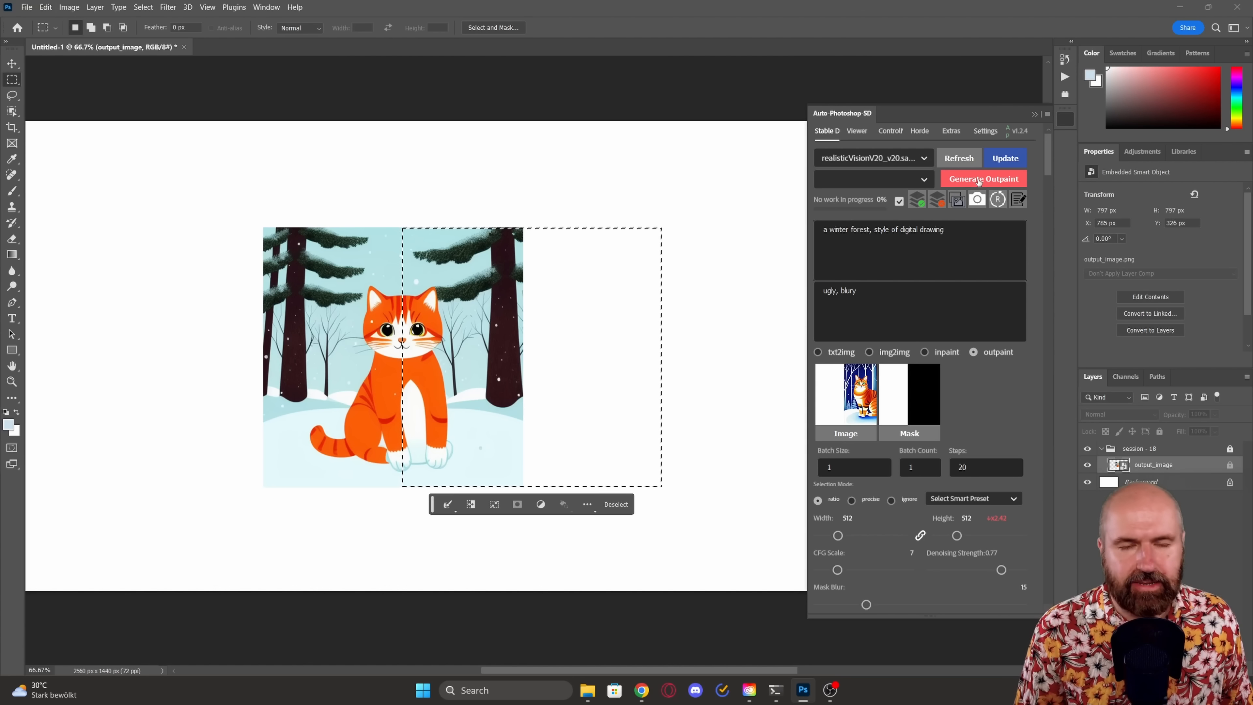
left_click(983, 178)
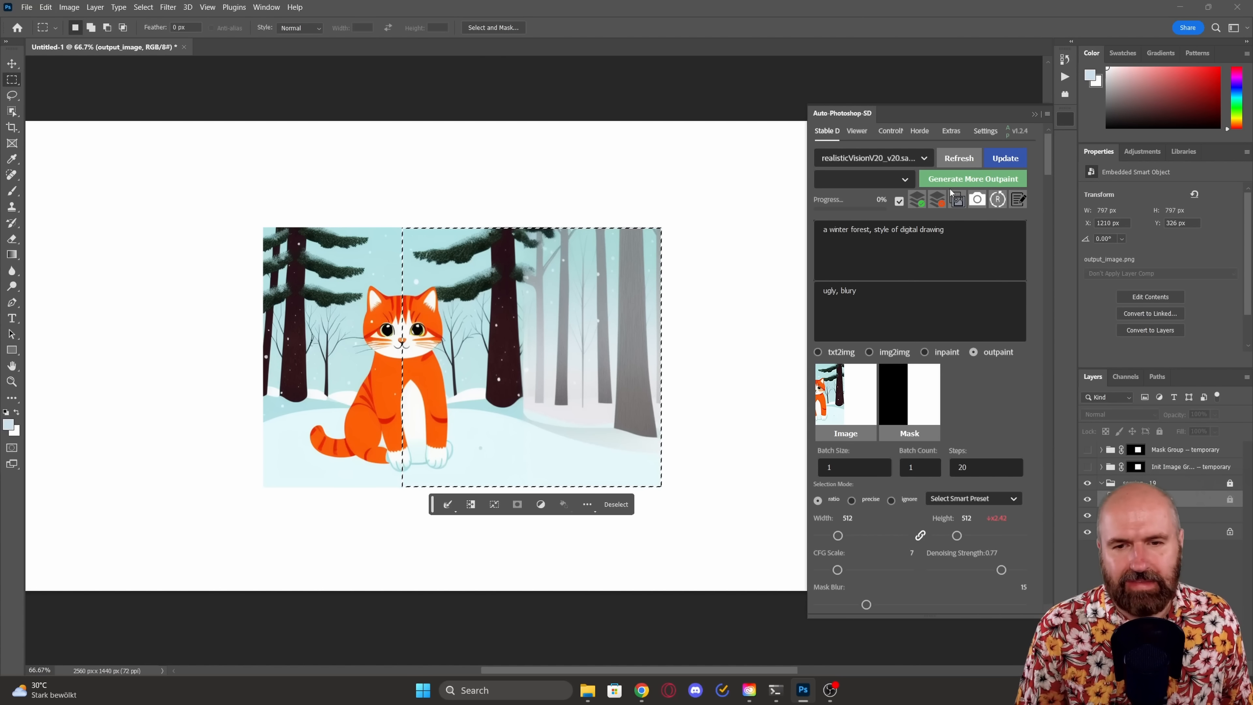